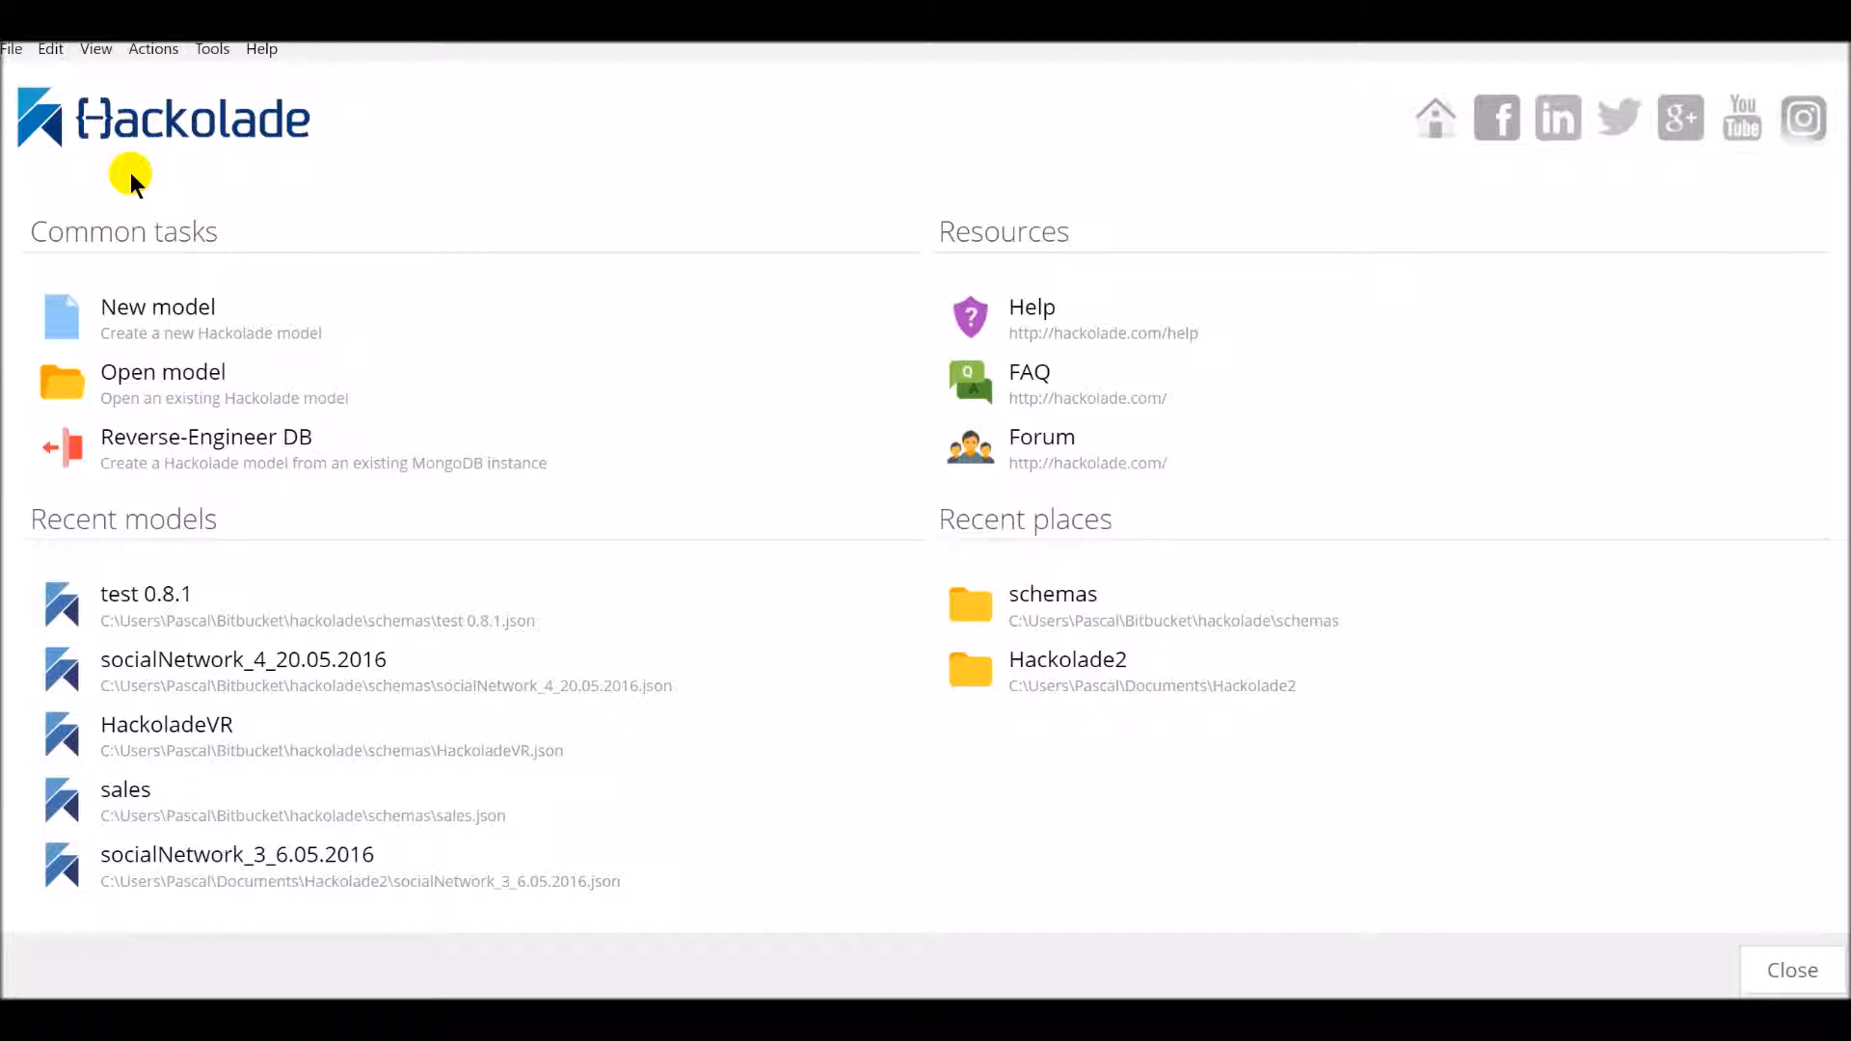
pyautogui.moveTo(1543, 210)
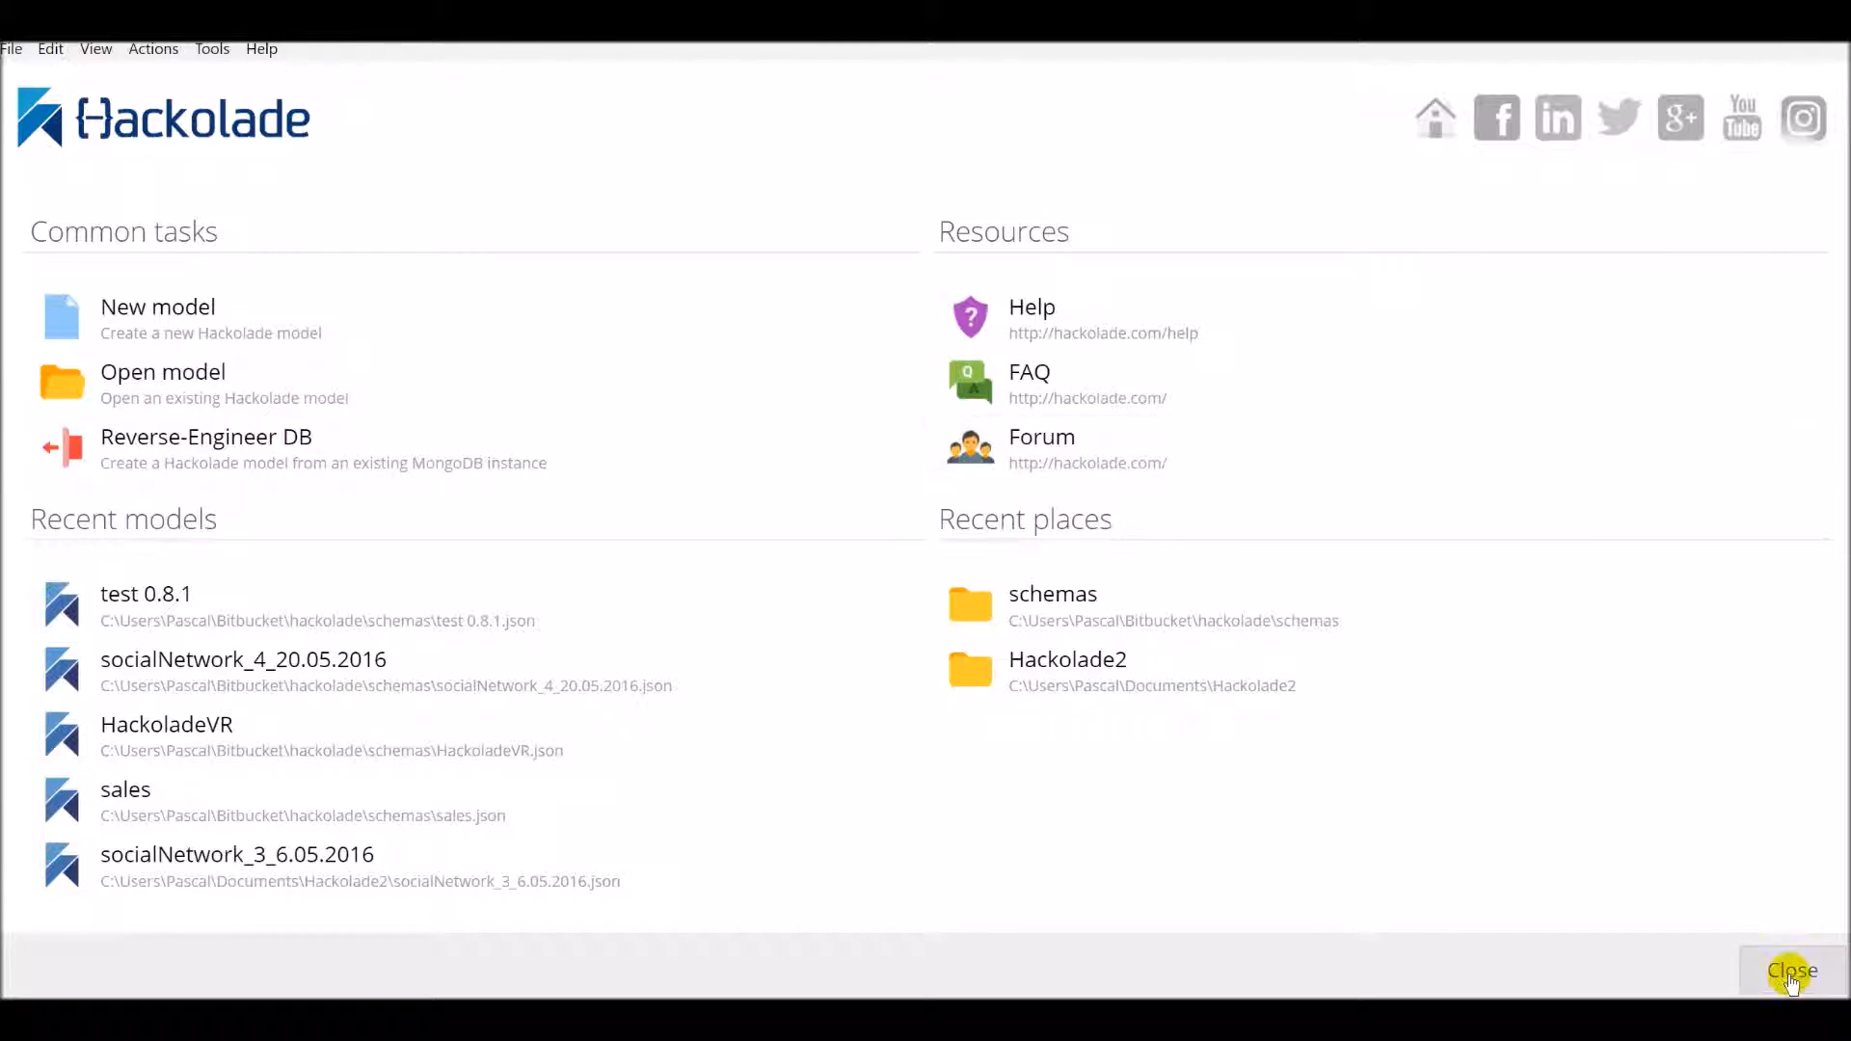
# Close the welcome page, bring it back via View > Welcome Page, and close it again.
pyautogui.click(1791, 970)
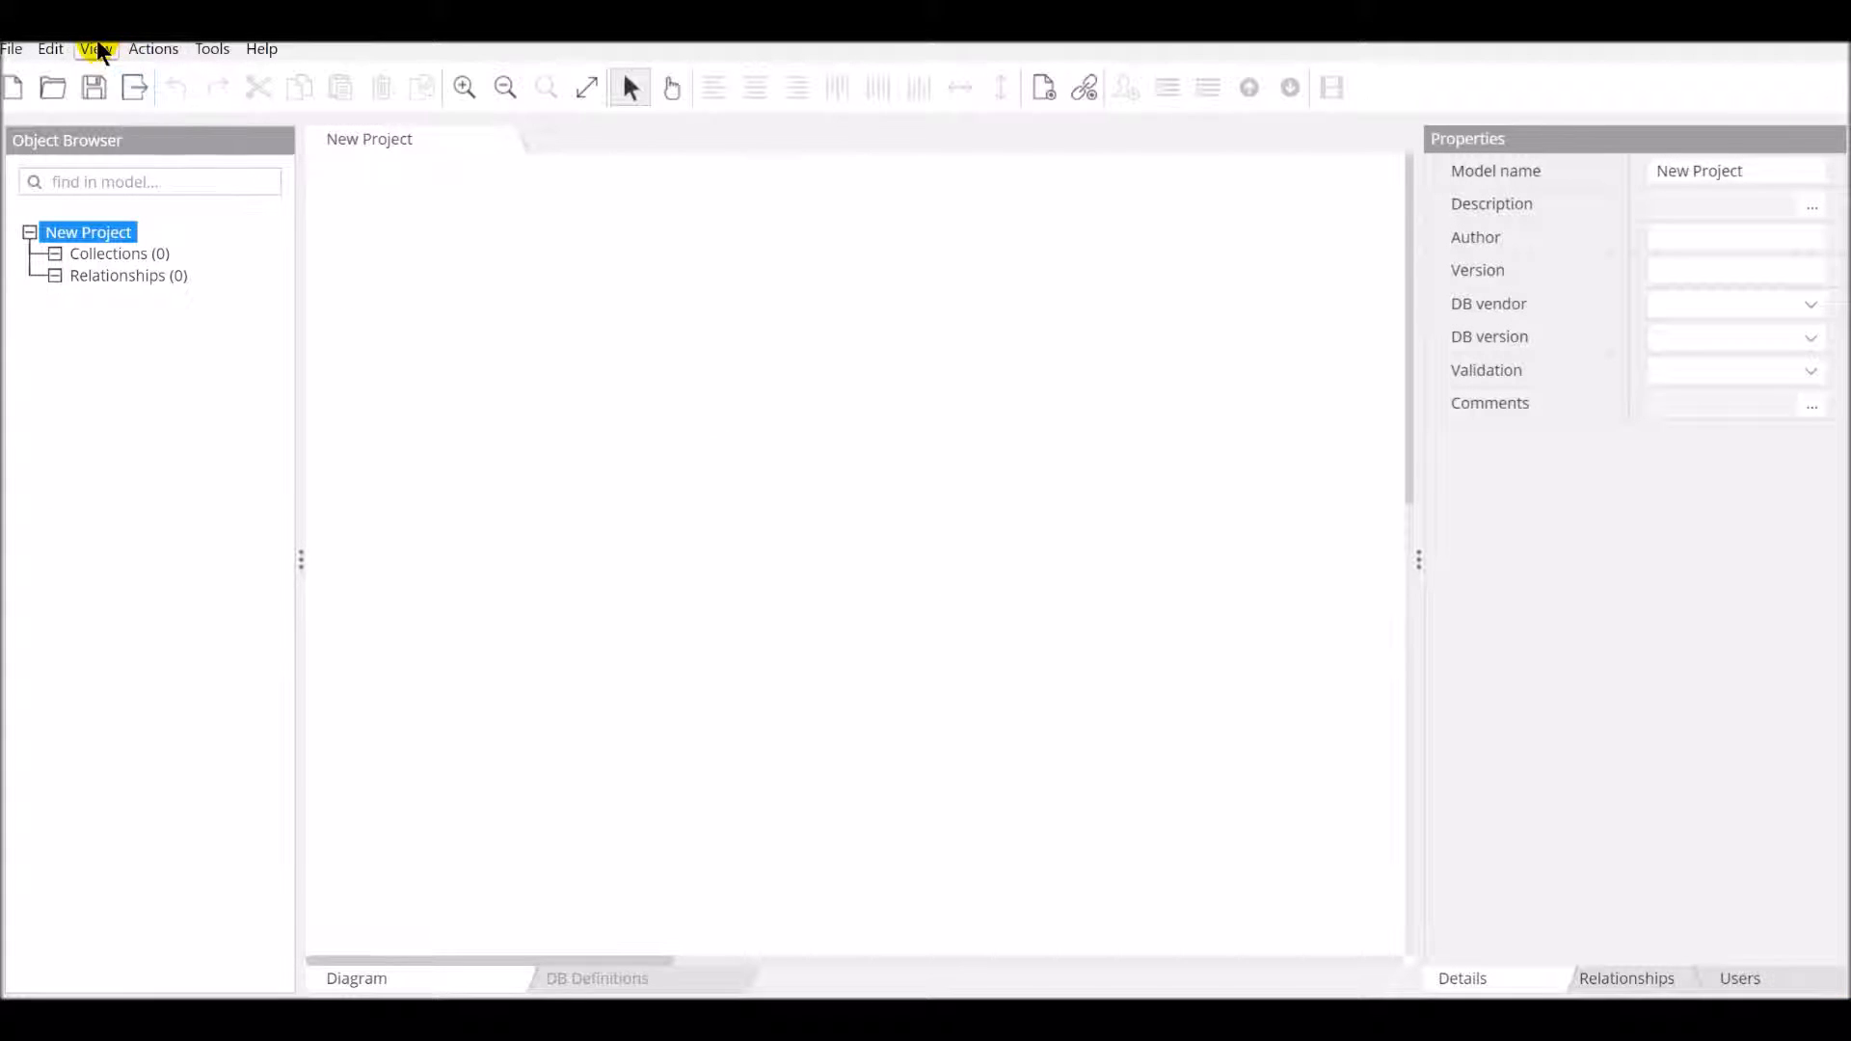
pyautogui.click(96, 48)
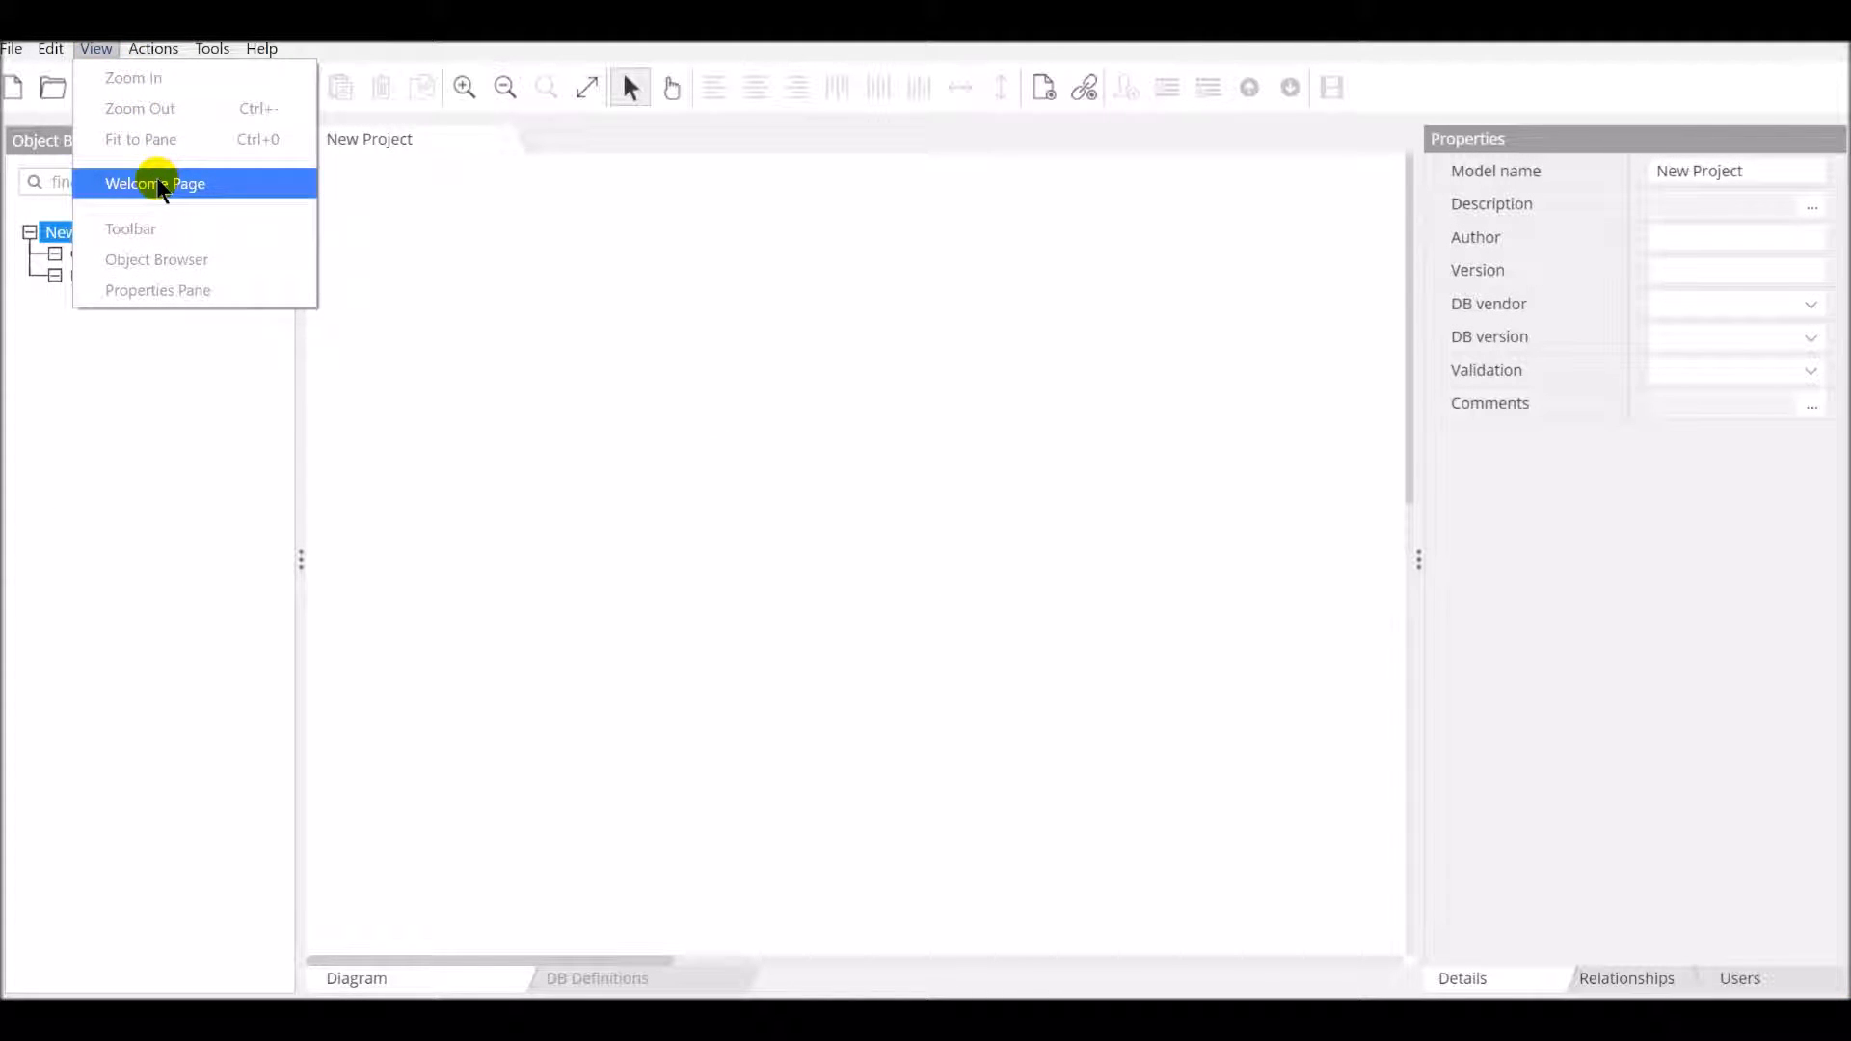
pyautogui.click(154, 183)
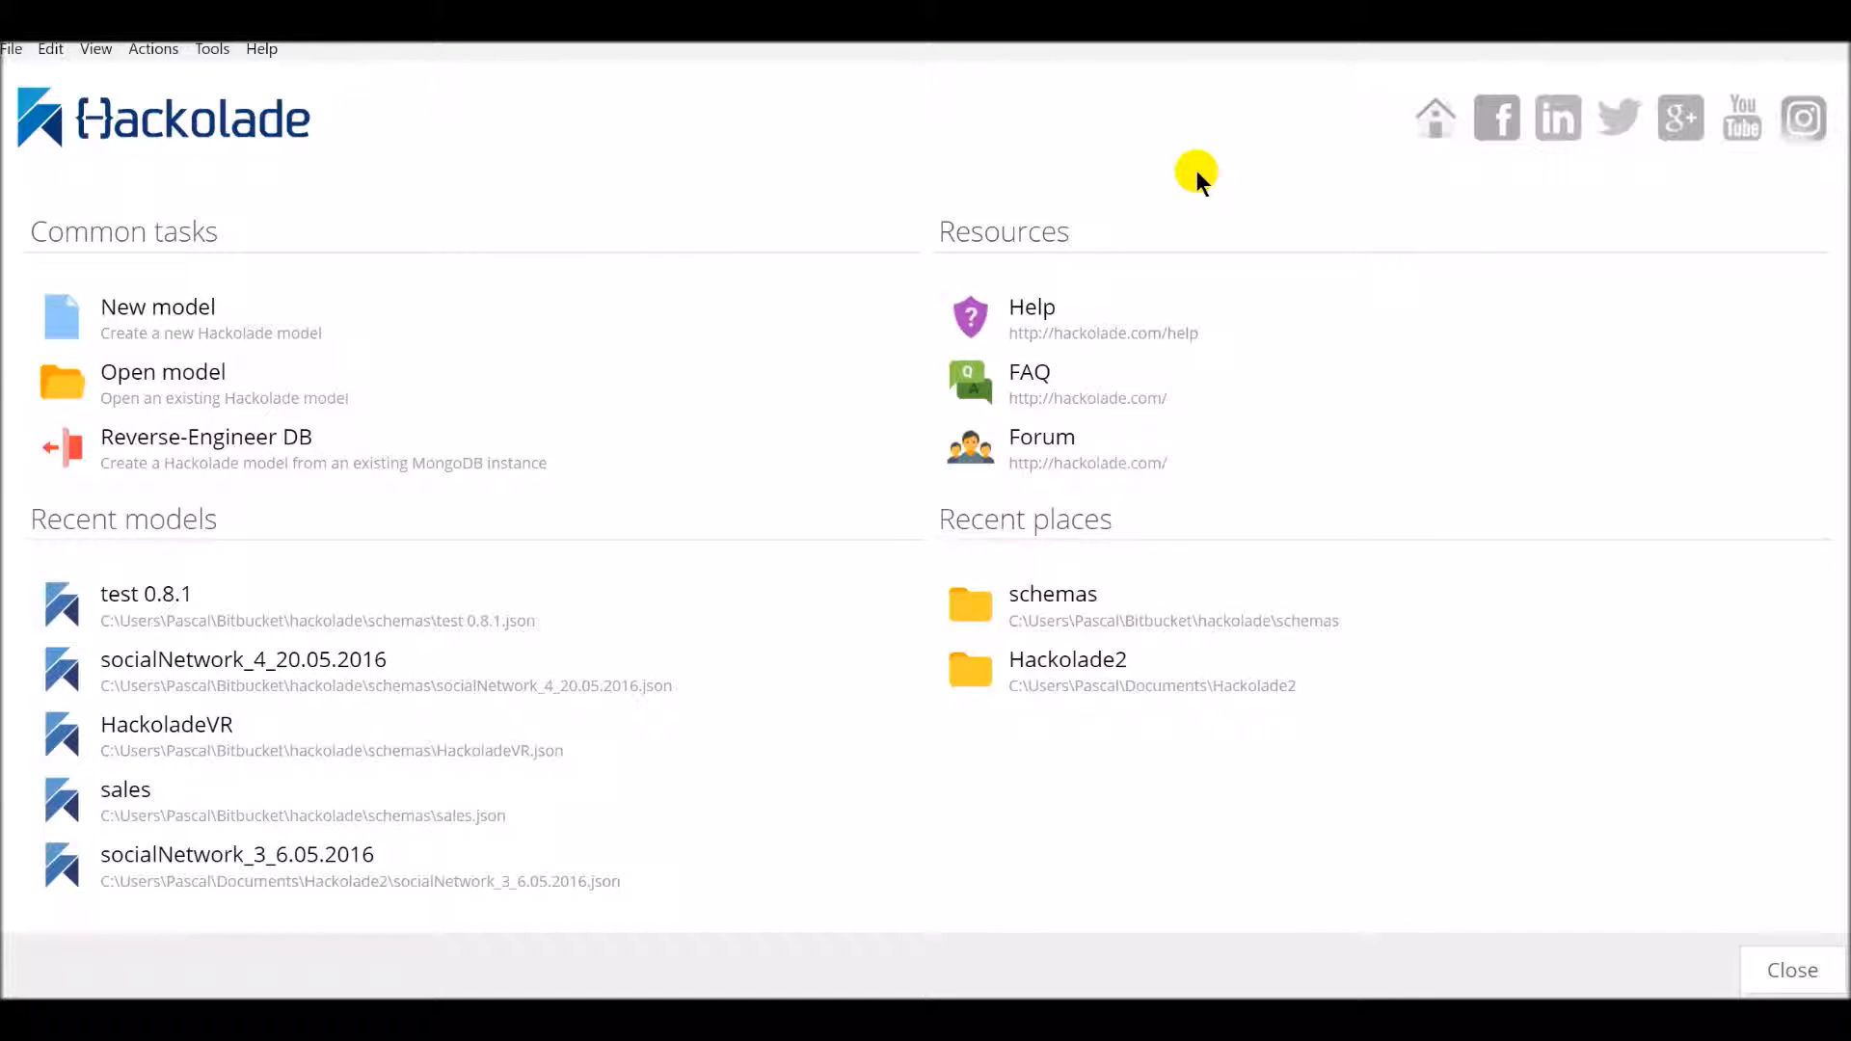
pyautogui.click(156, 307)
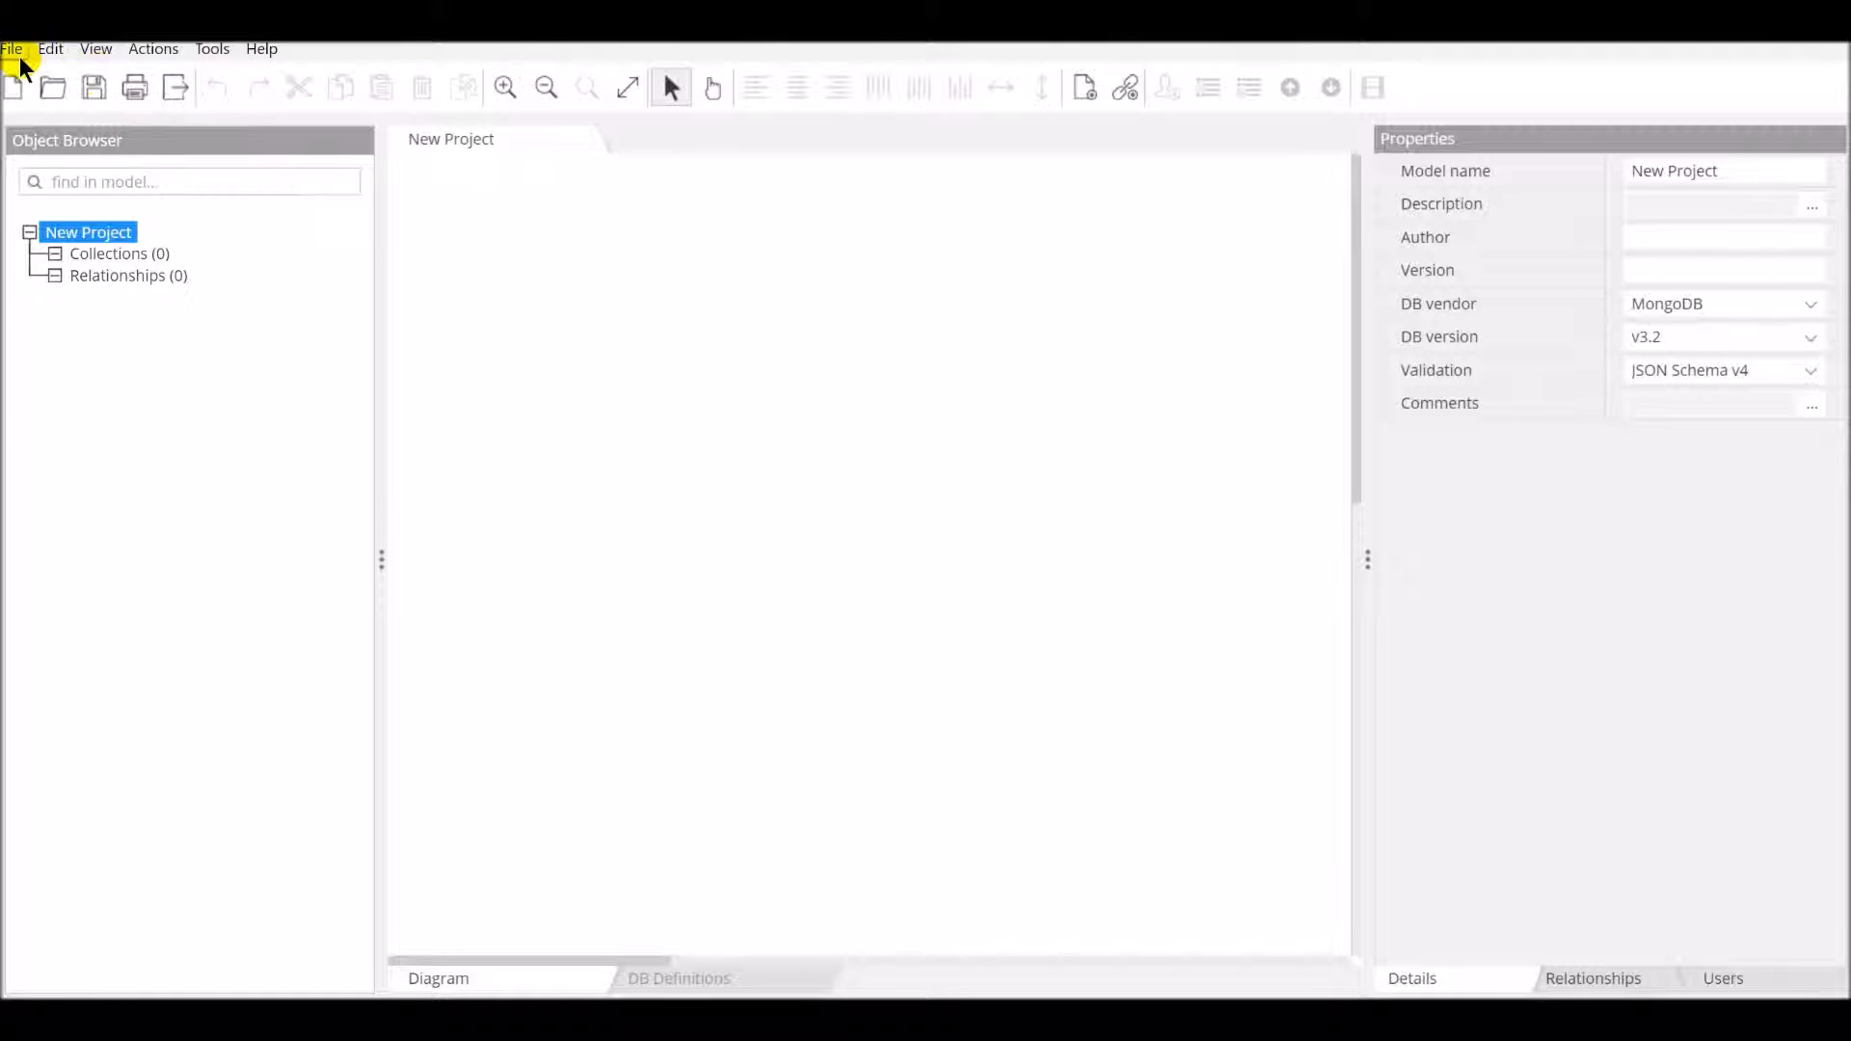
pyautogui.click(50, 48)
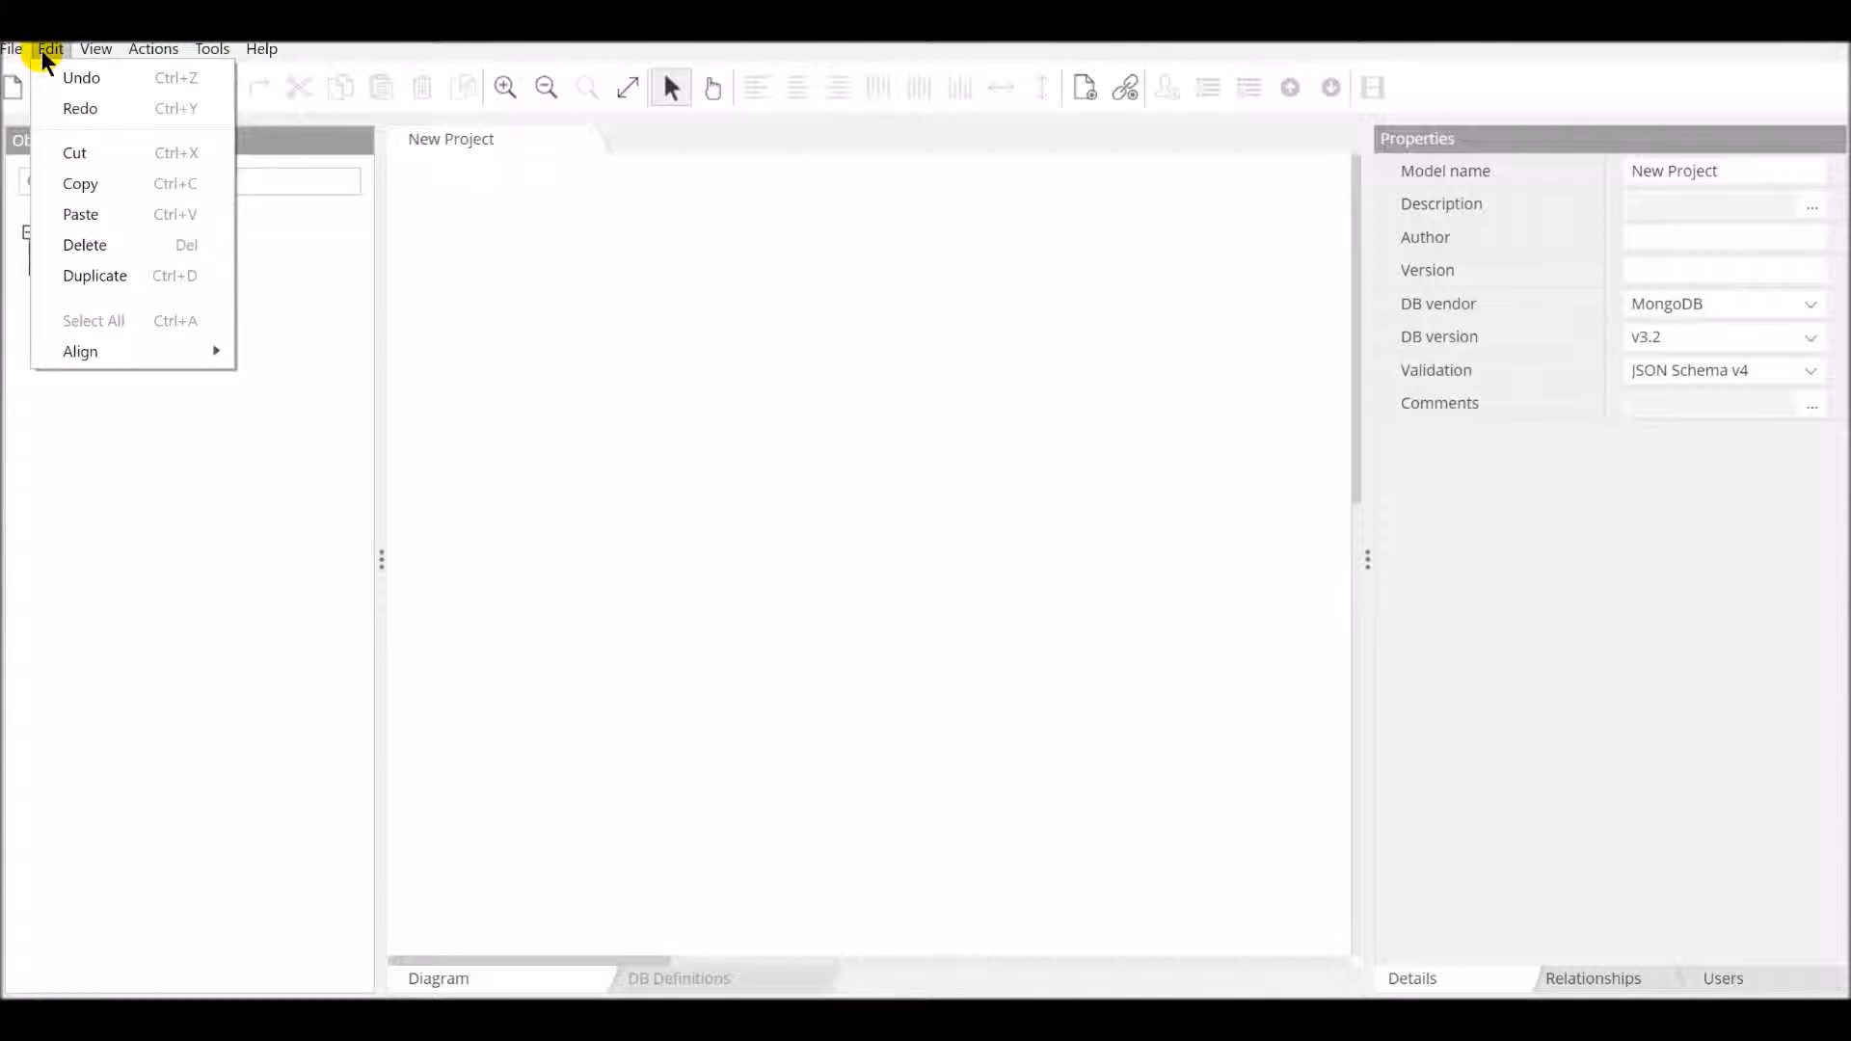
pyautogui.click(154, 49)
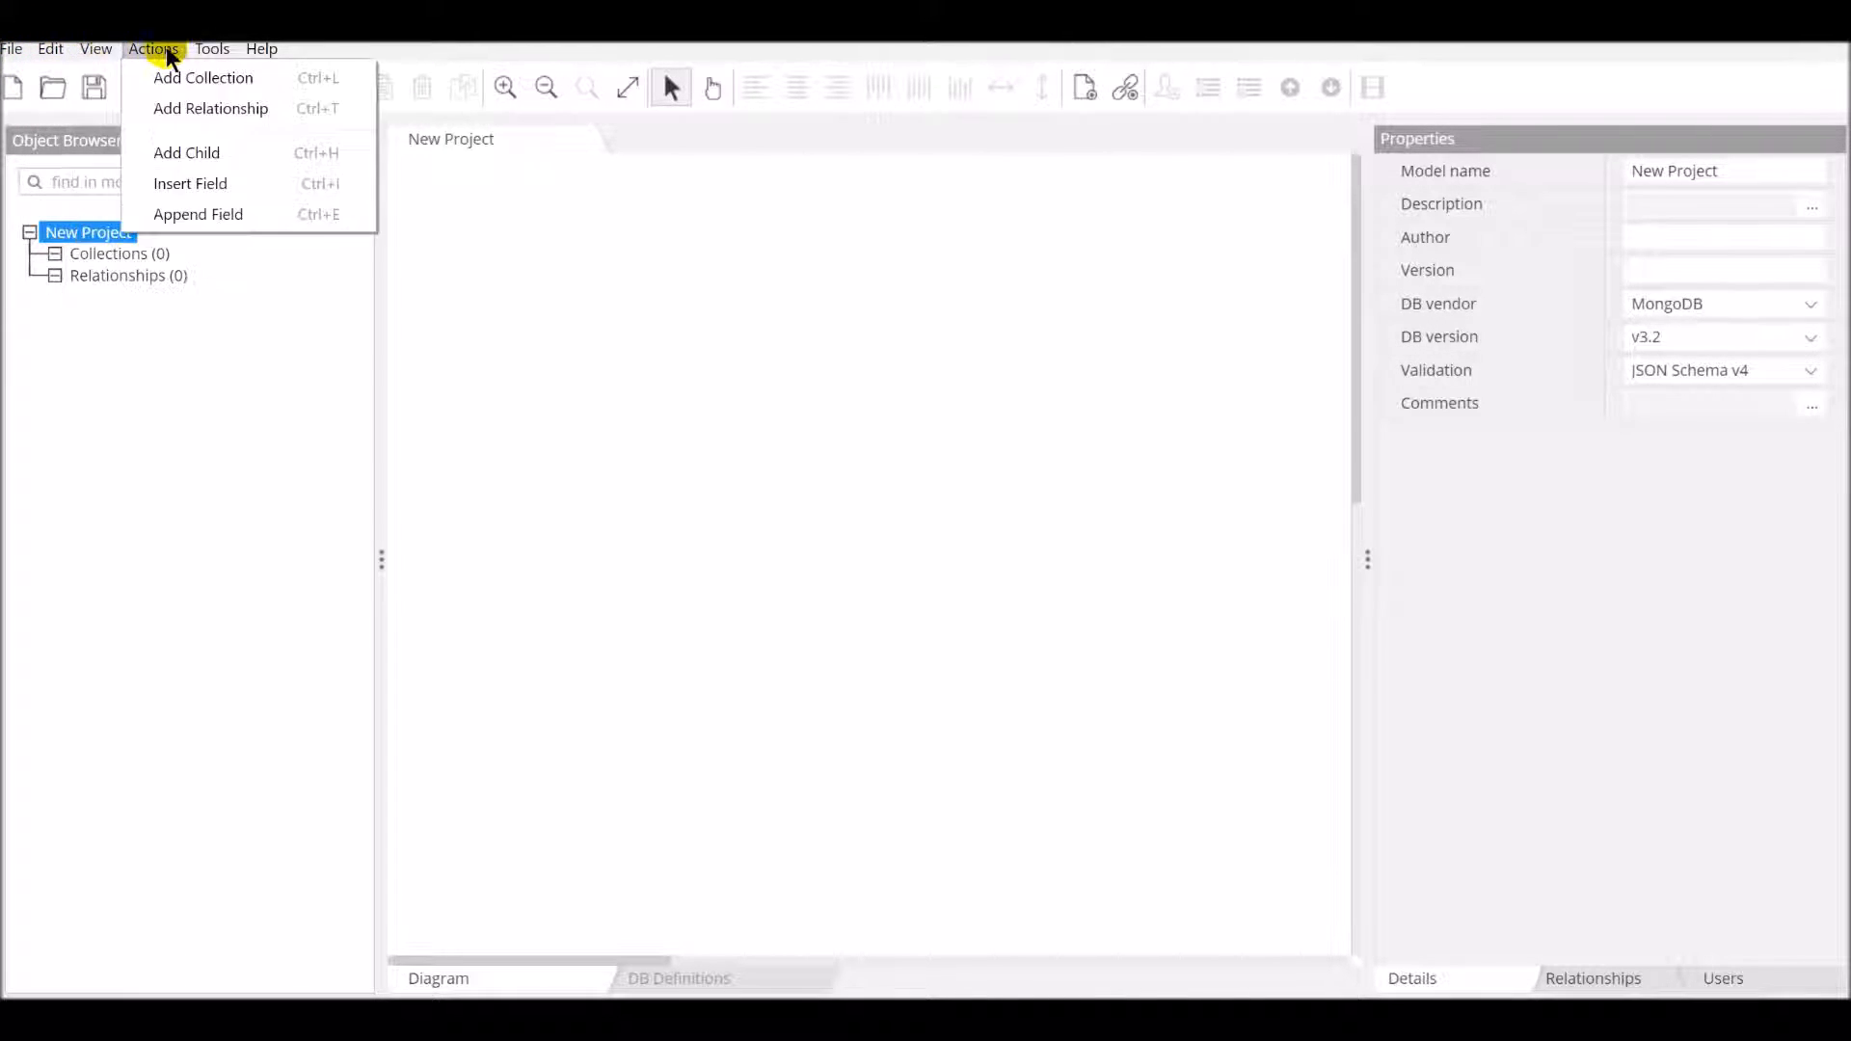
pyautogui.click(263, 49)
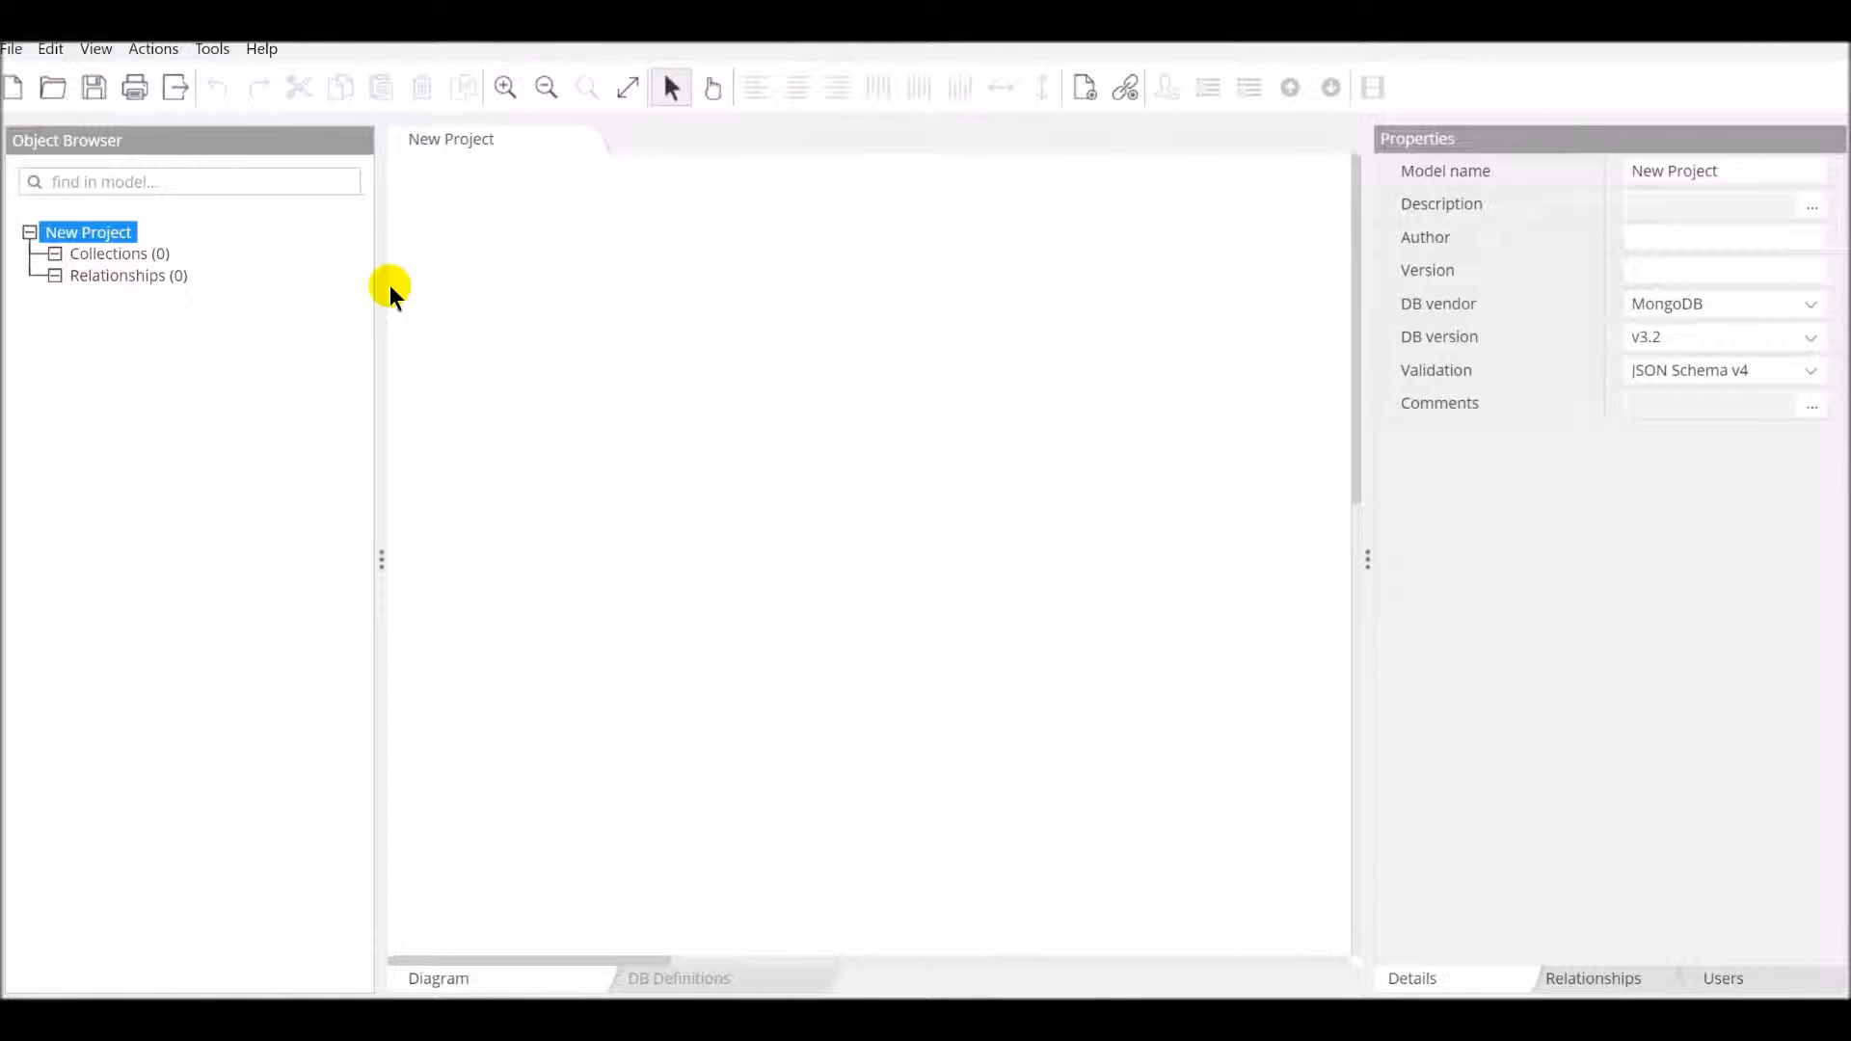
pyautogui.moveTo(1469, 365)
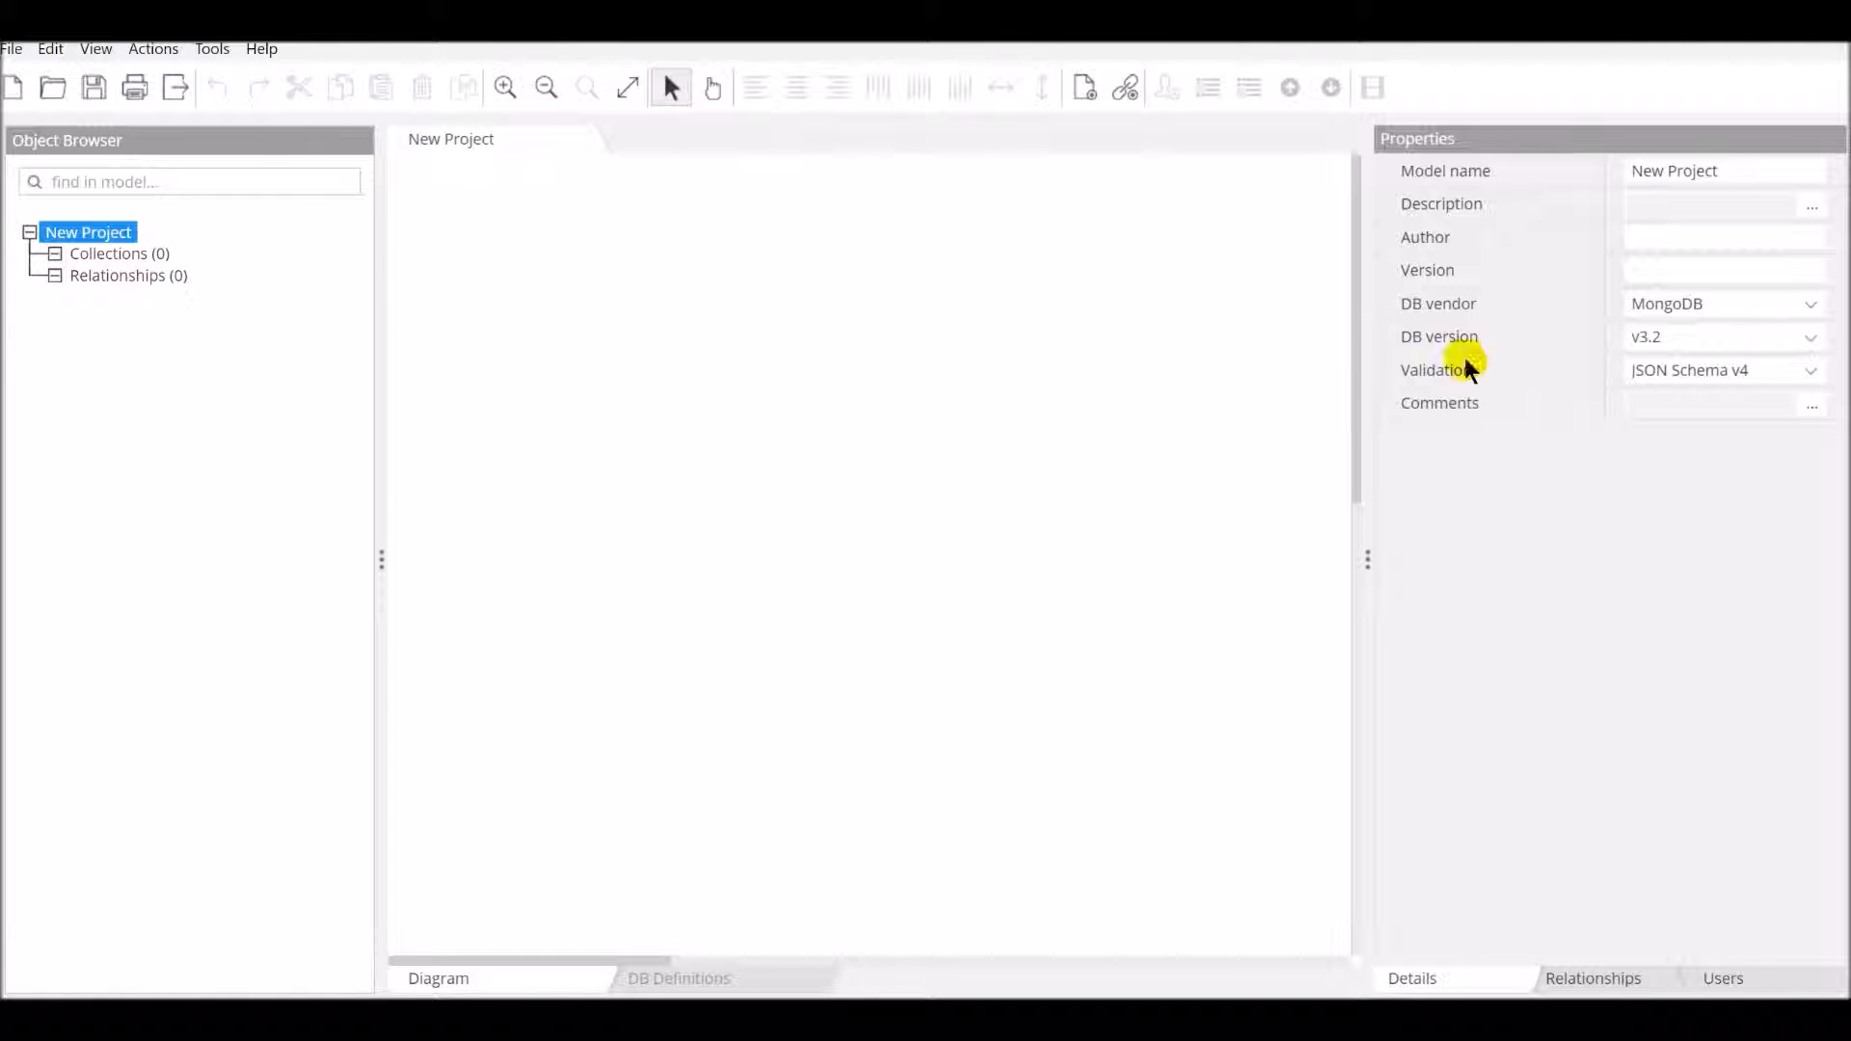
pyautogui.moveTo(239, 221)
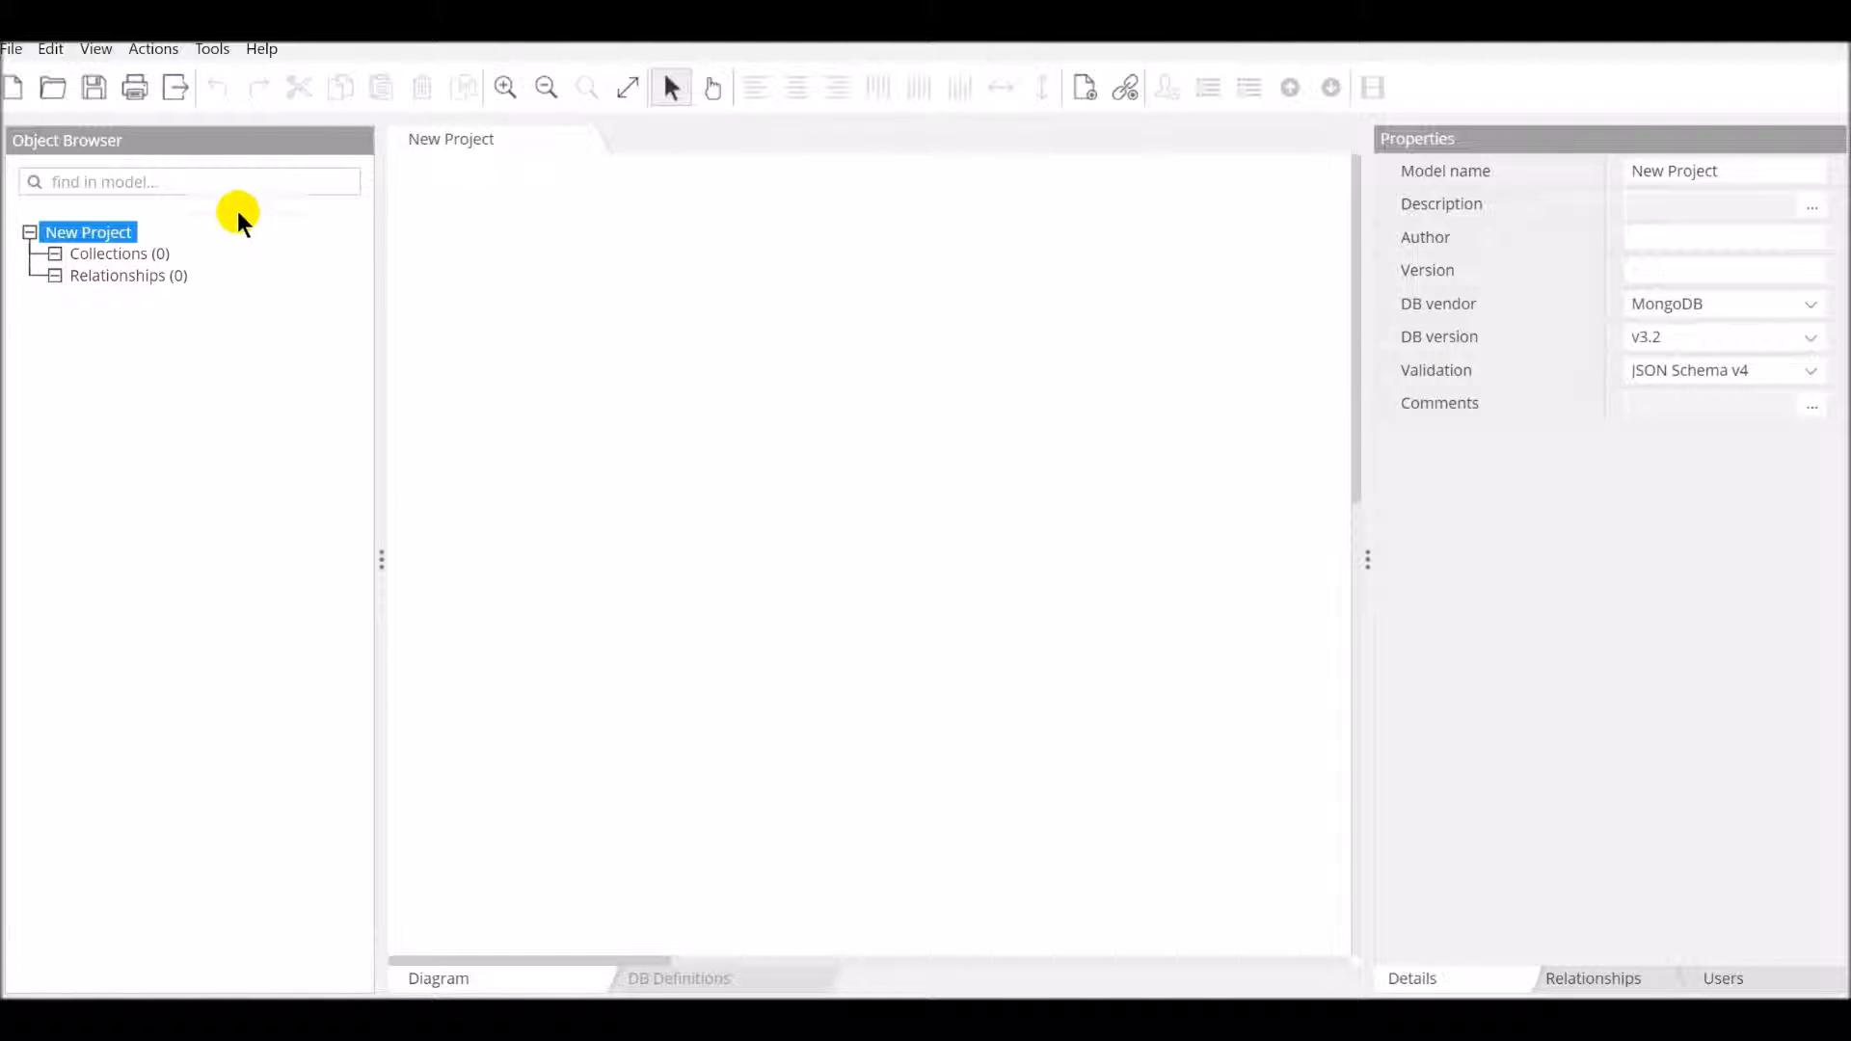
pyautogui.moveTo(216, 174)
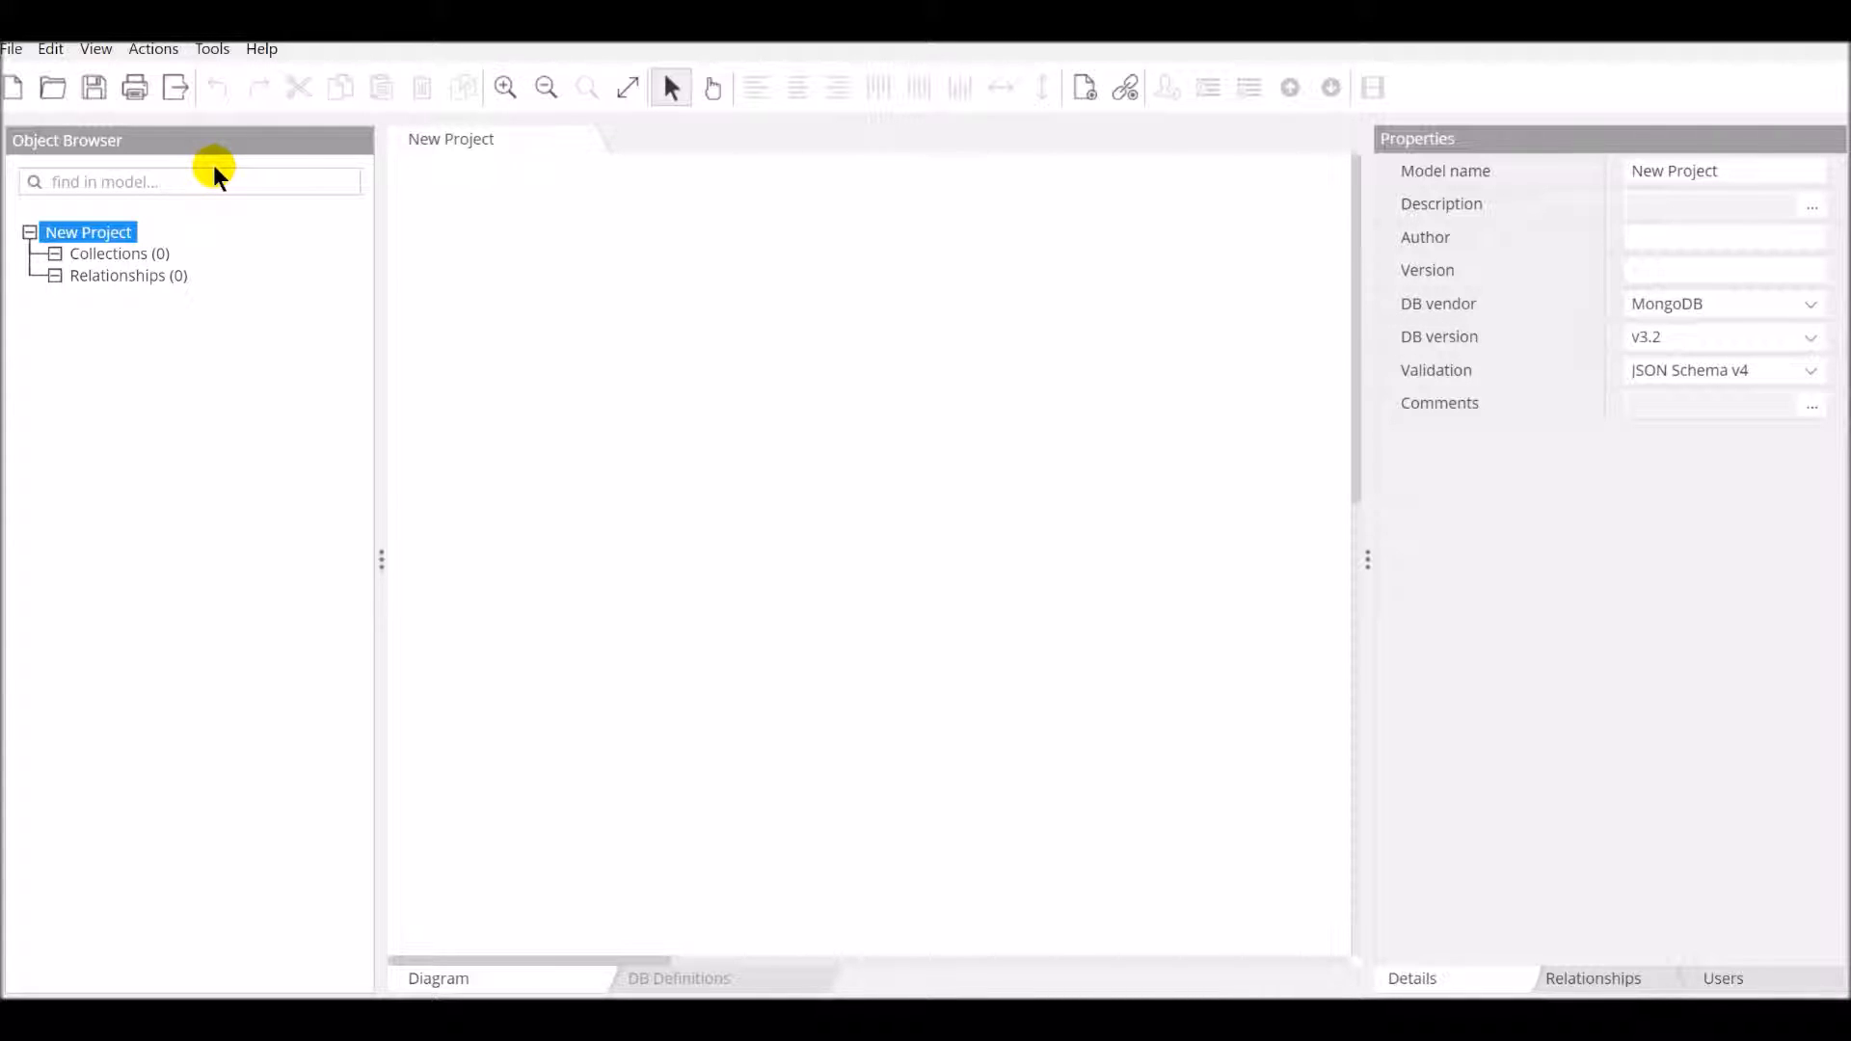
pyautogui.moveTo(209, 206)
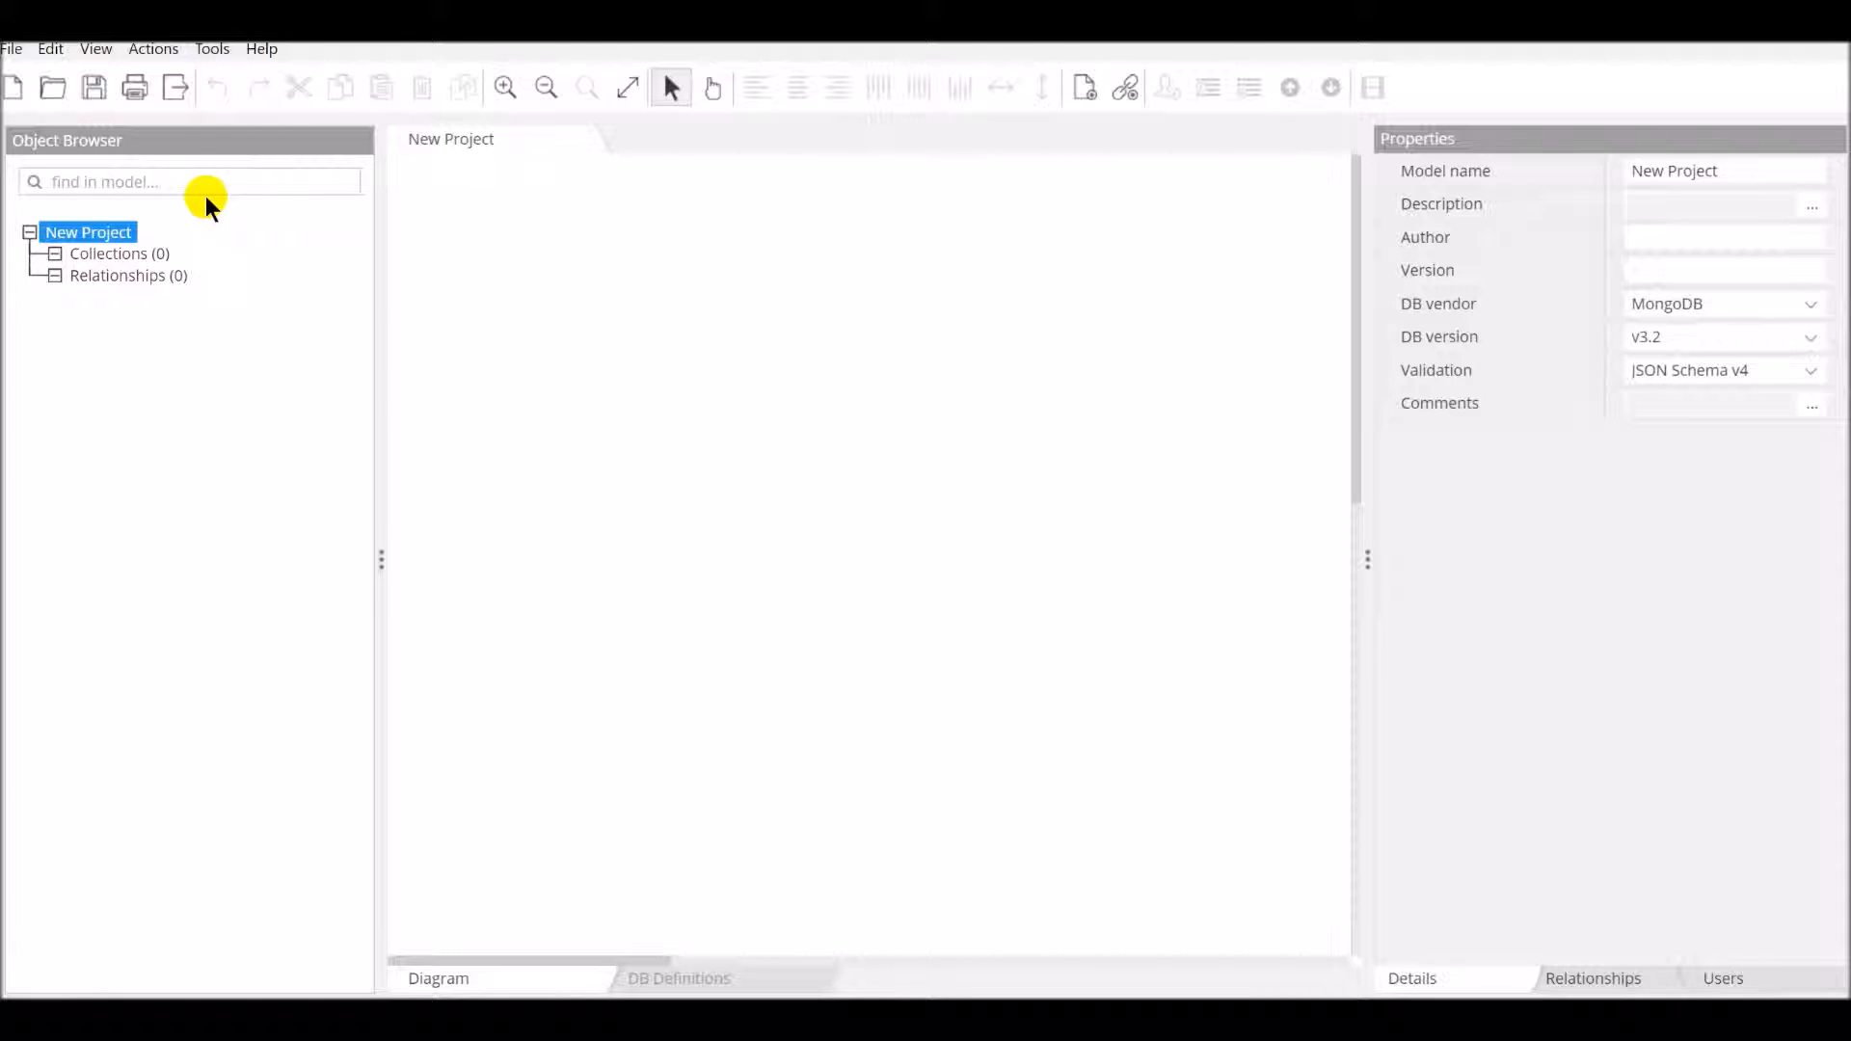
pyautogui.moveTo(200, 283)
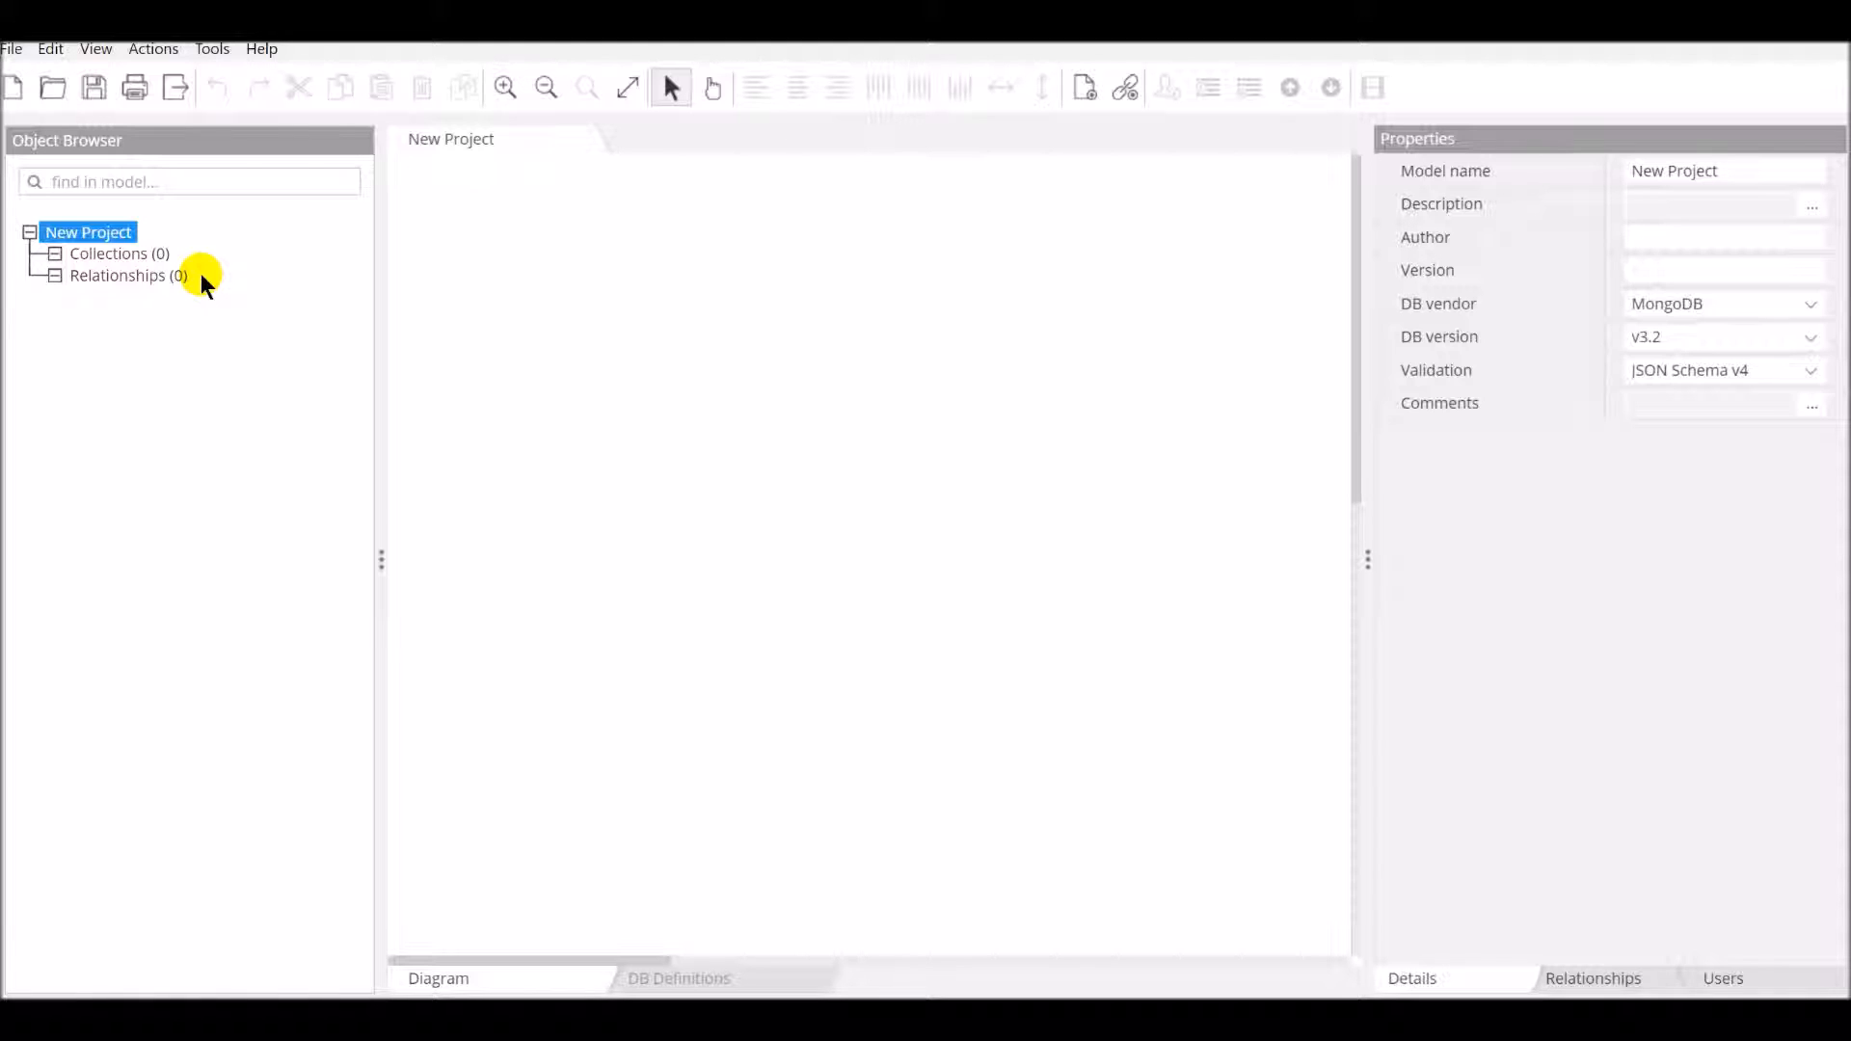
pyautogui.moveTo(605, 376)
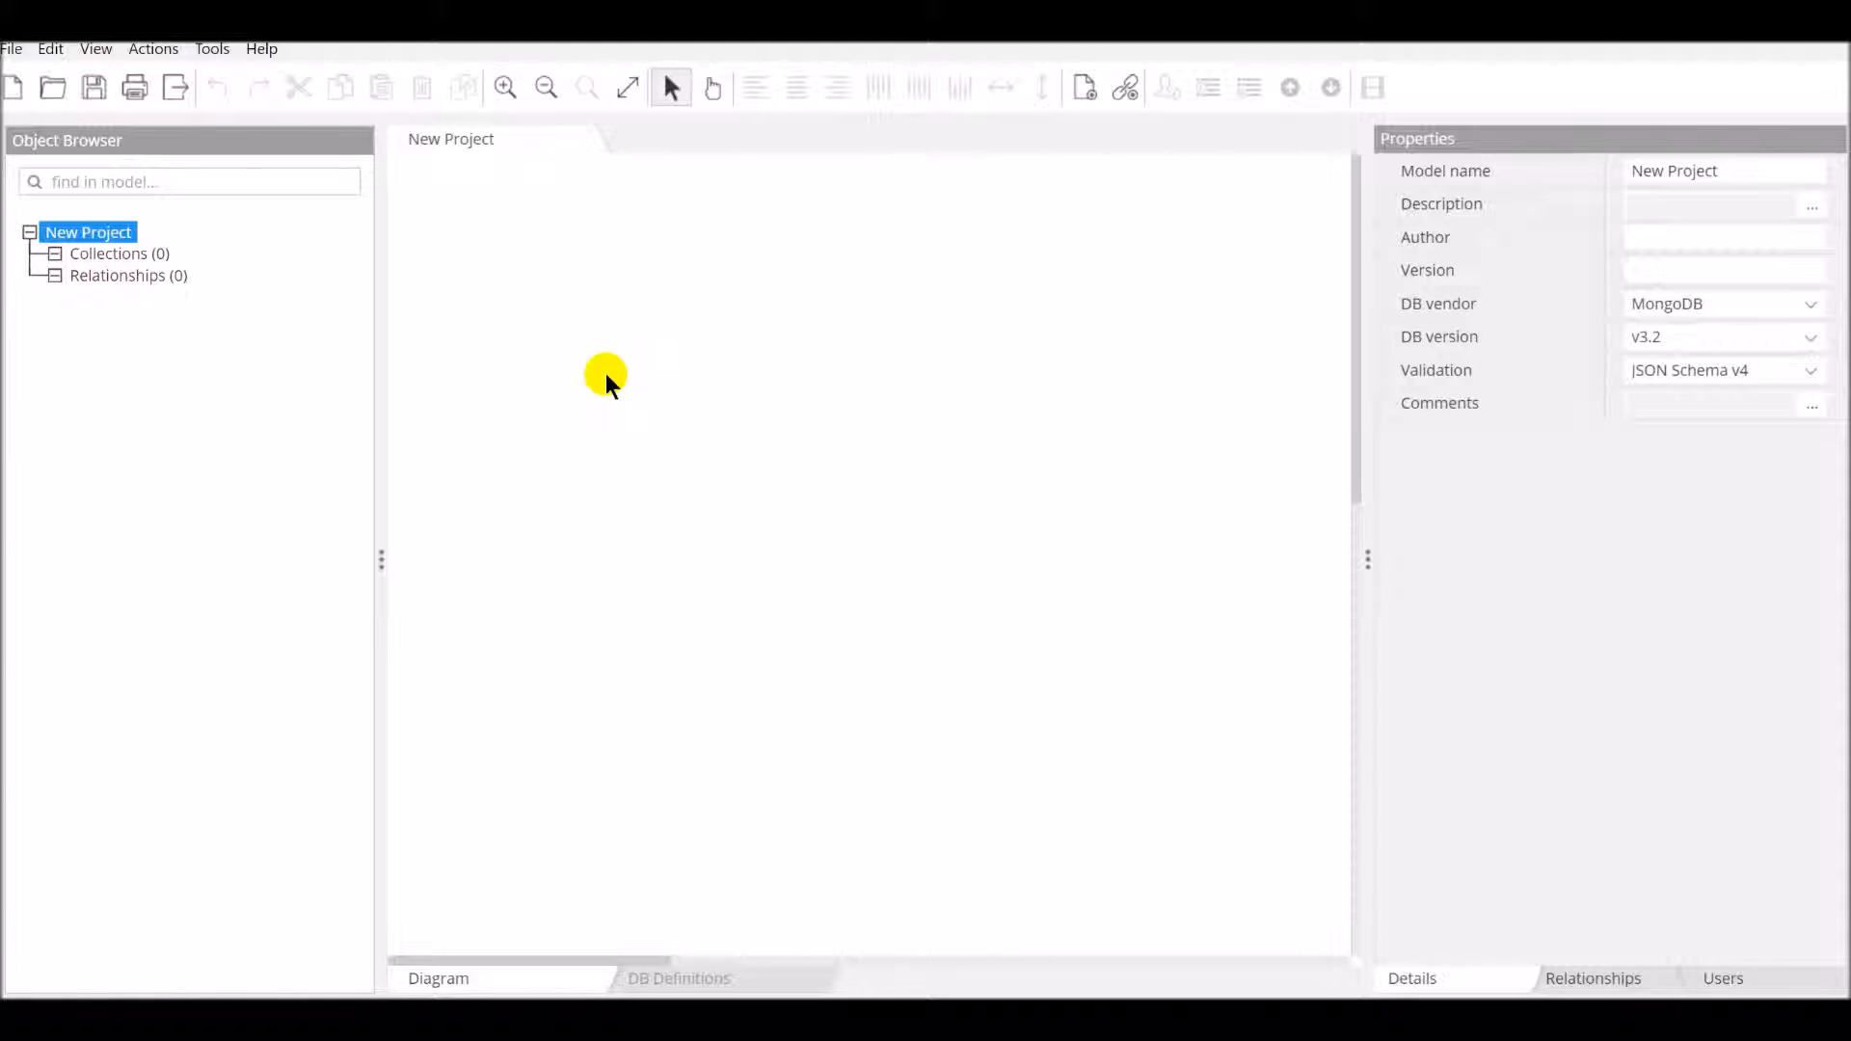
pyautogui.moveTo(791, 376)
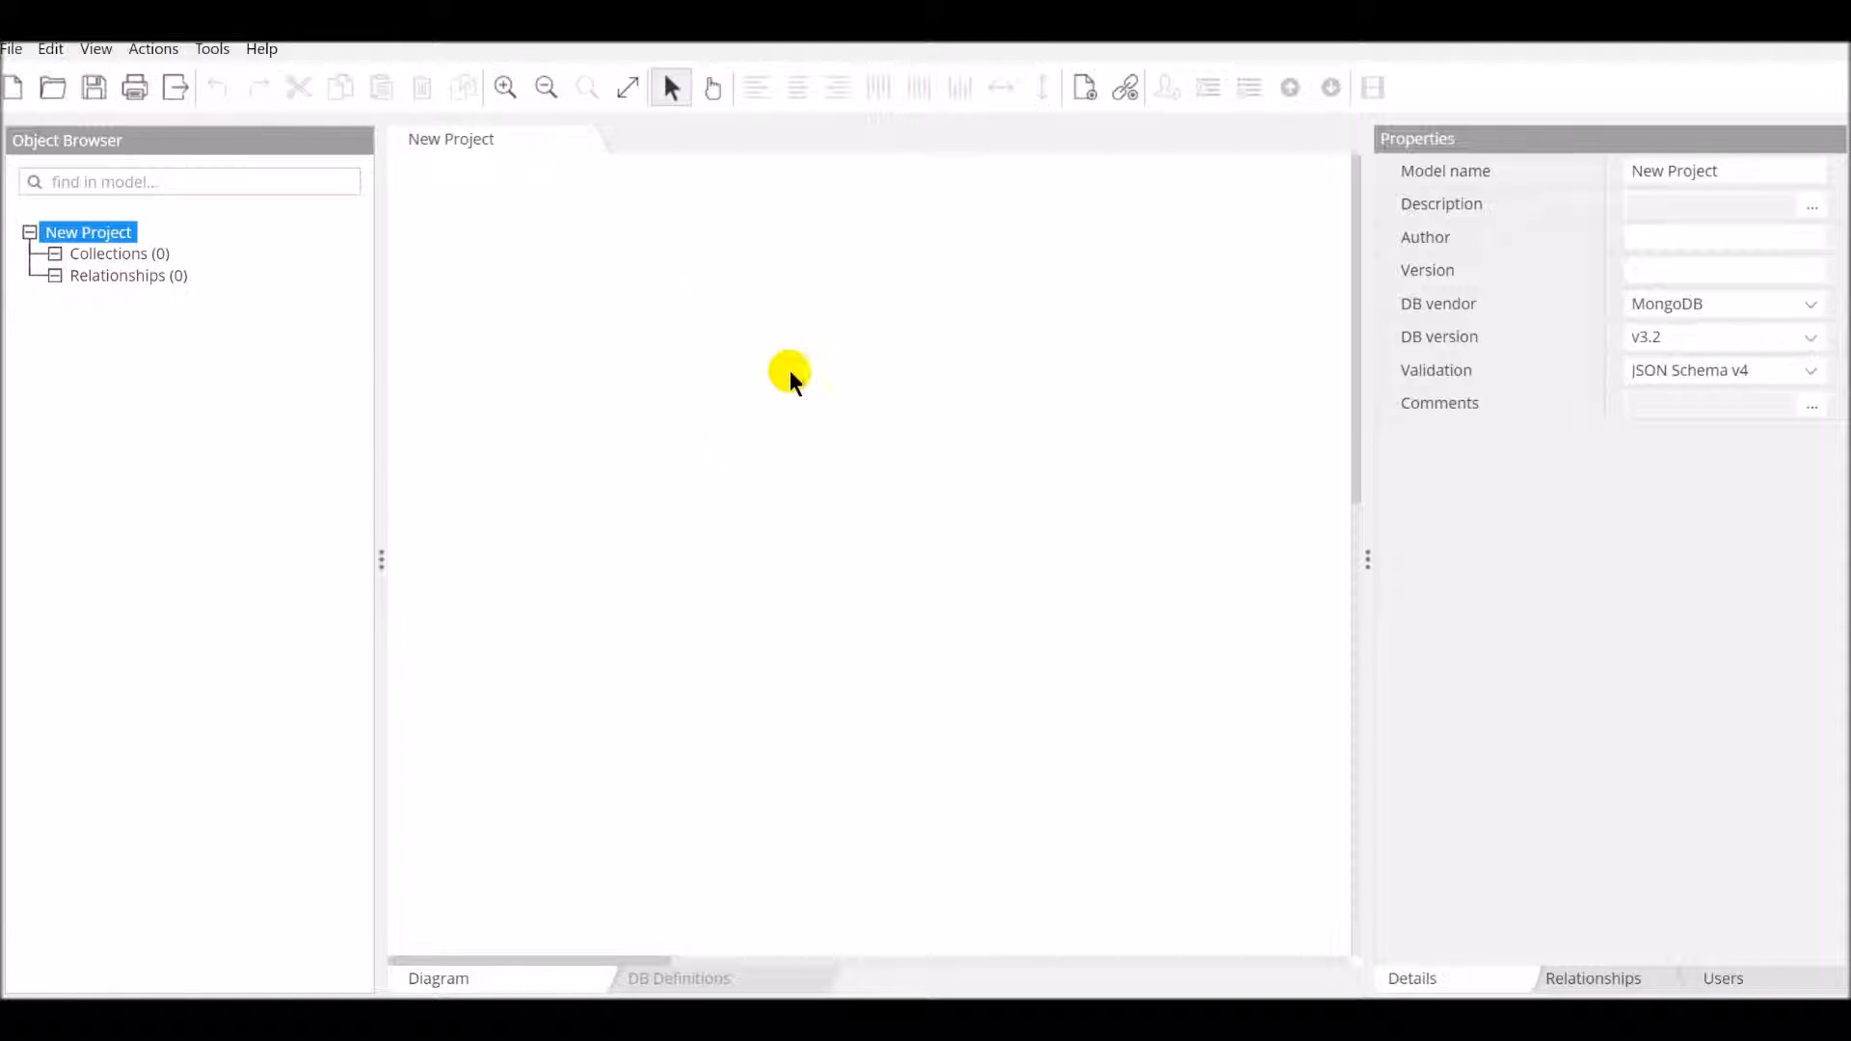
pyautogui.moveTo(575, 330)
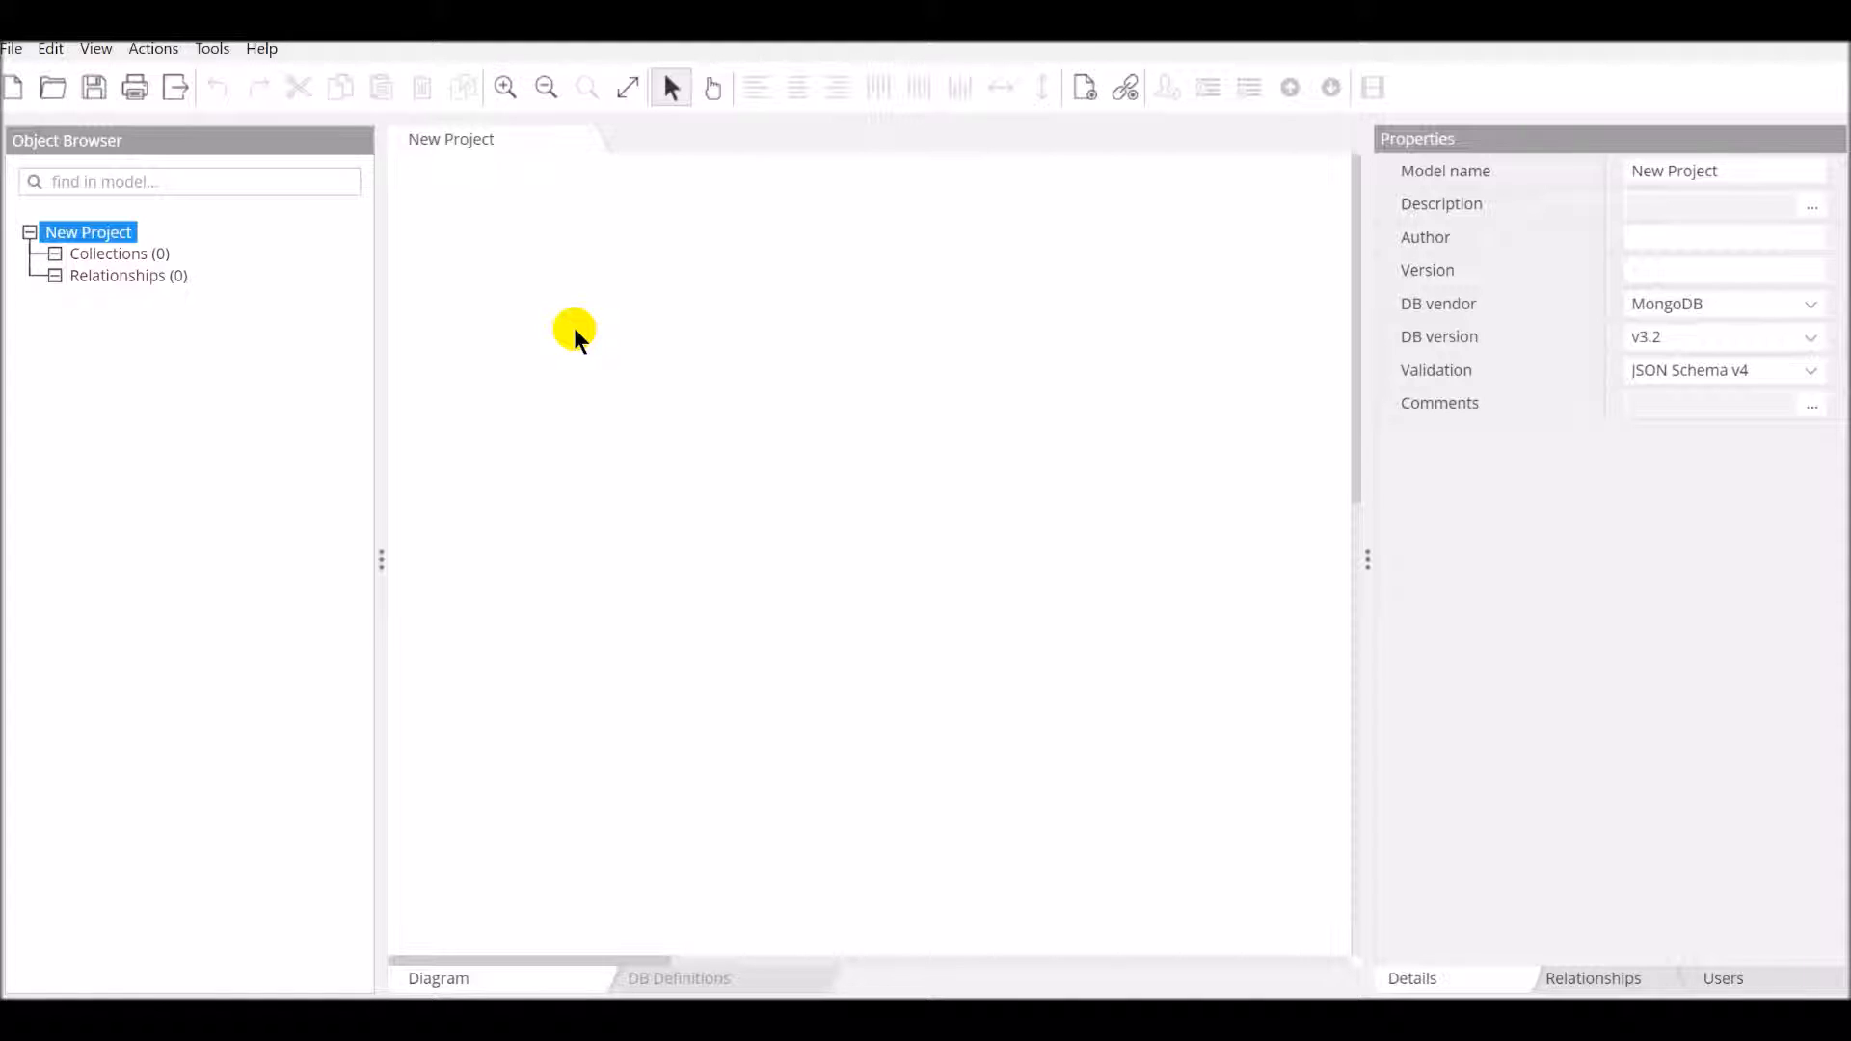
pyautogui.moveTo(1269, 344)
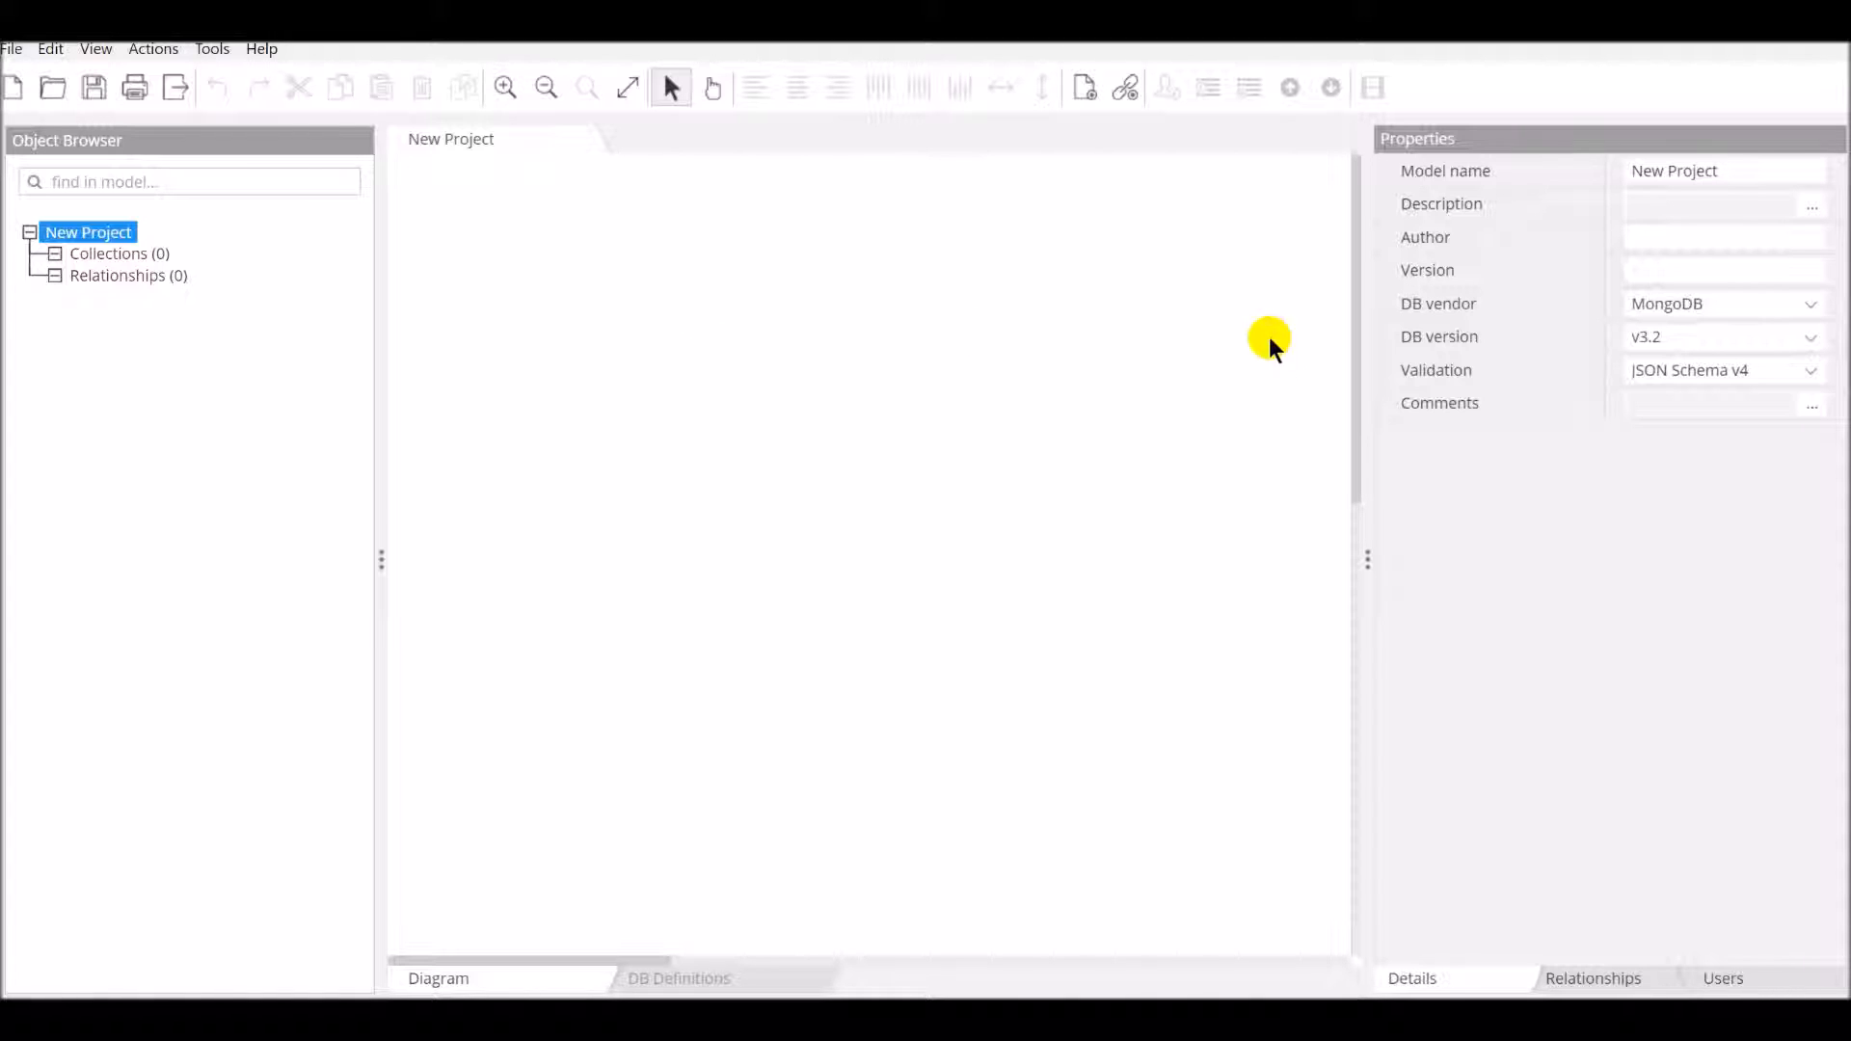
pyautogui.moveTo(1470, 455)
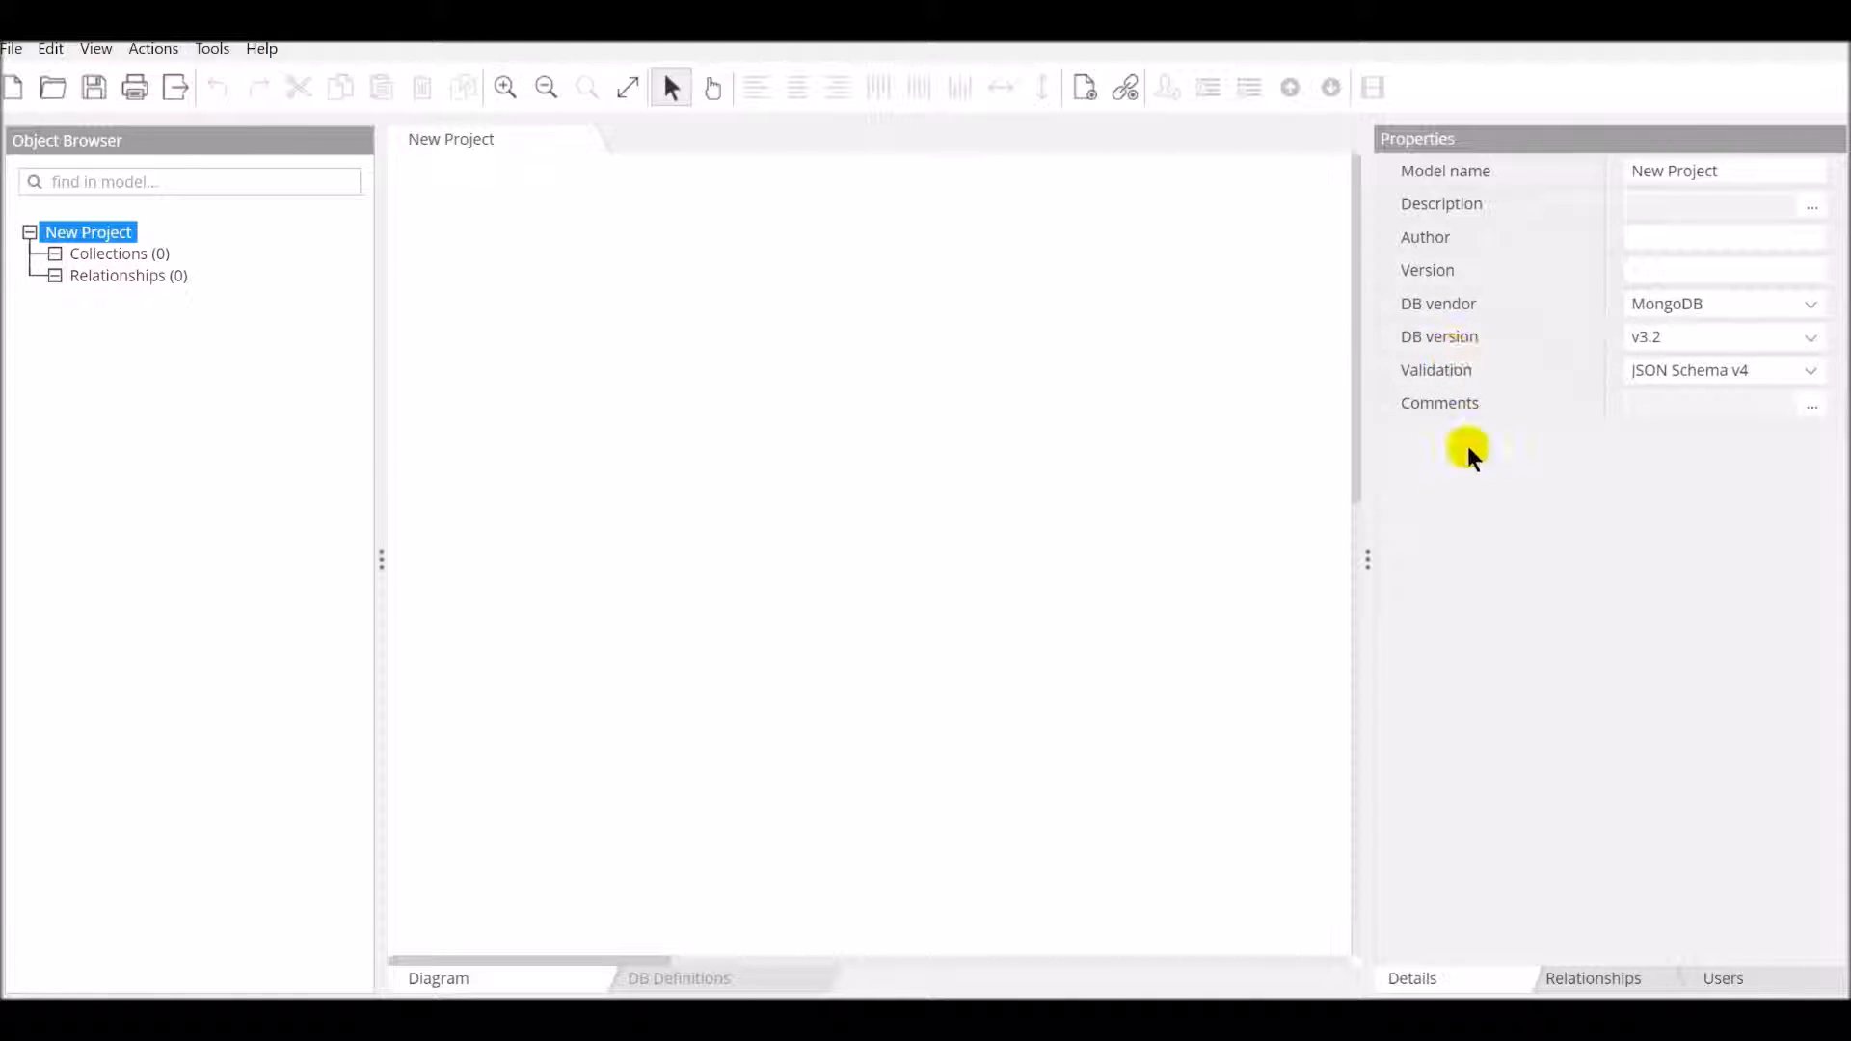
pyautogui.moveTo(1474, 310)
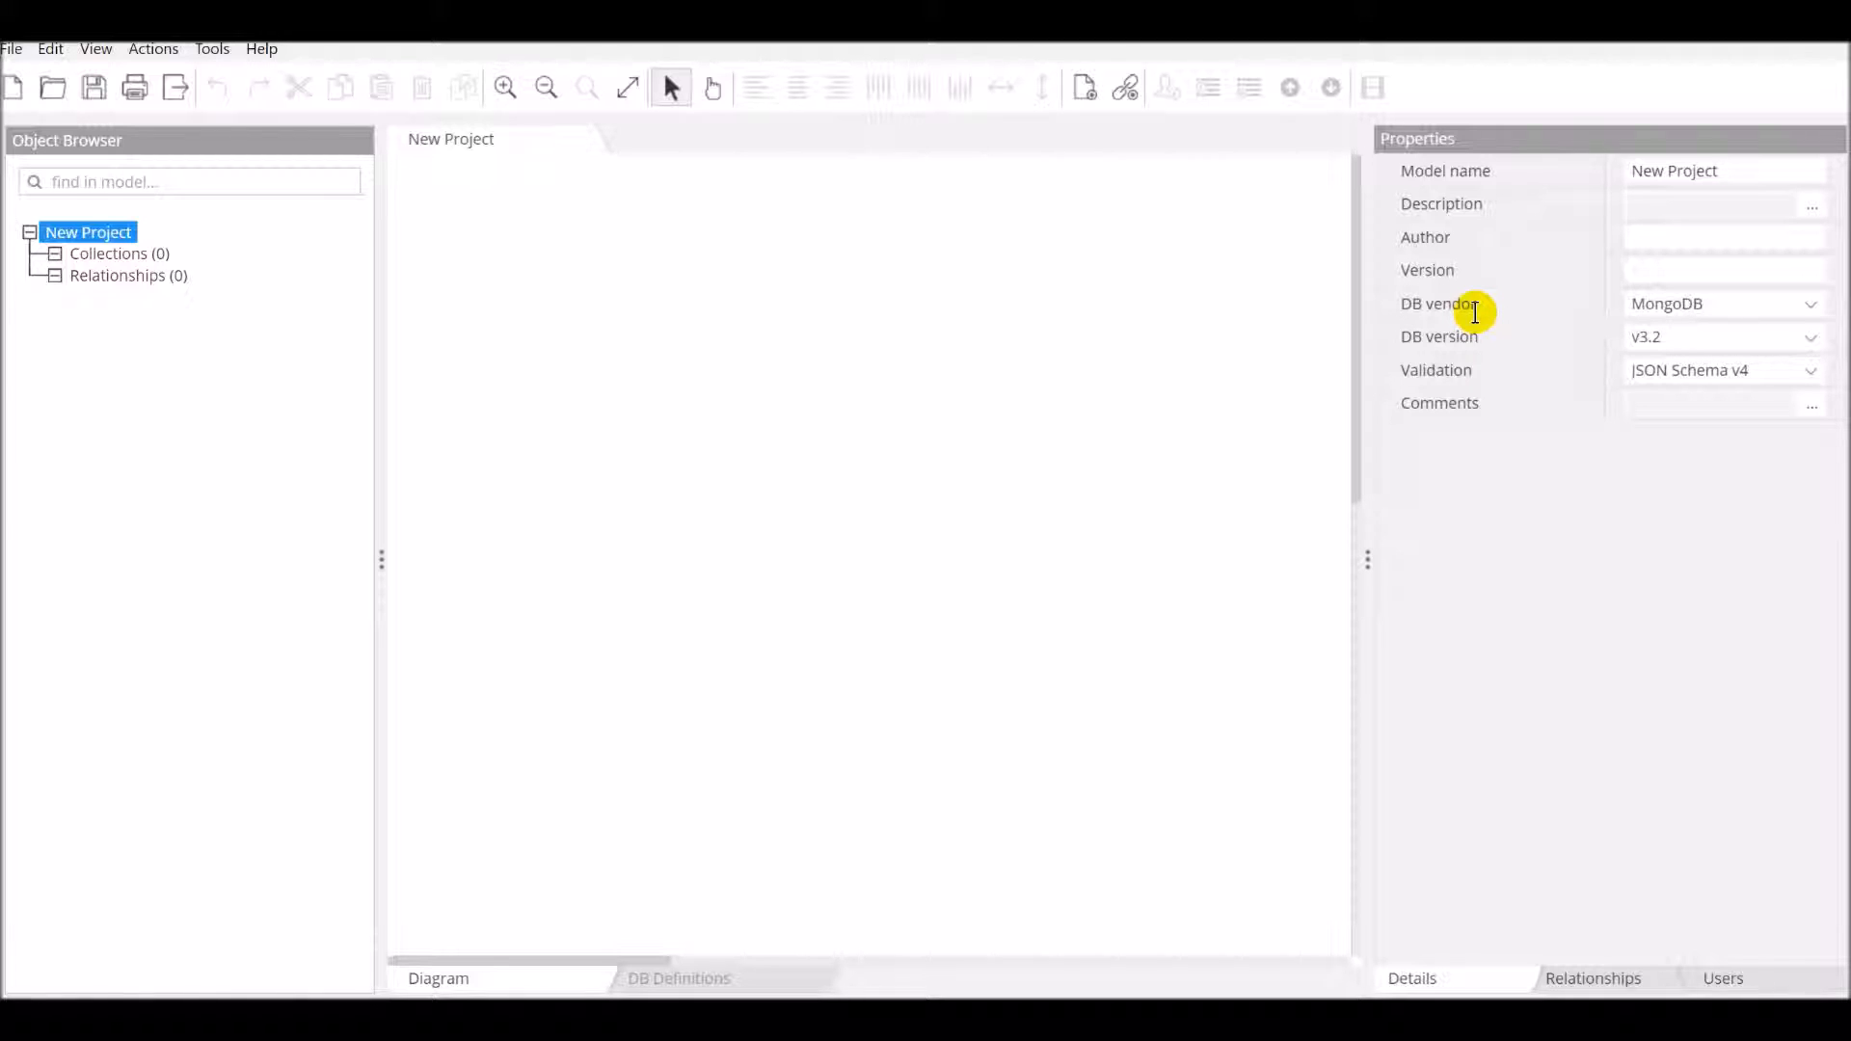
pyautogui.moveTo(1518, 324)
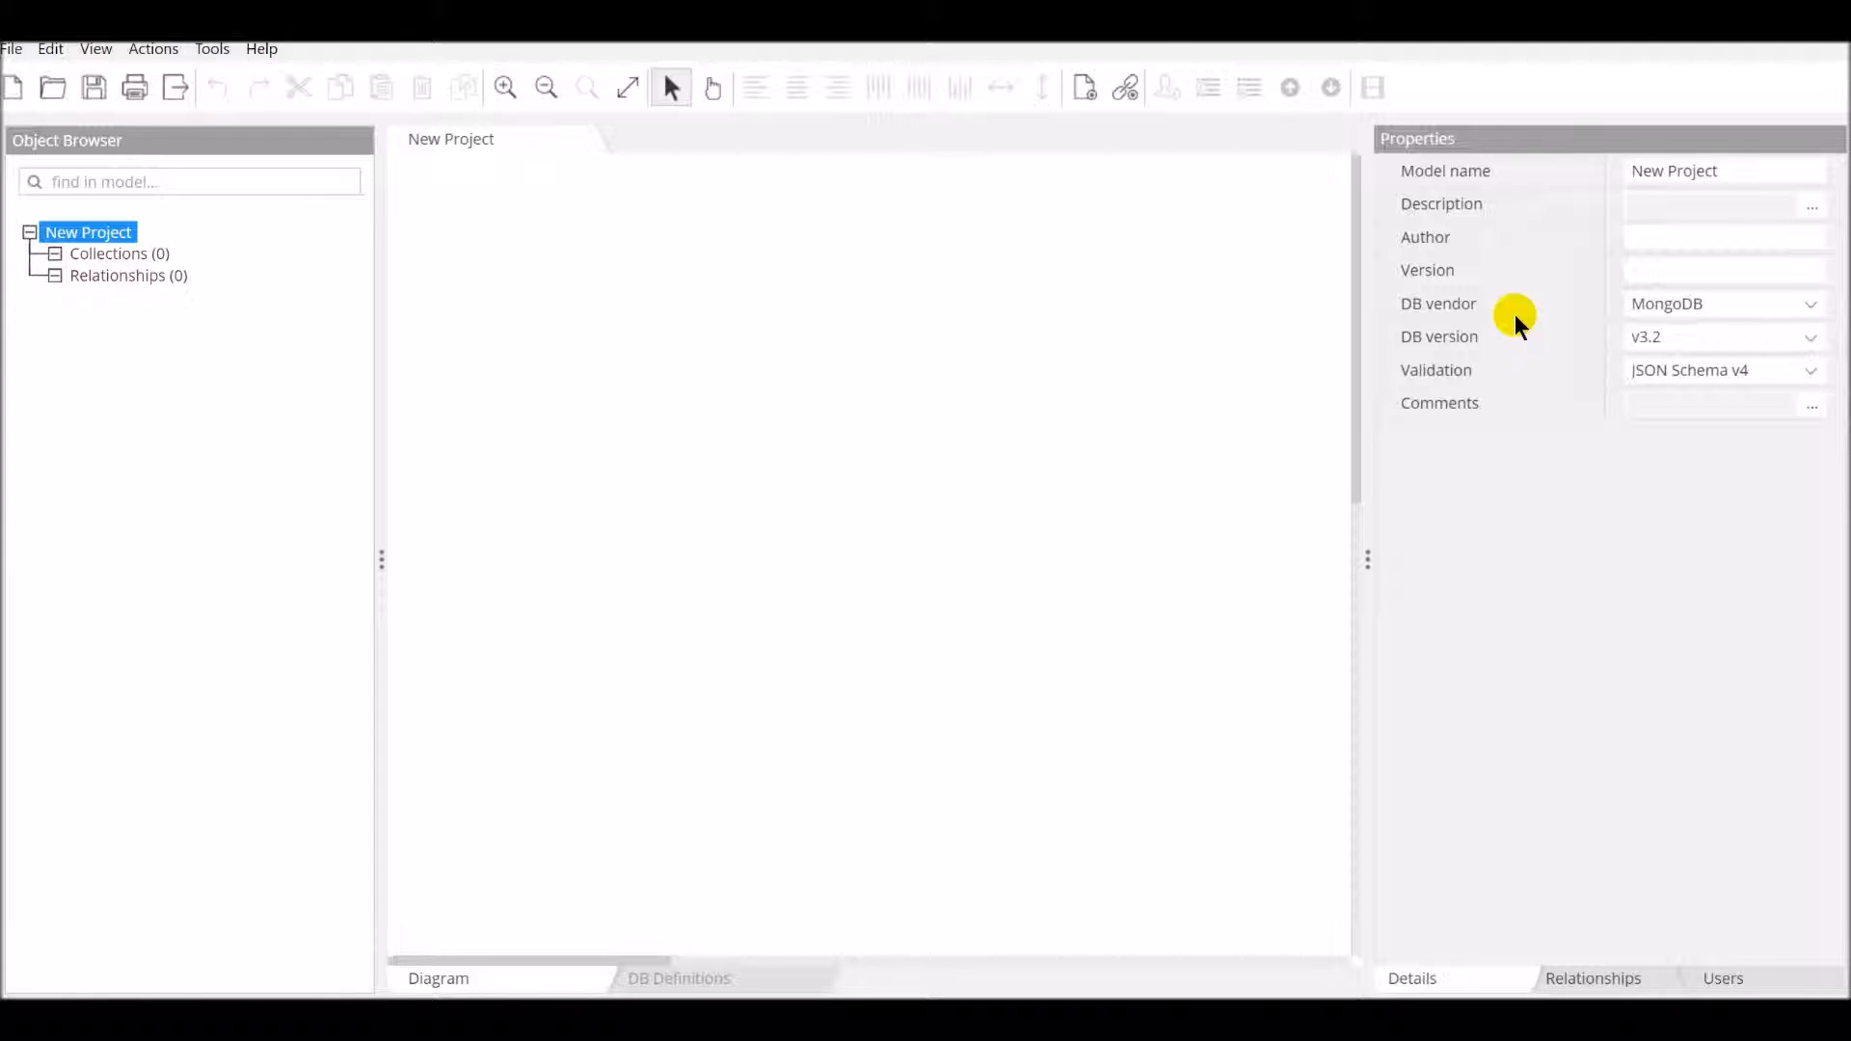
pyautogui.moveTo(502, 154)
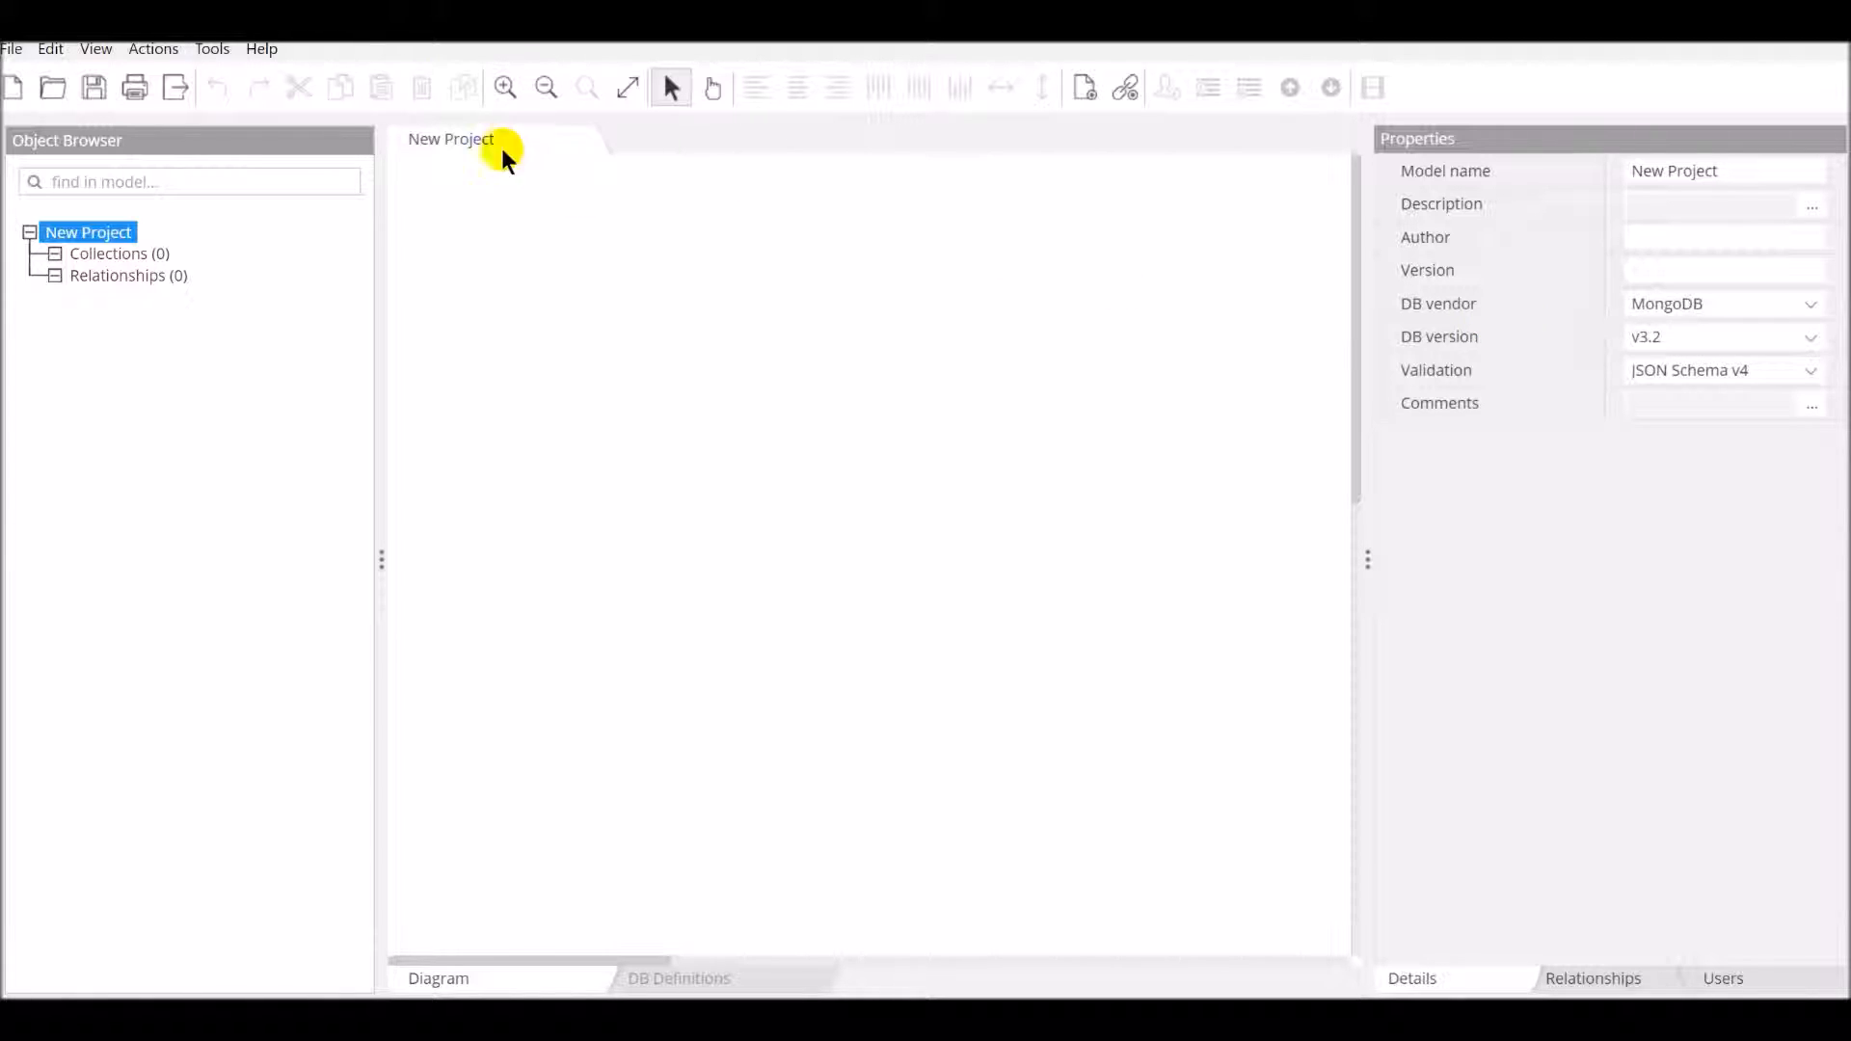
pyautogui.click(97, 48)
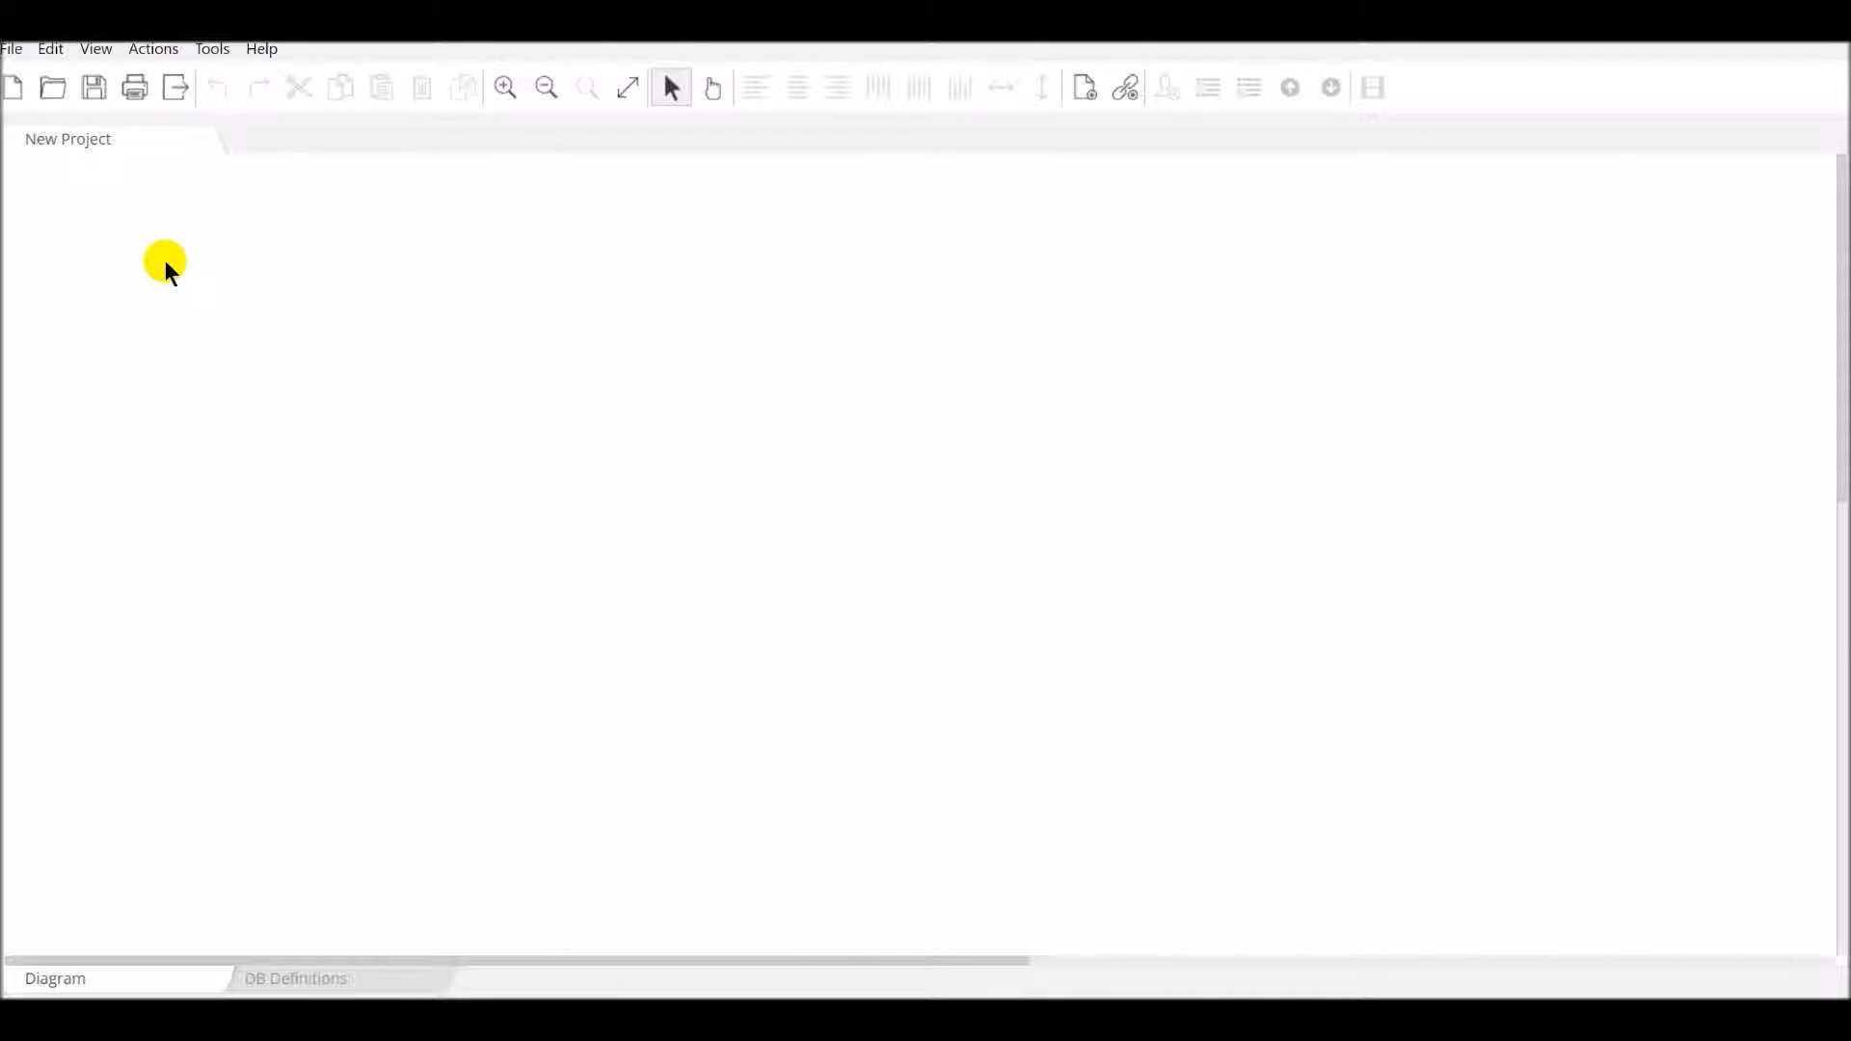
pyautogui.click(53, 87)
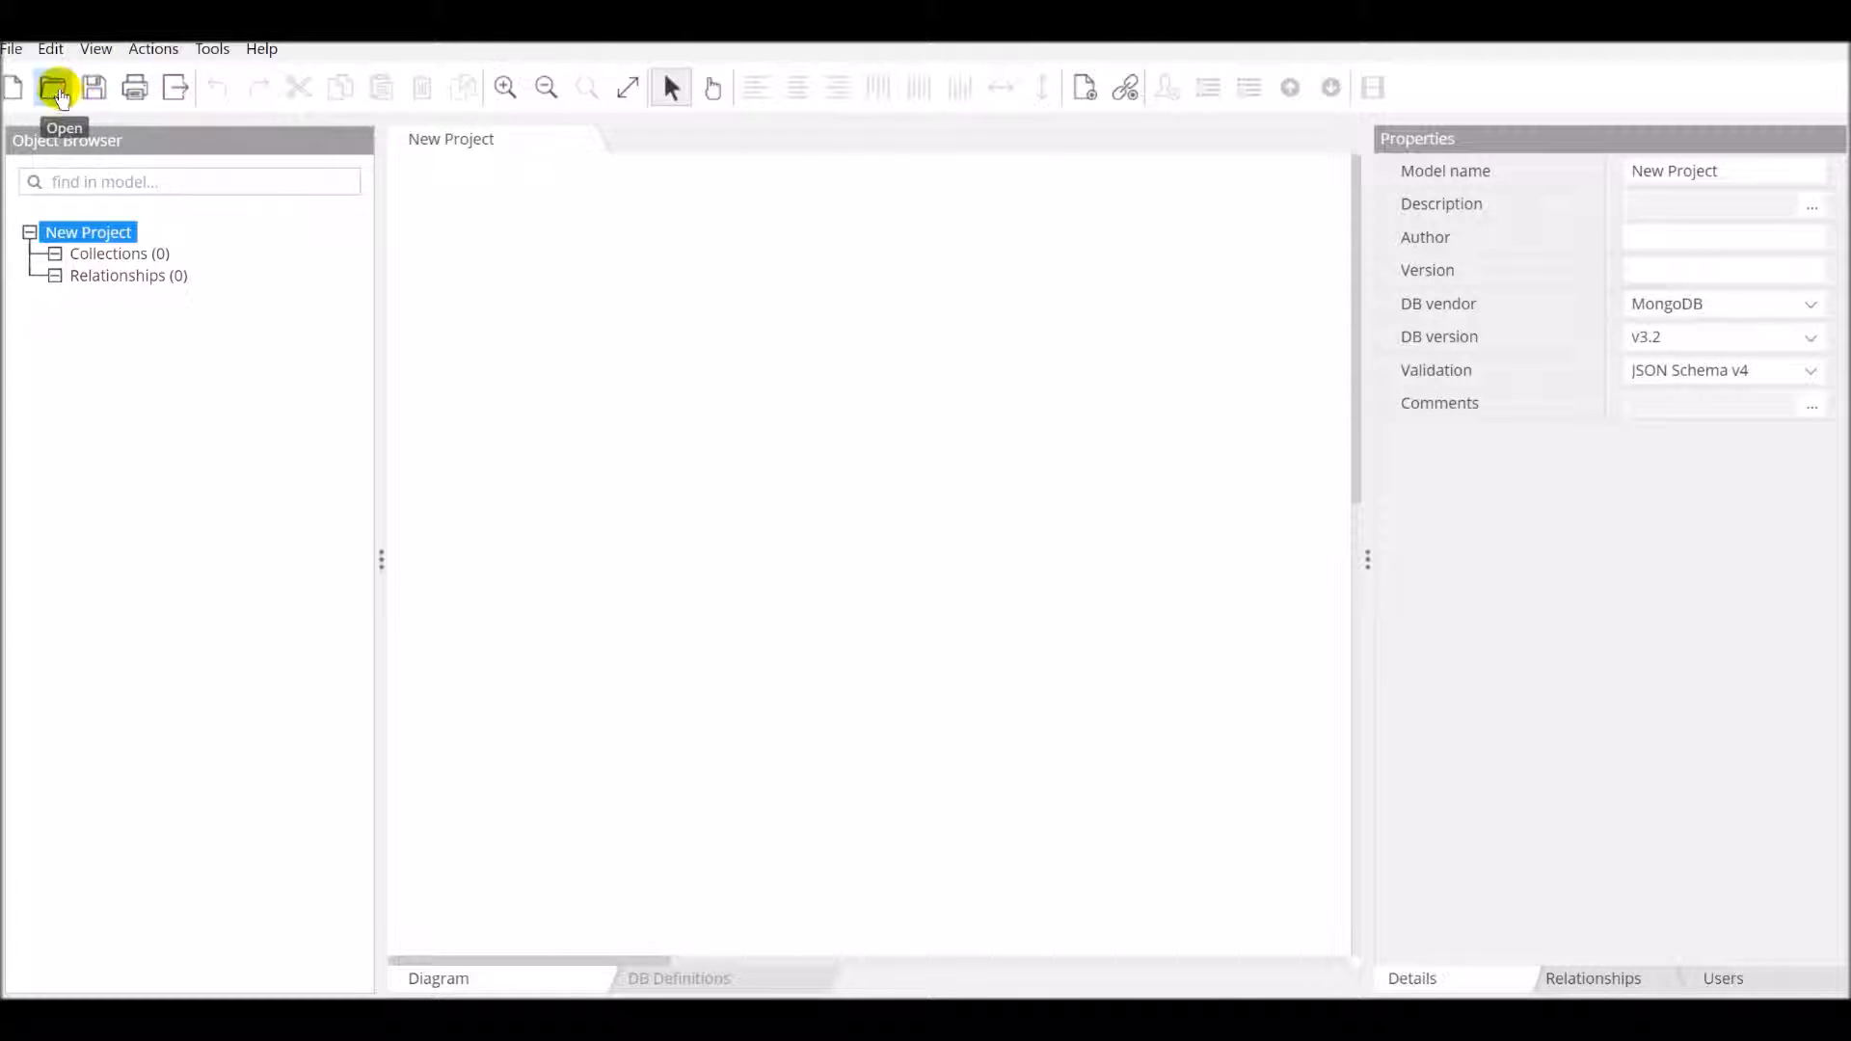
# Load the saved demo MongoDB model with its two foreign-key-linked collections.
pyautogui.click(54, 87)
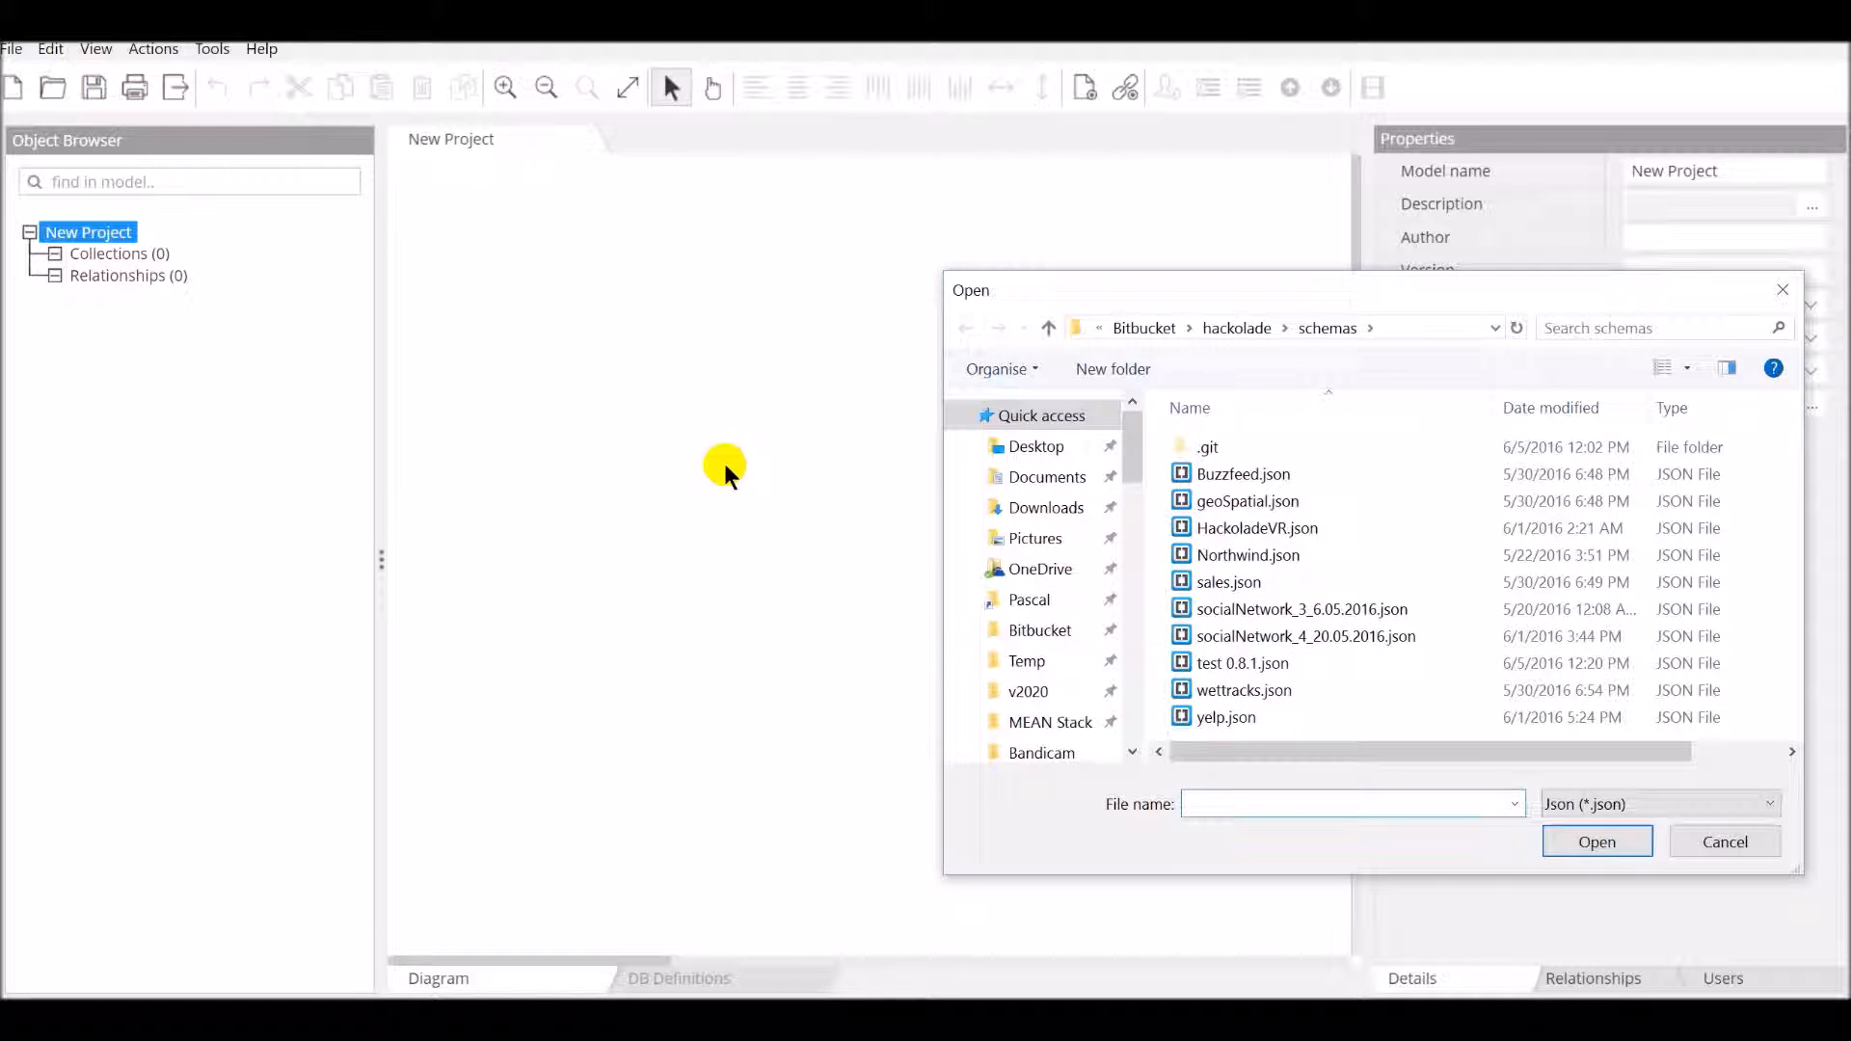
pyautogui.click(1722, 842)
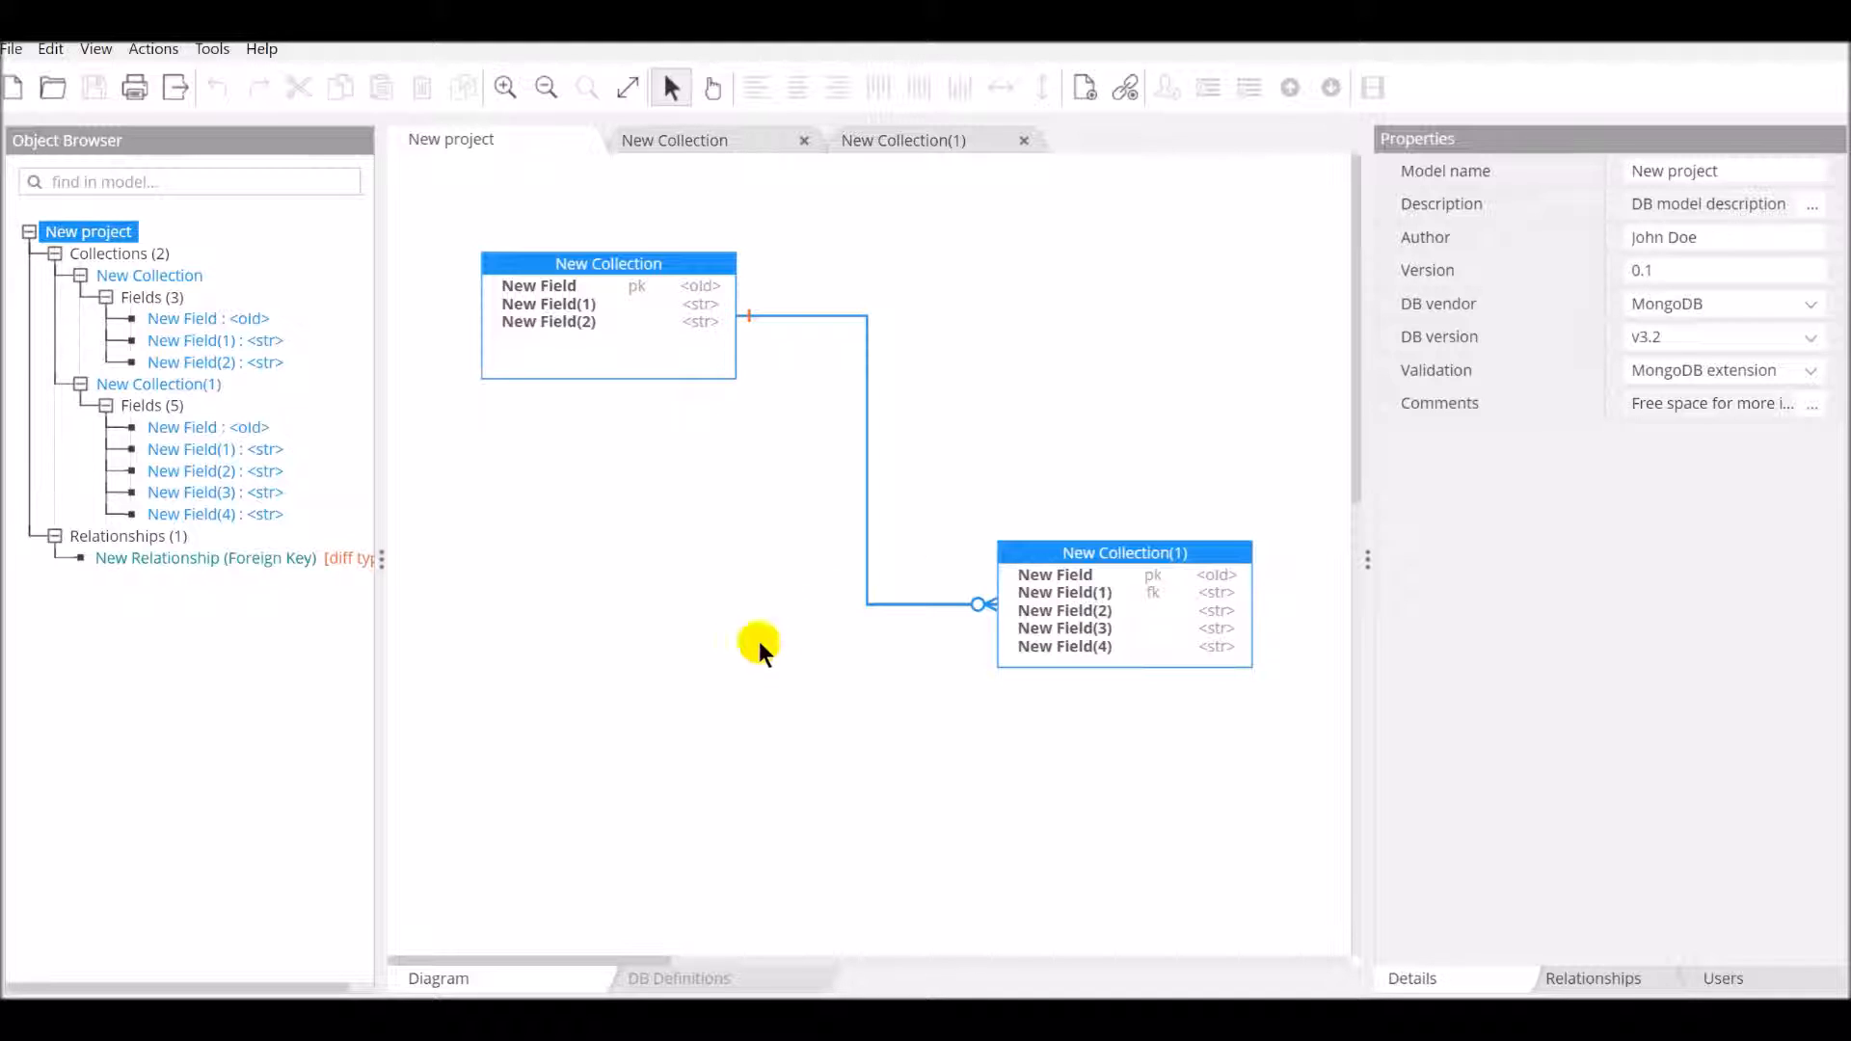
pyautogui.moveTo(685, 349)
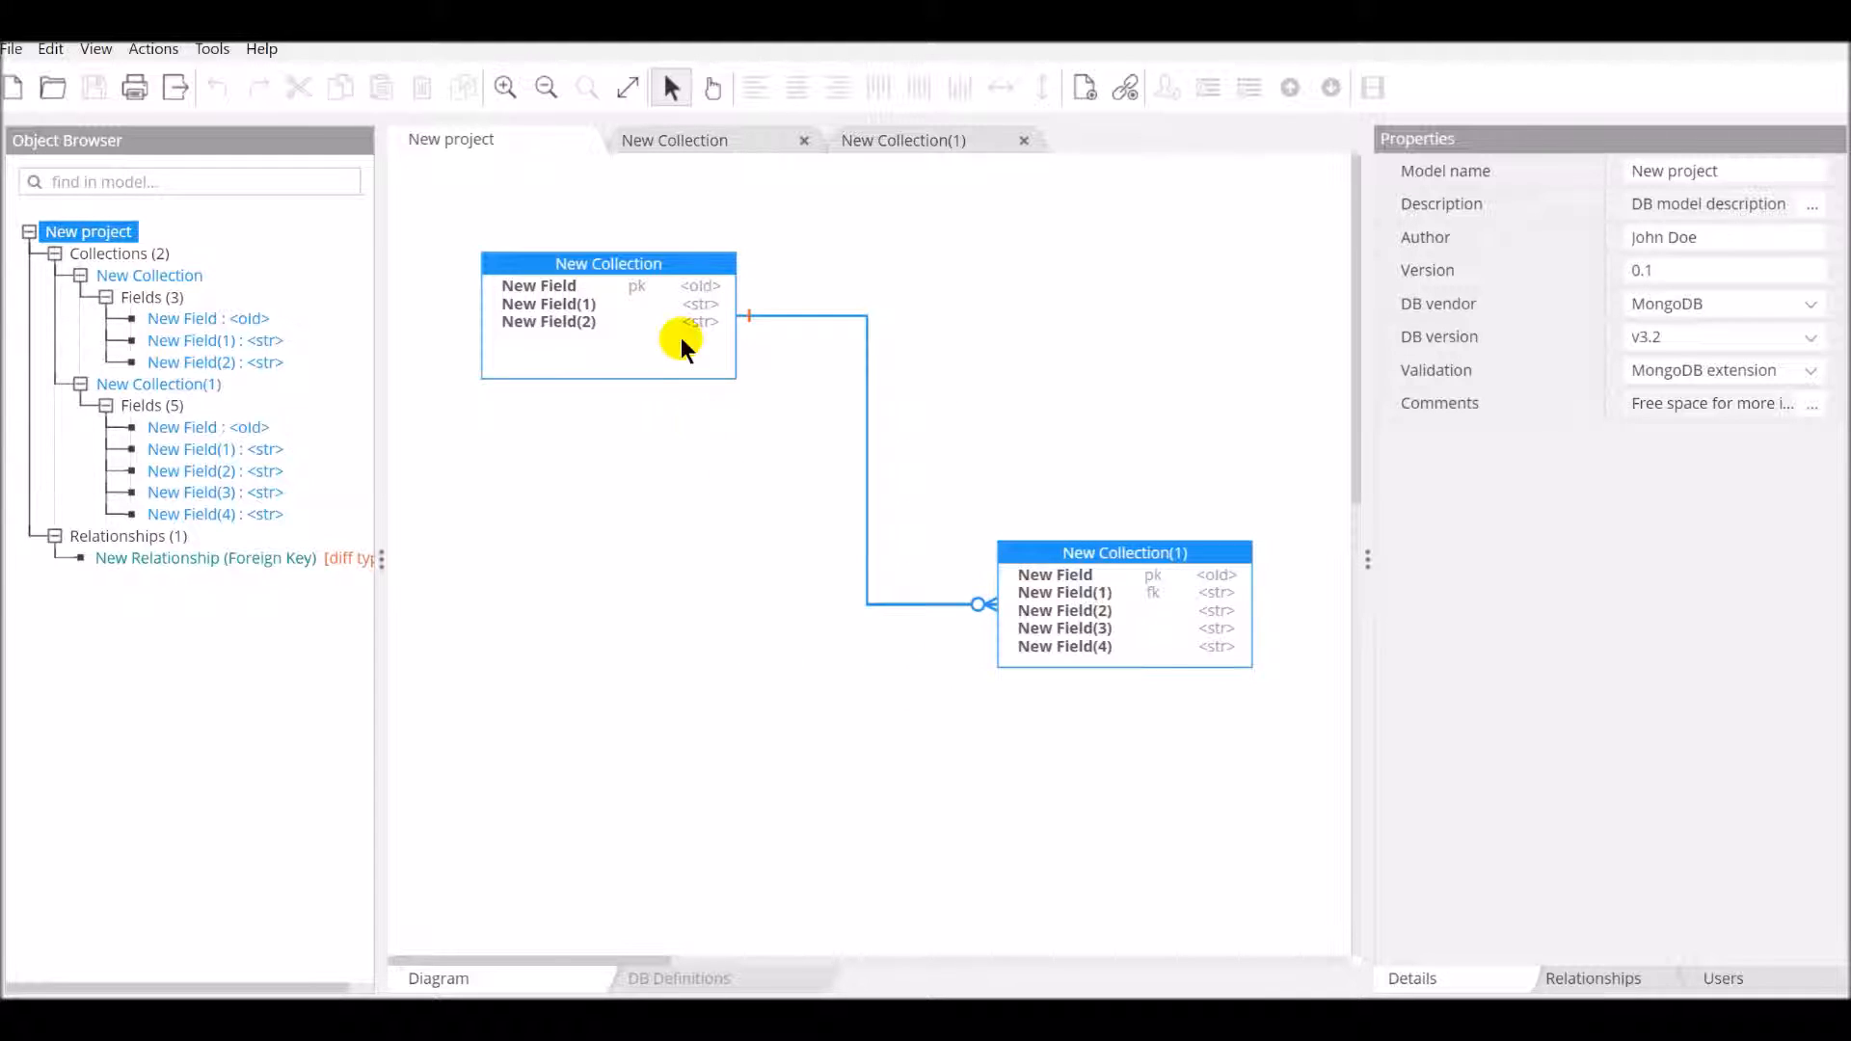
pyautogui.moveTo(681, 901)
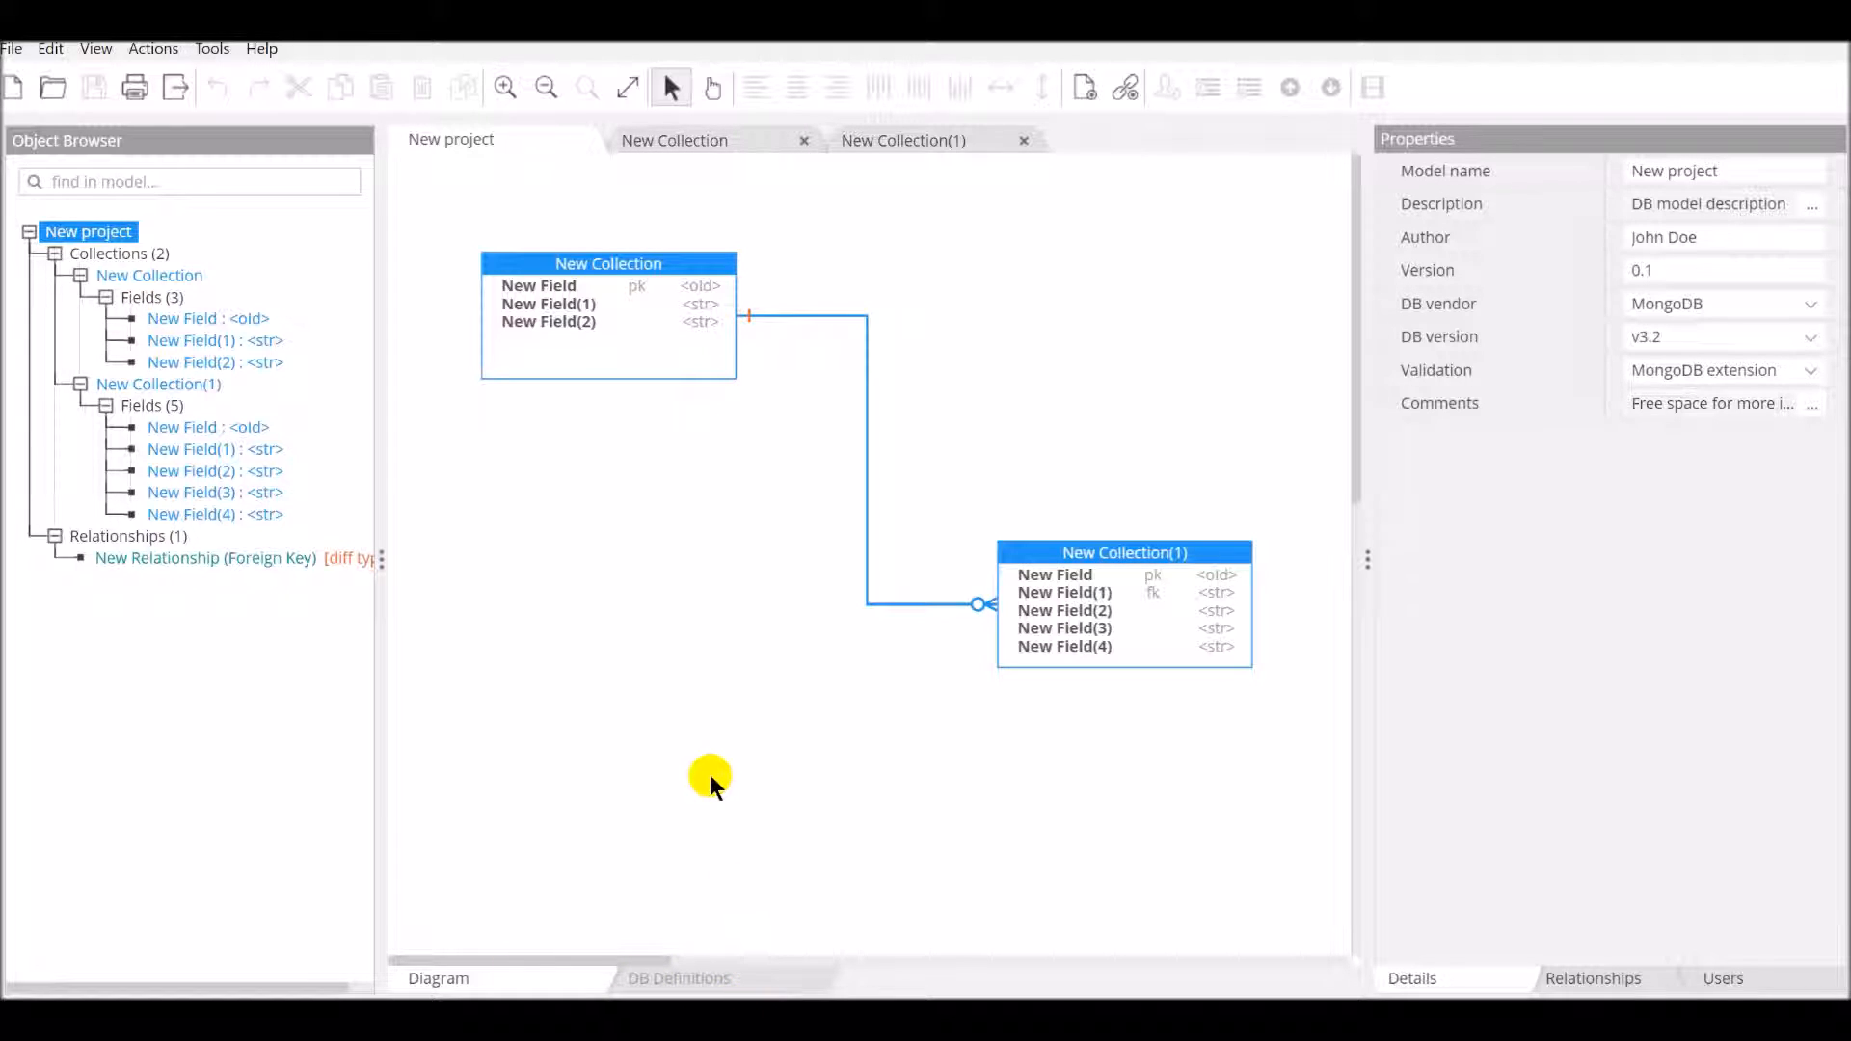
pyautogui.moveTo(638, 320)
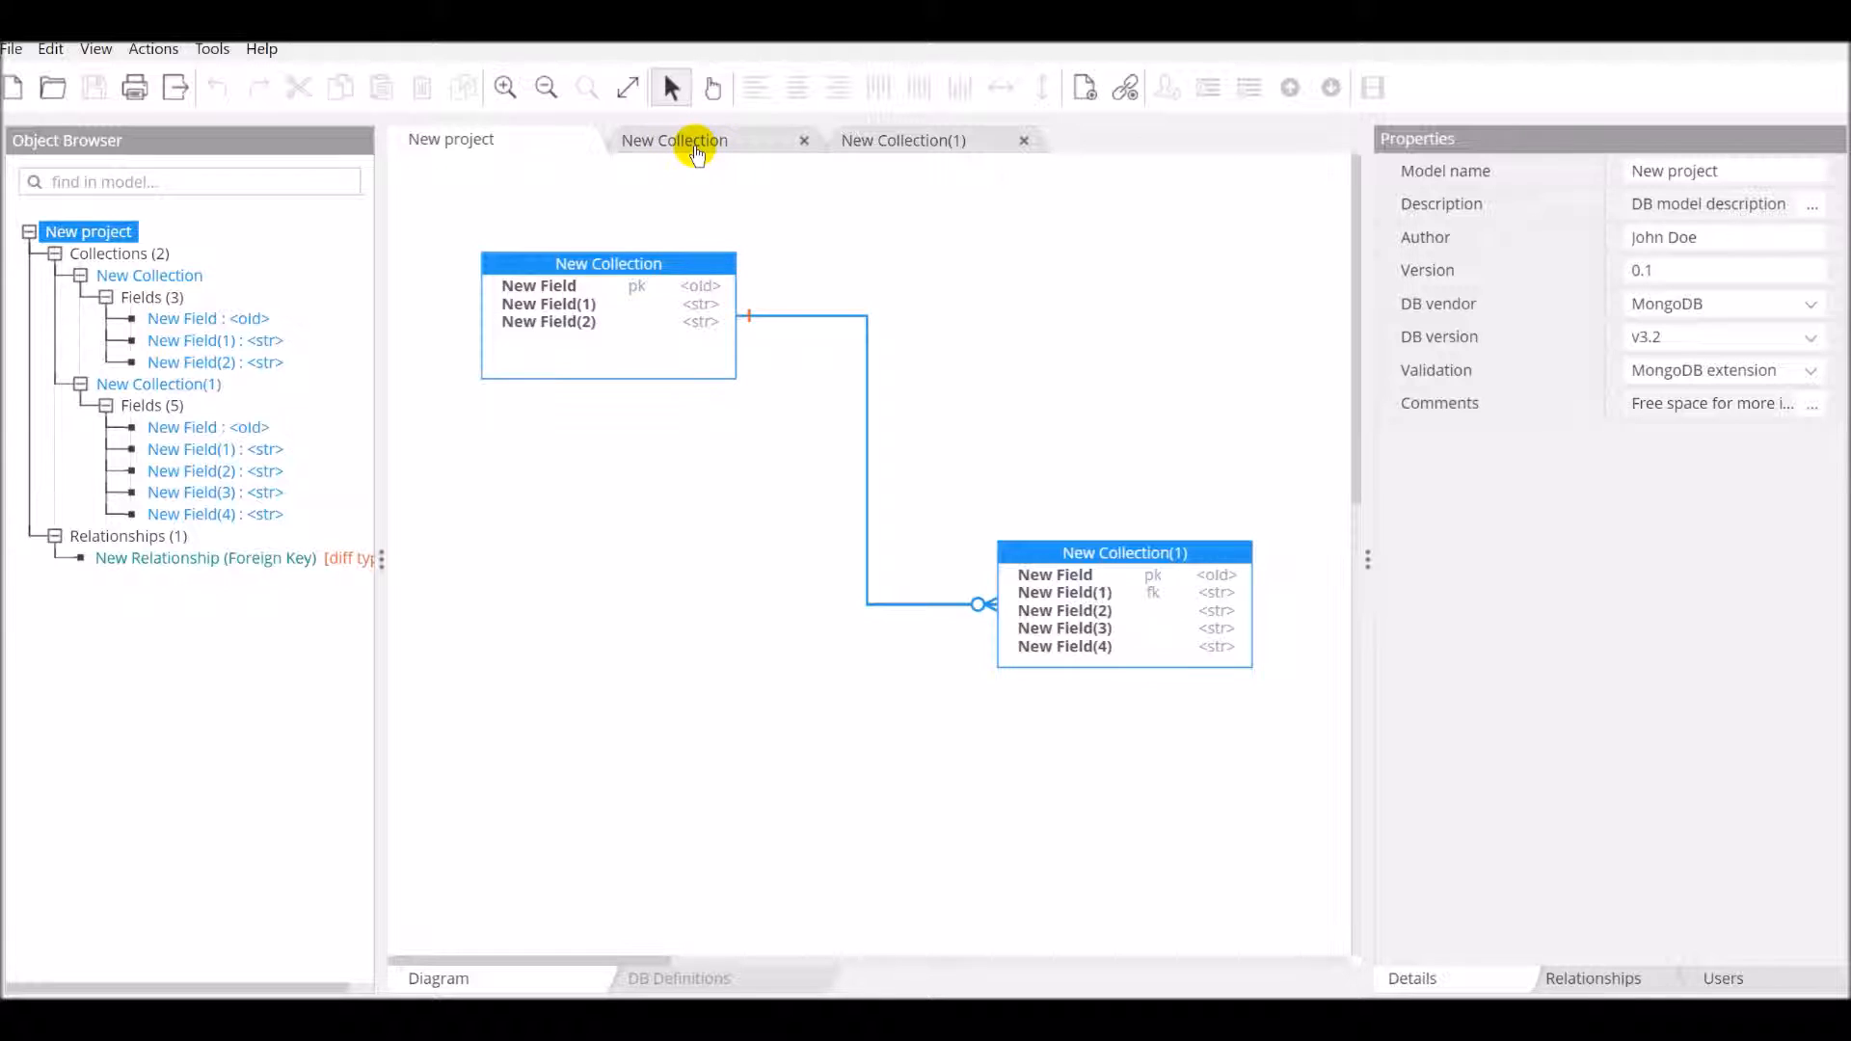
pyautogui.click(673, 139)
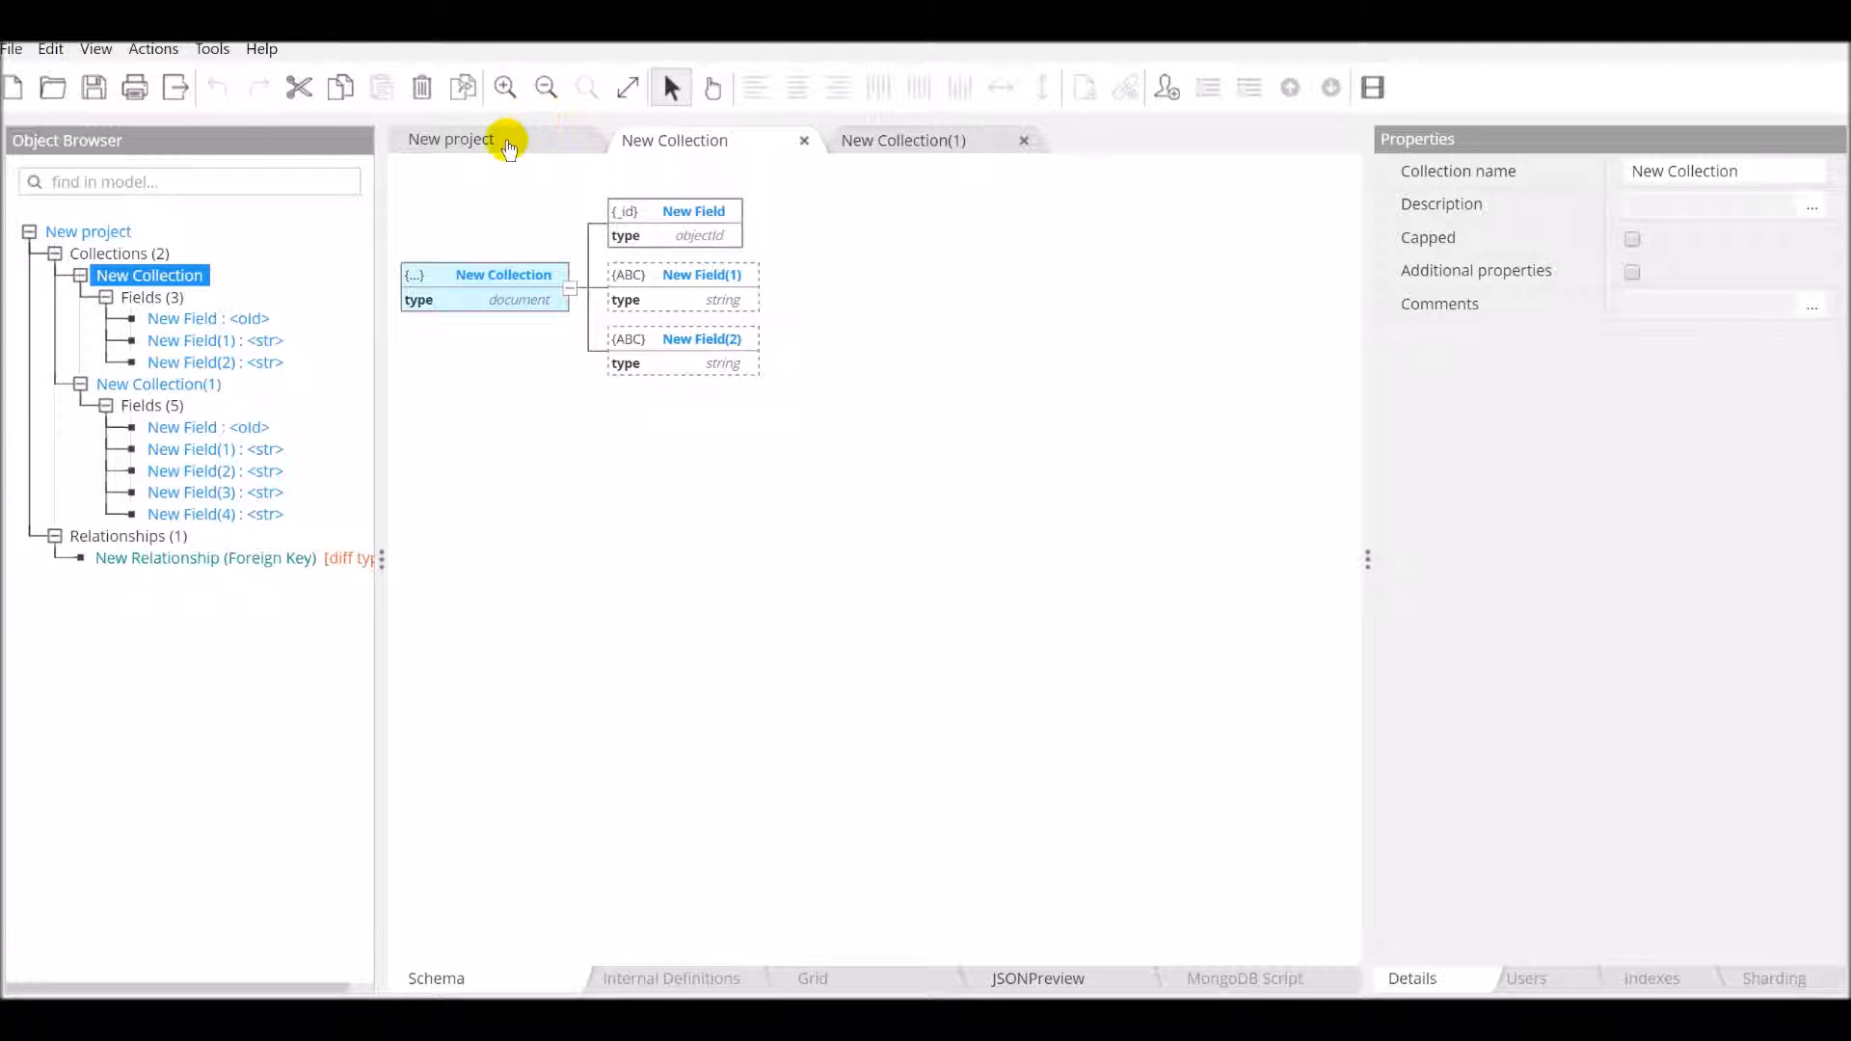
pyautogui.click(452, 138)
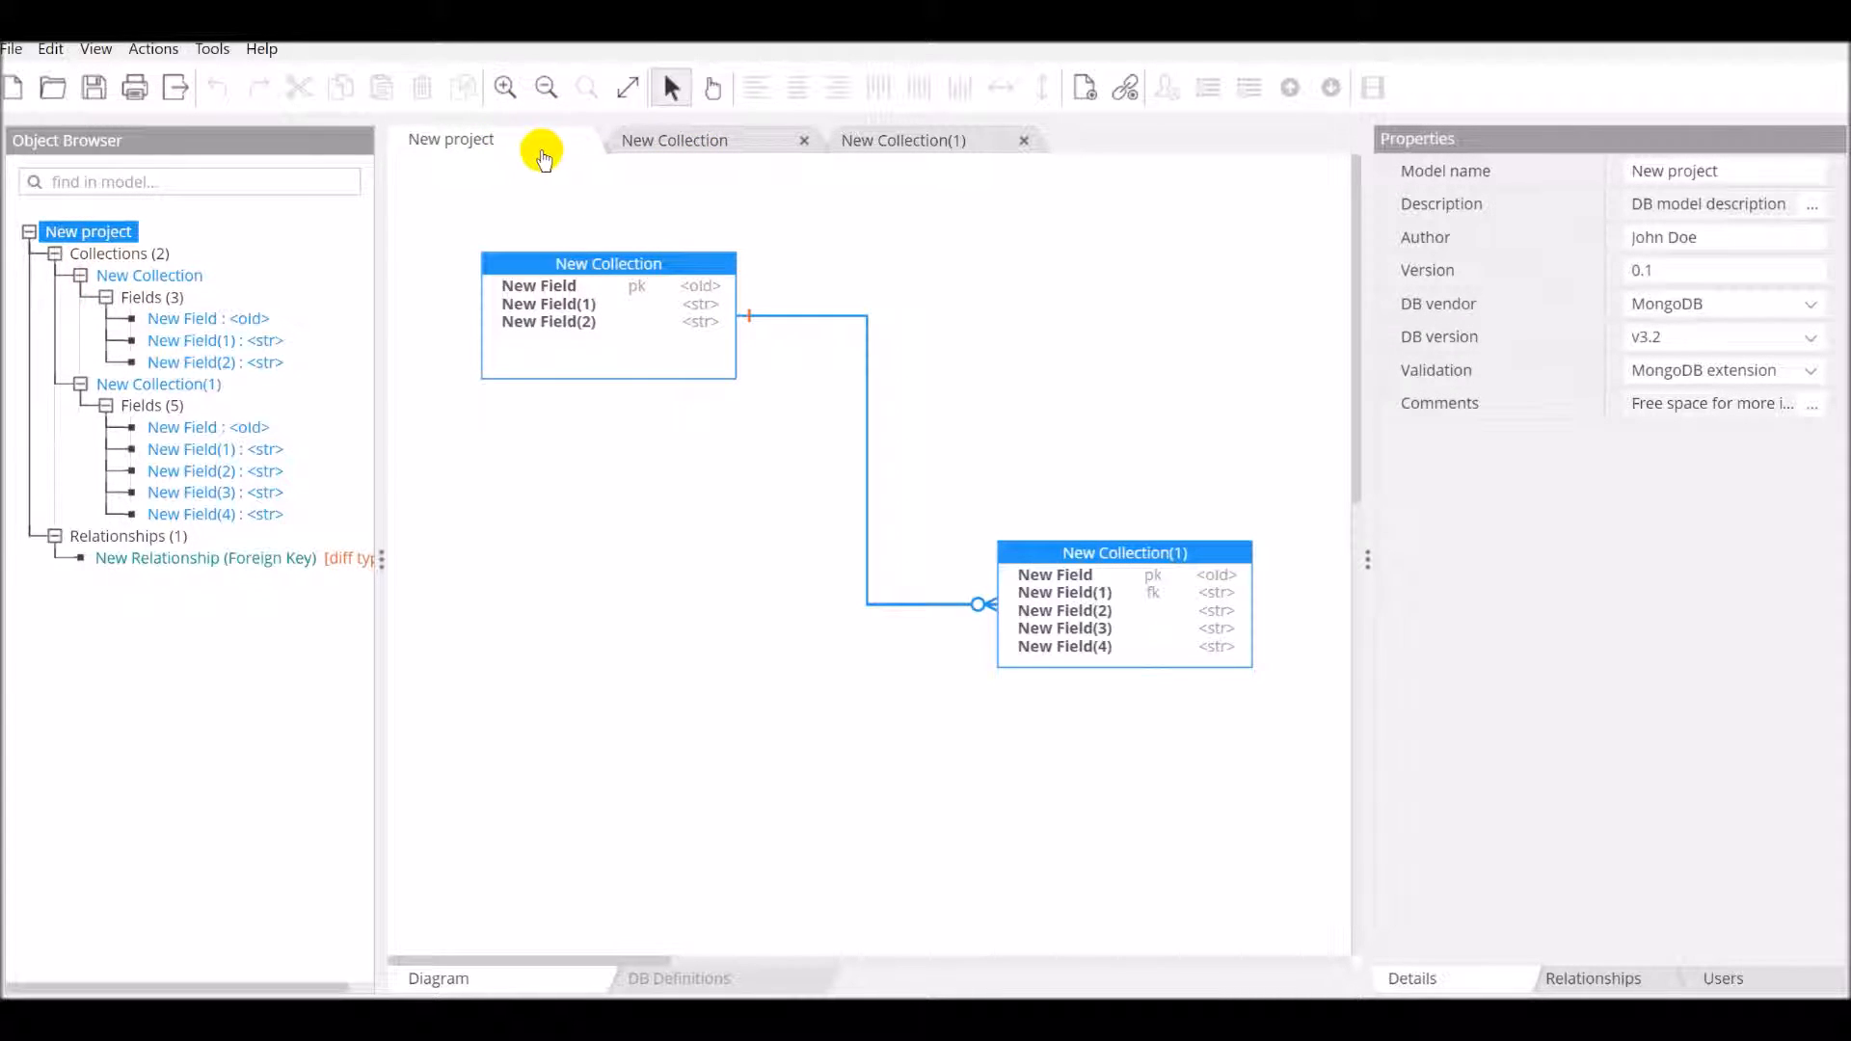
pyautogui.click(675, 139)
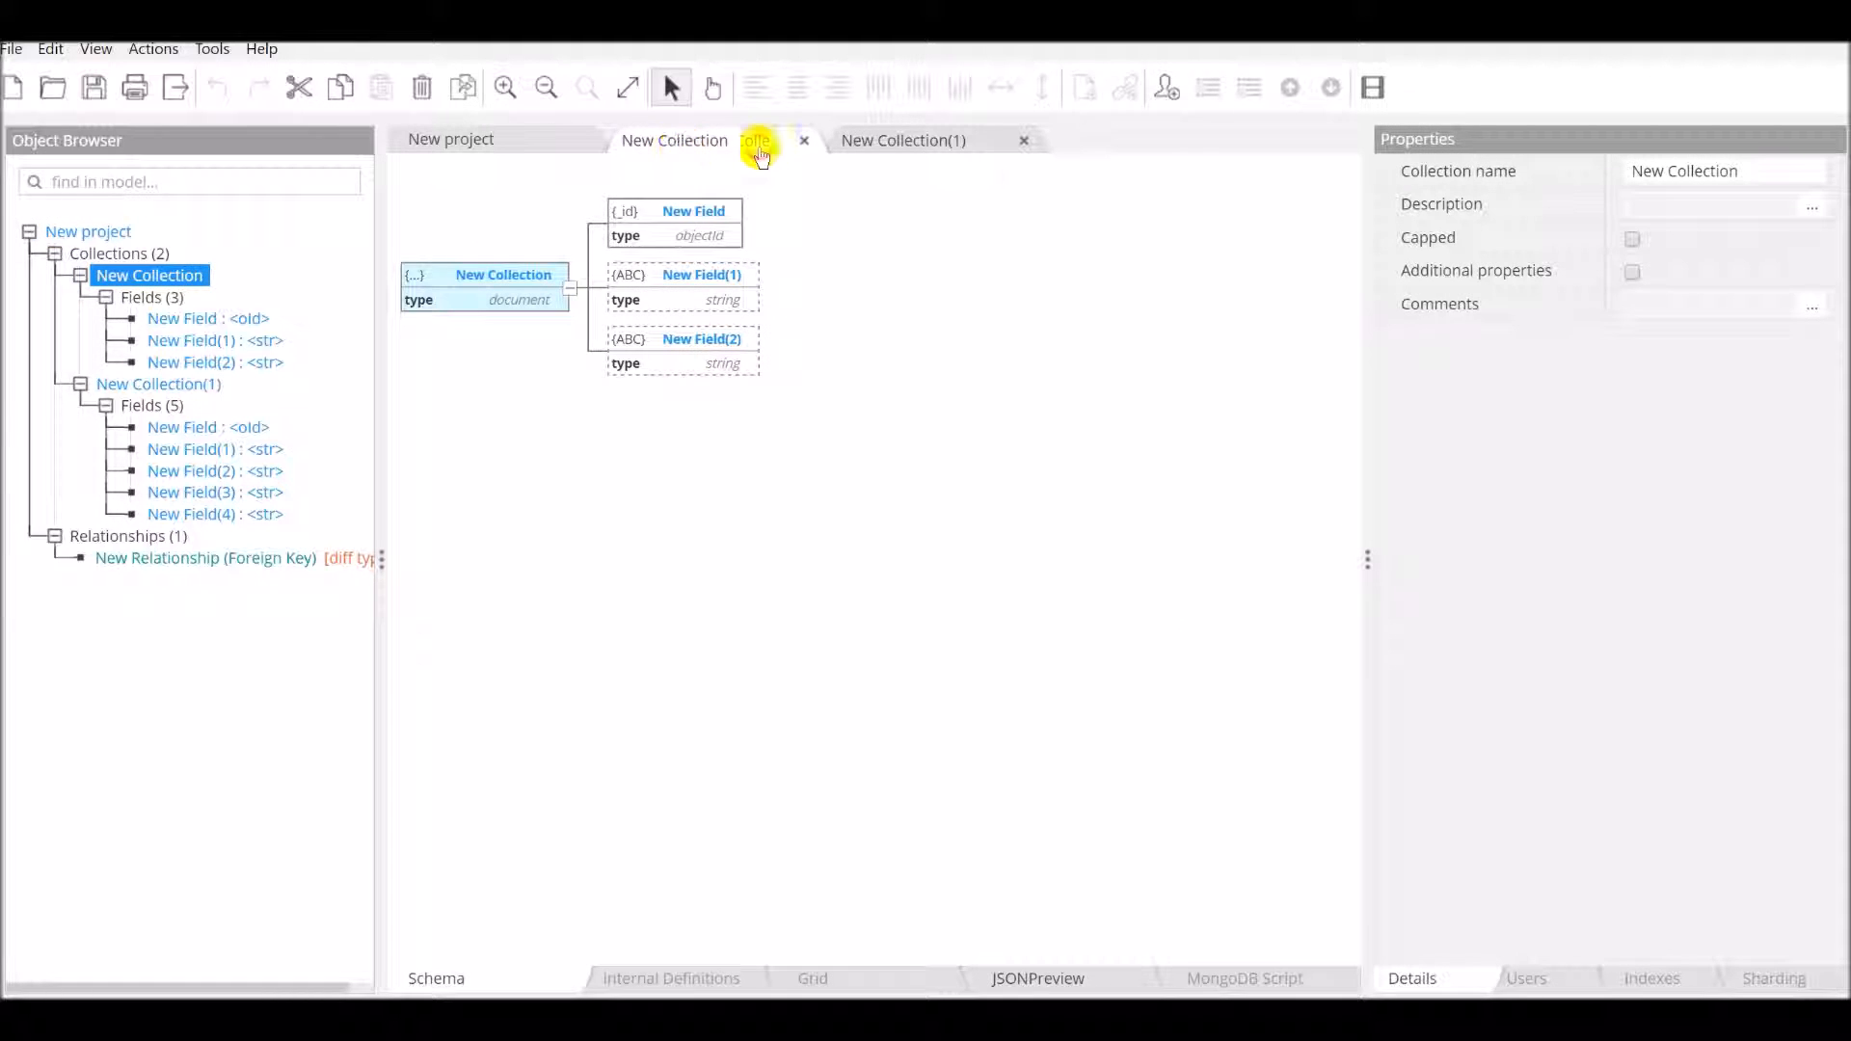
pyautogui.click(902, 139)
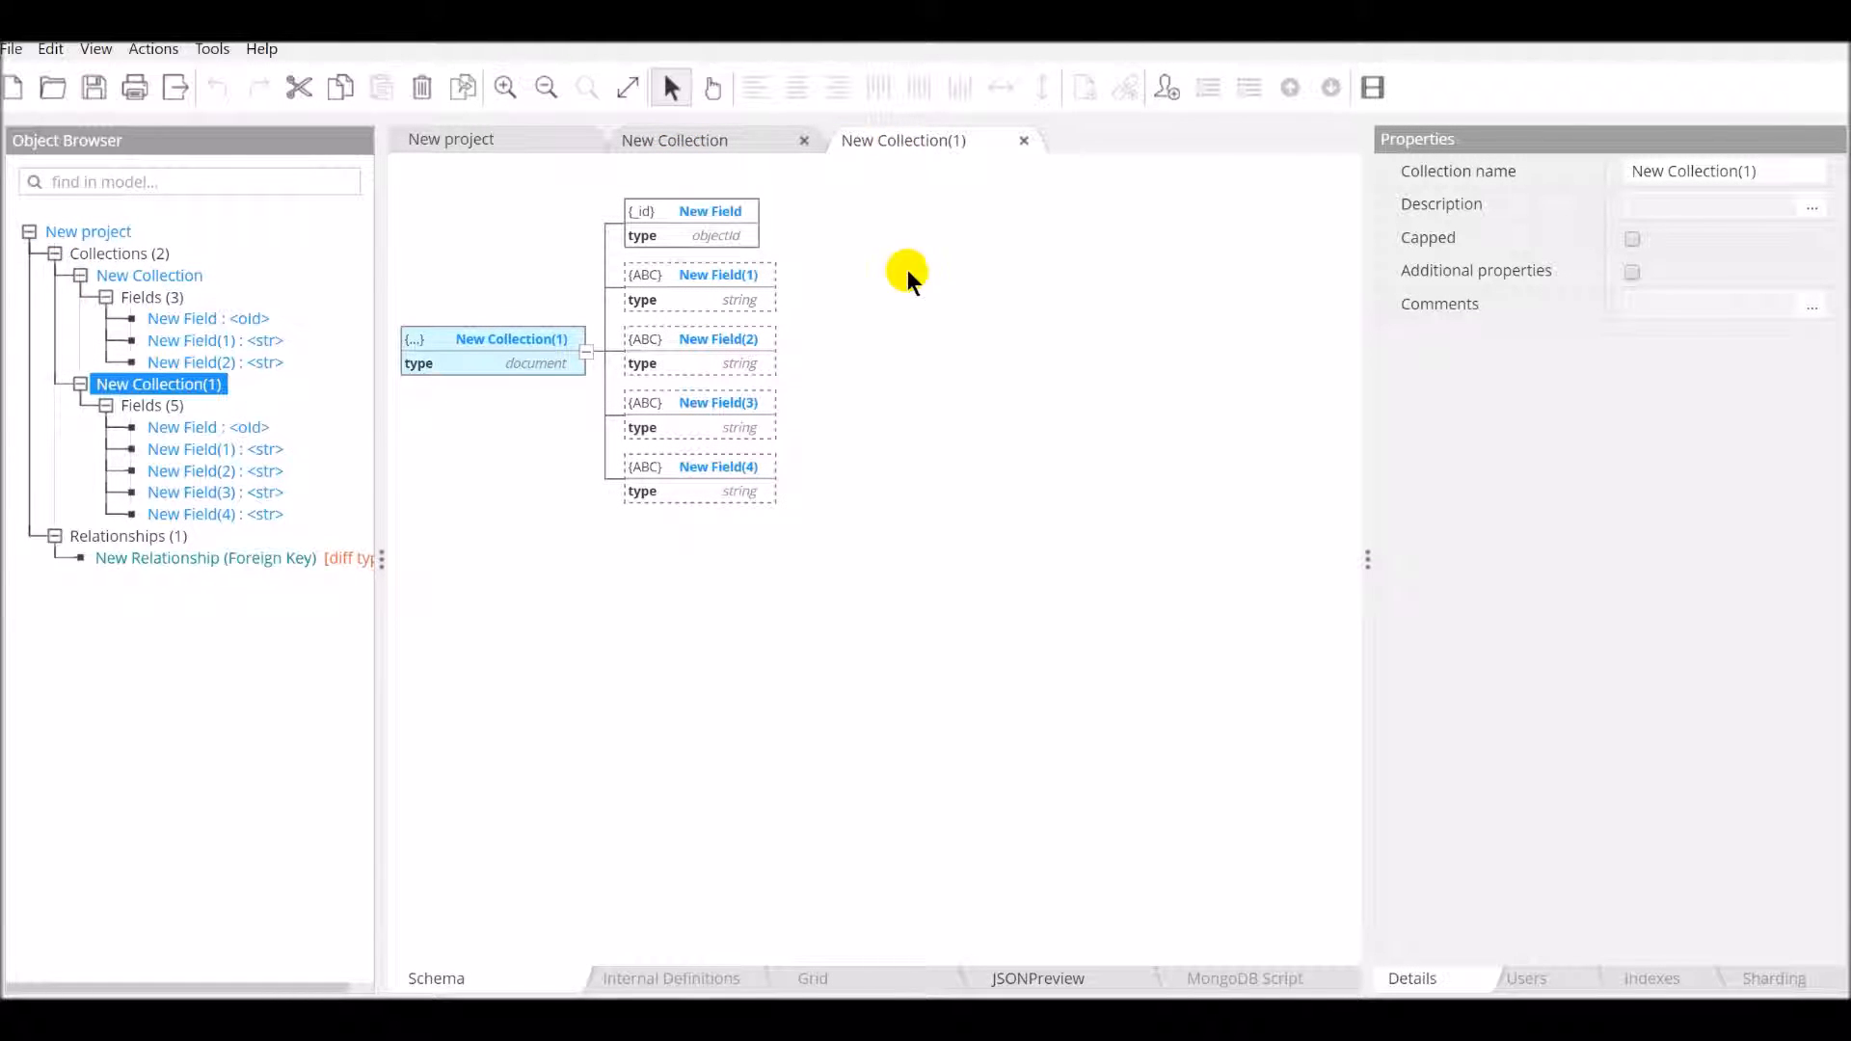
pyautogui.moveTo(455, 204)
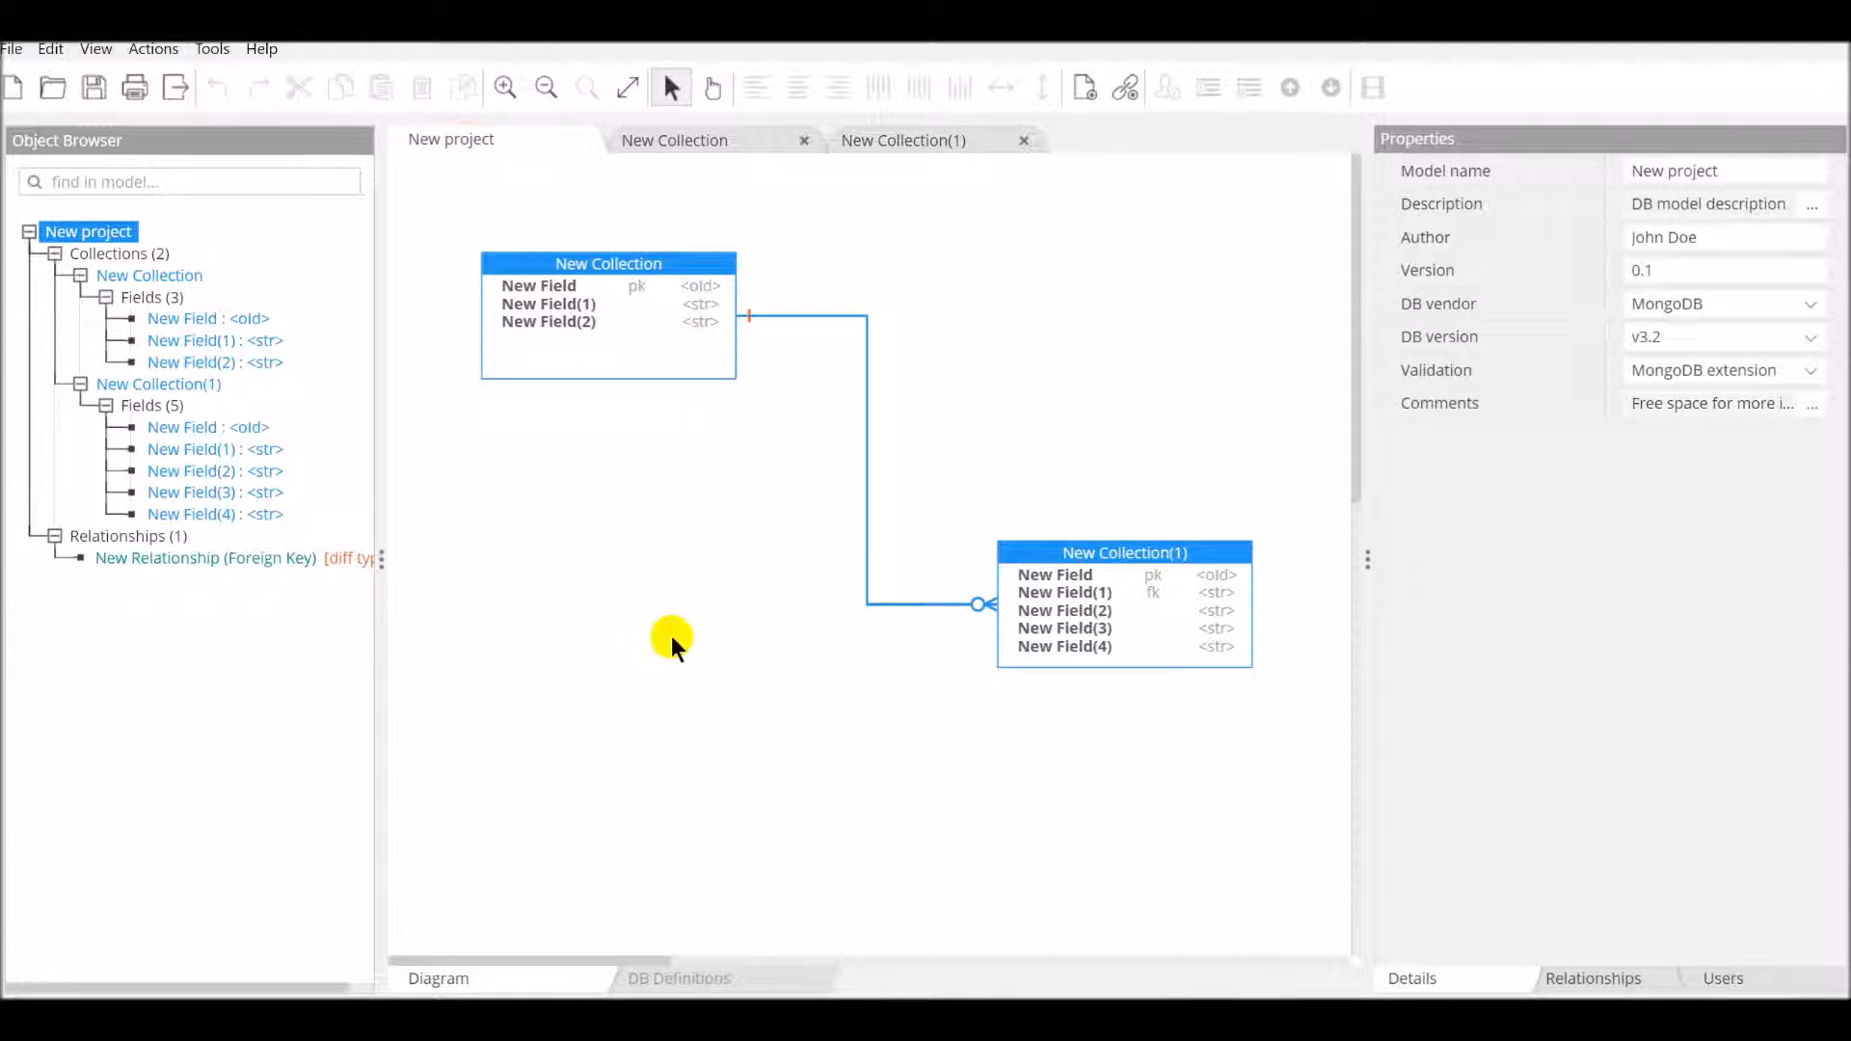
pyautogui.moveTo(652, 555)
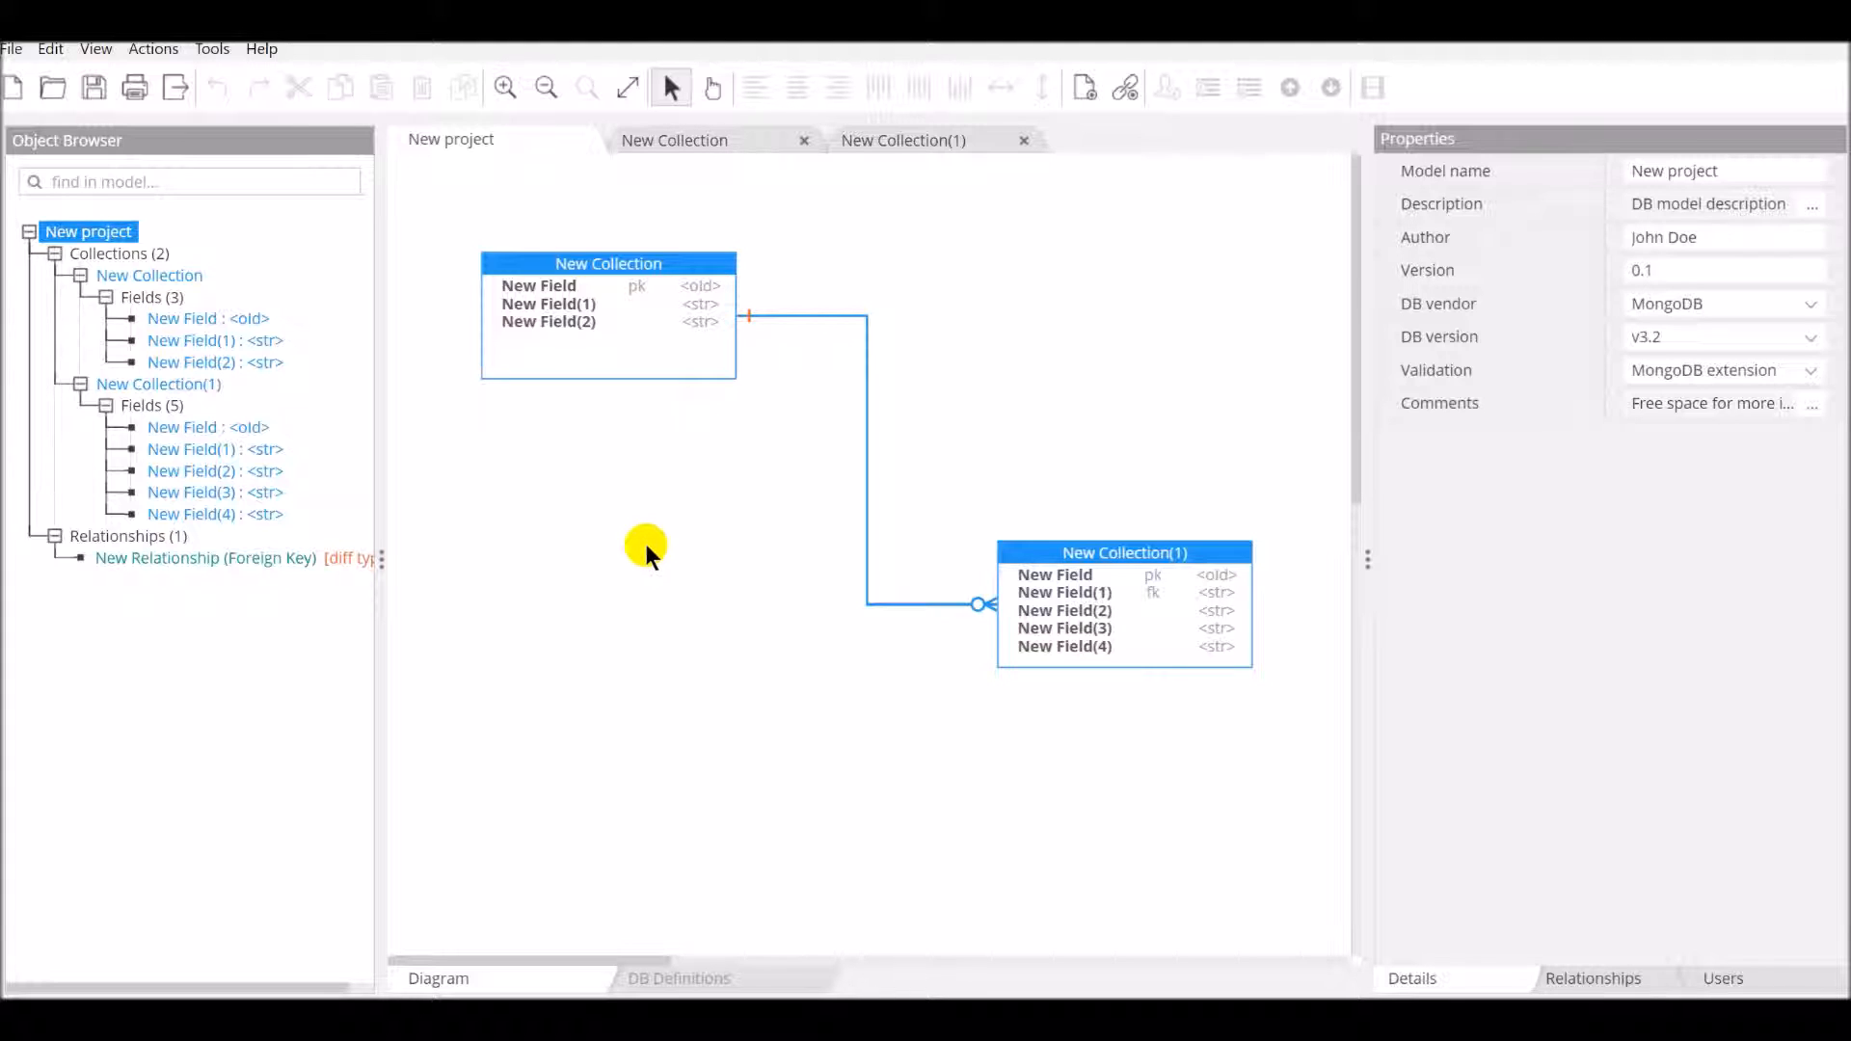
pyautogui.moveTo(97, 48)
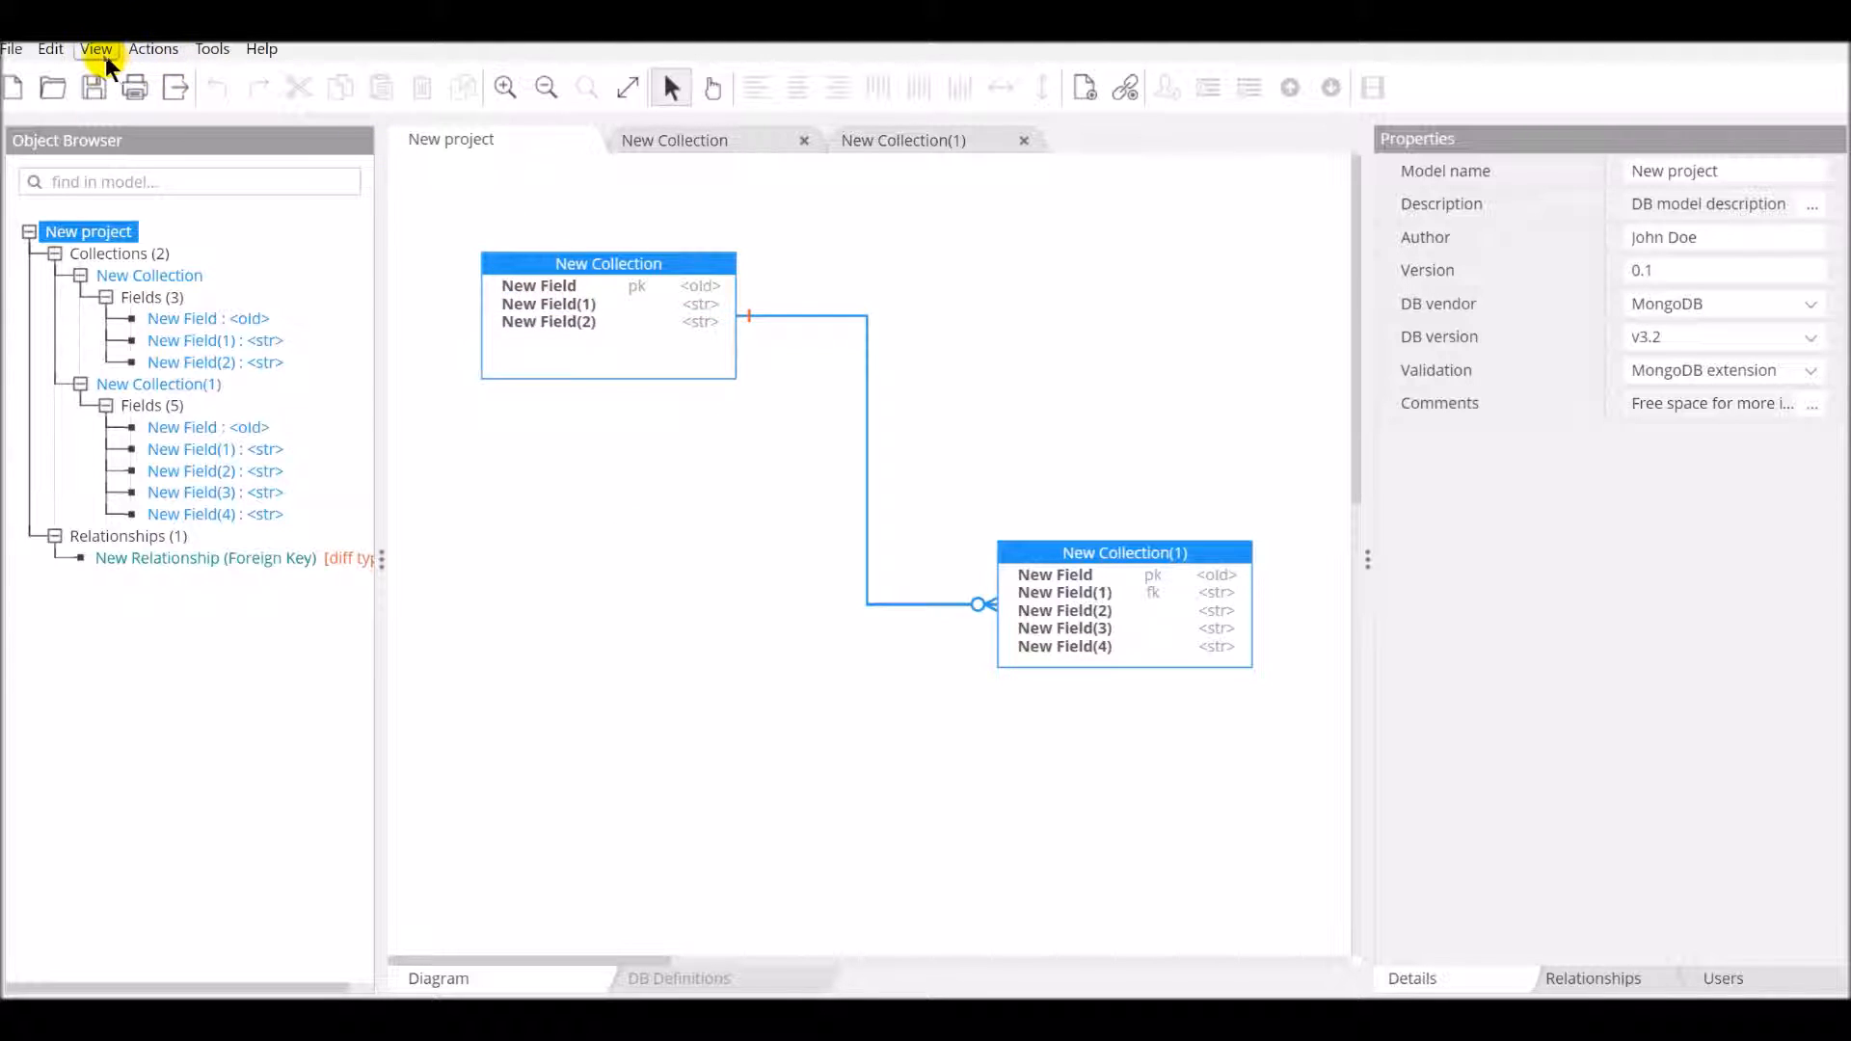
pyautogui.click(153, 48)
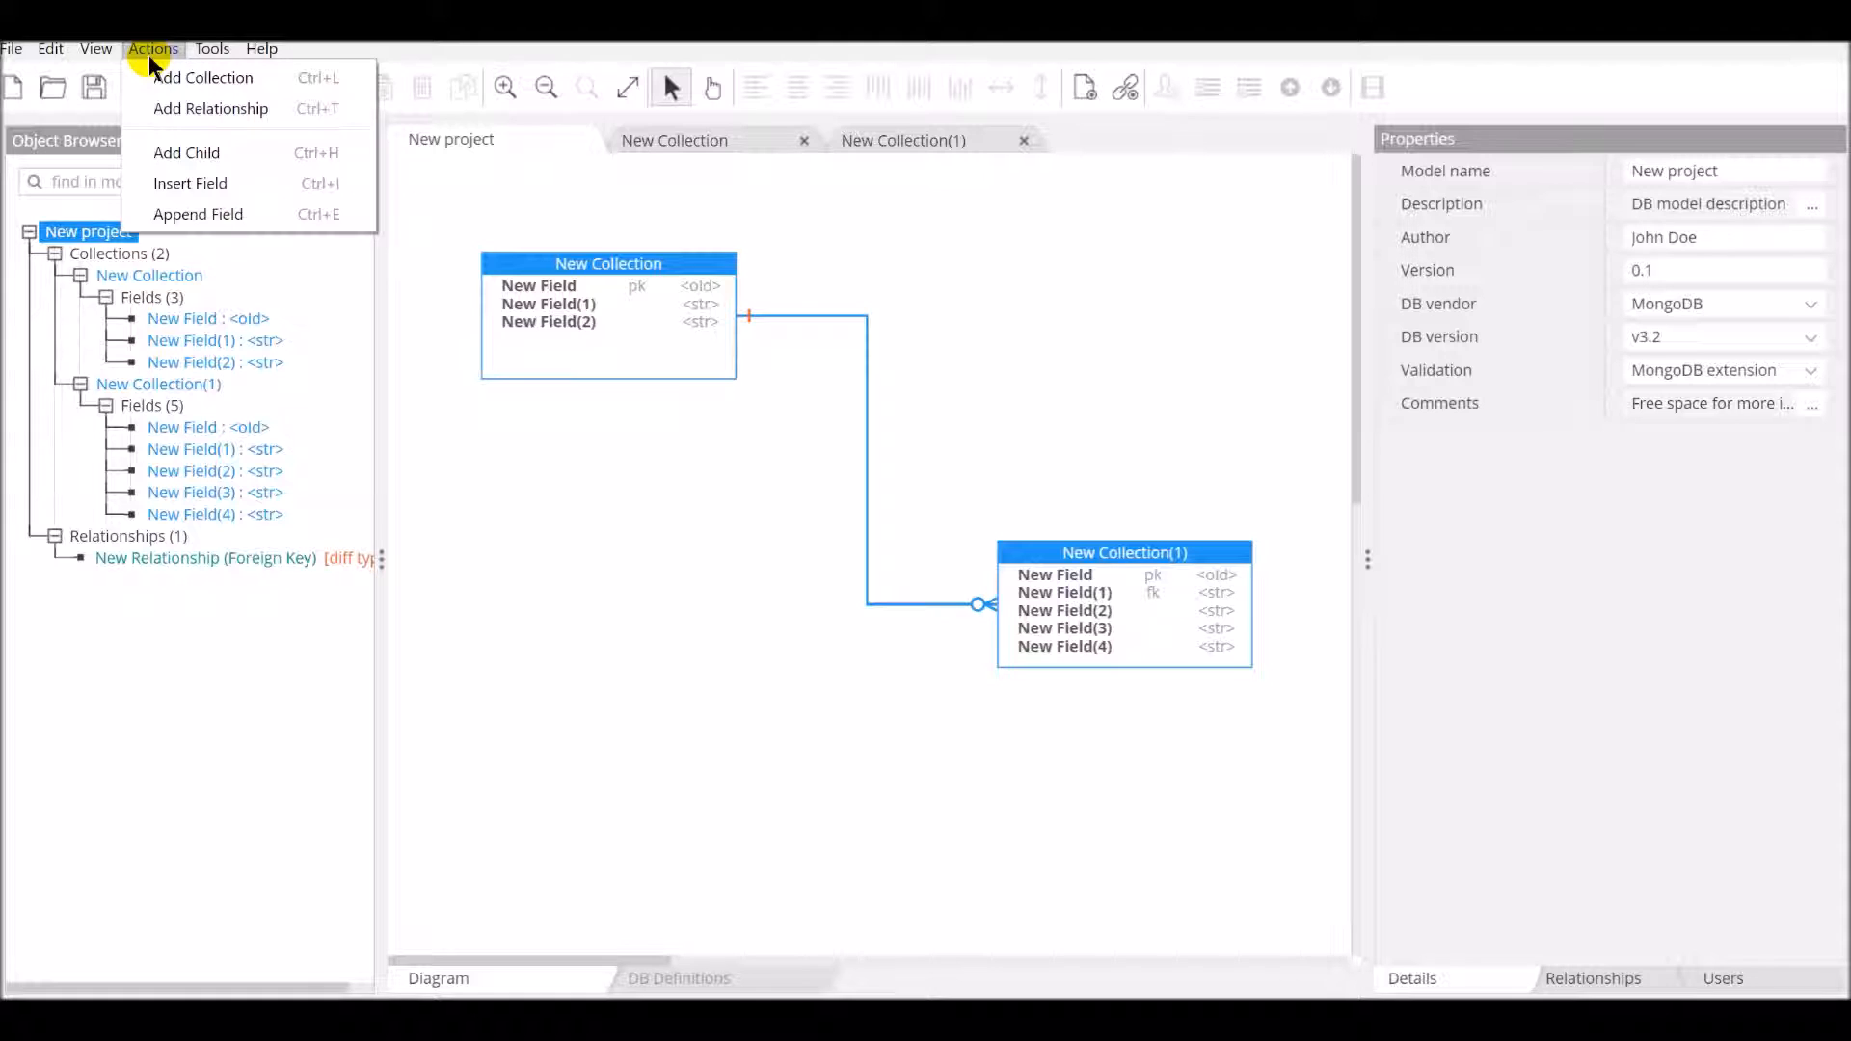
pyautogui.click(785, 229)
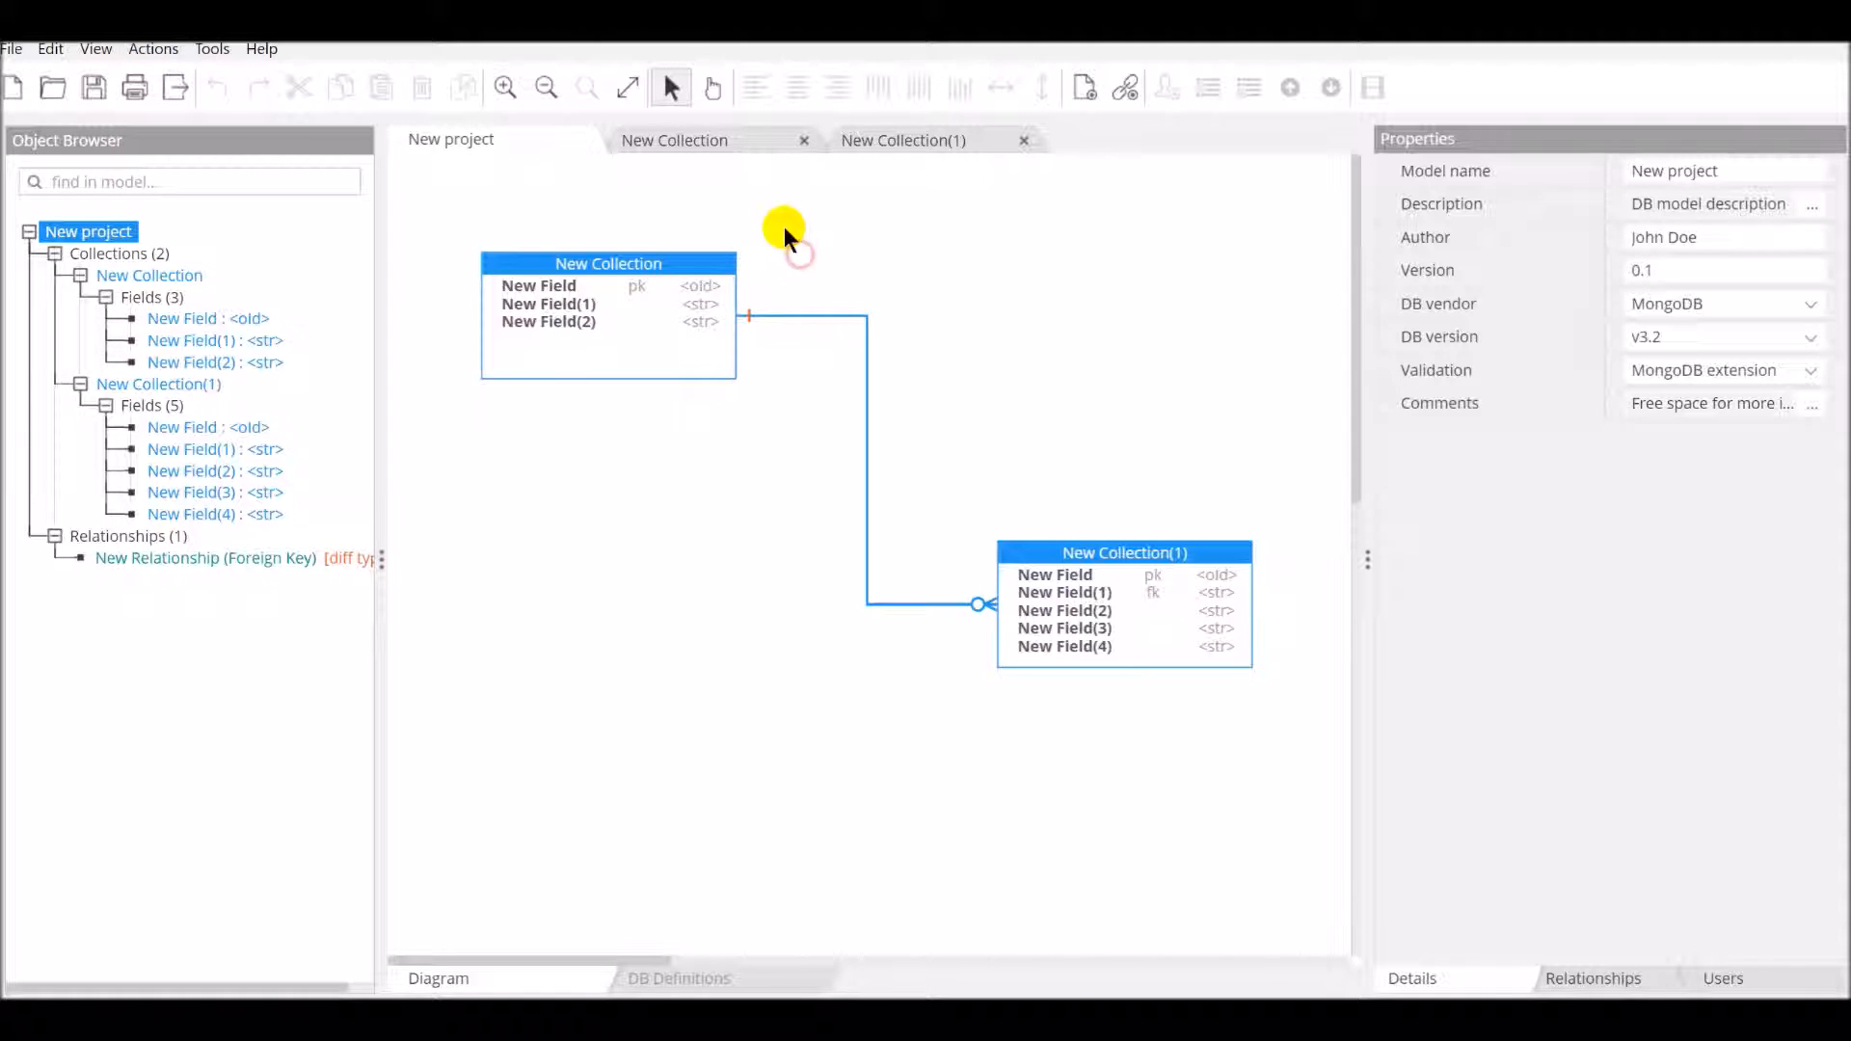
pyautogui.moveTo(1043, 387)
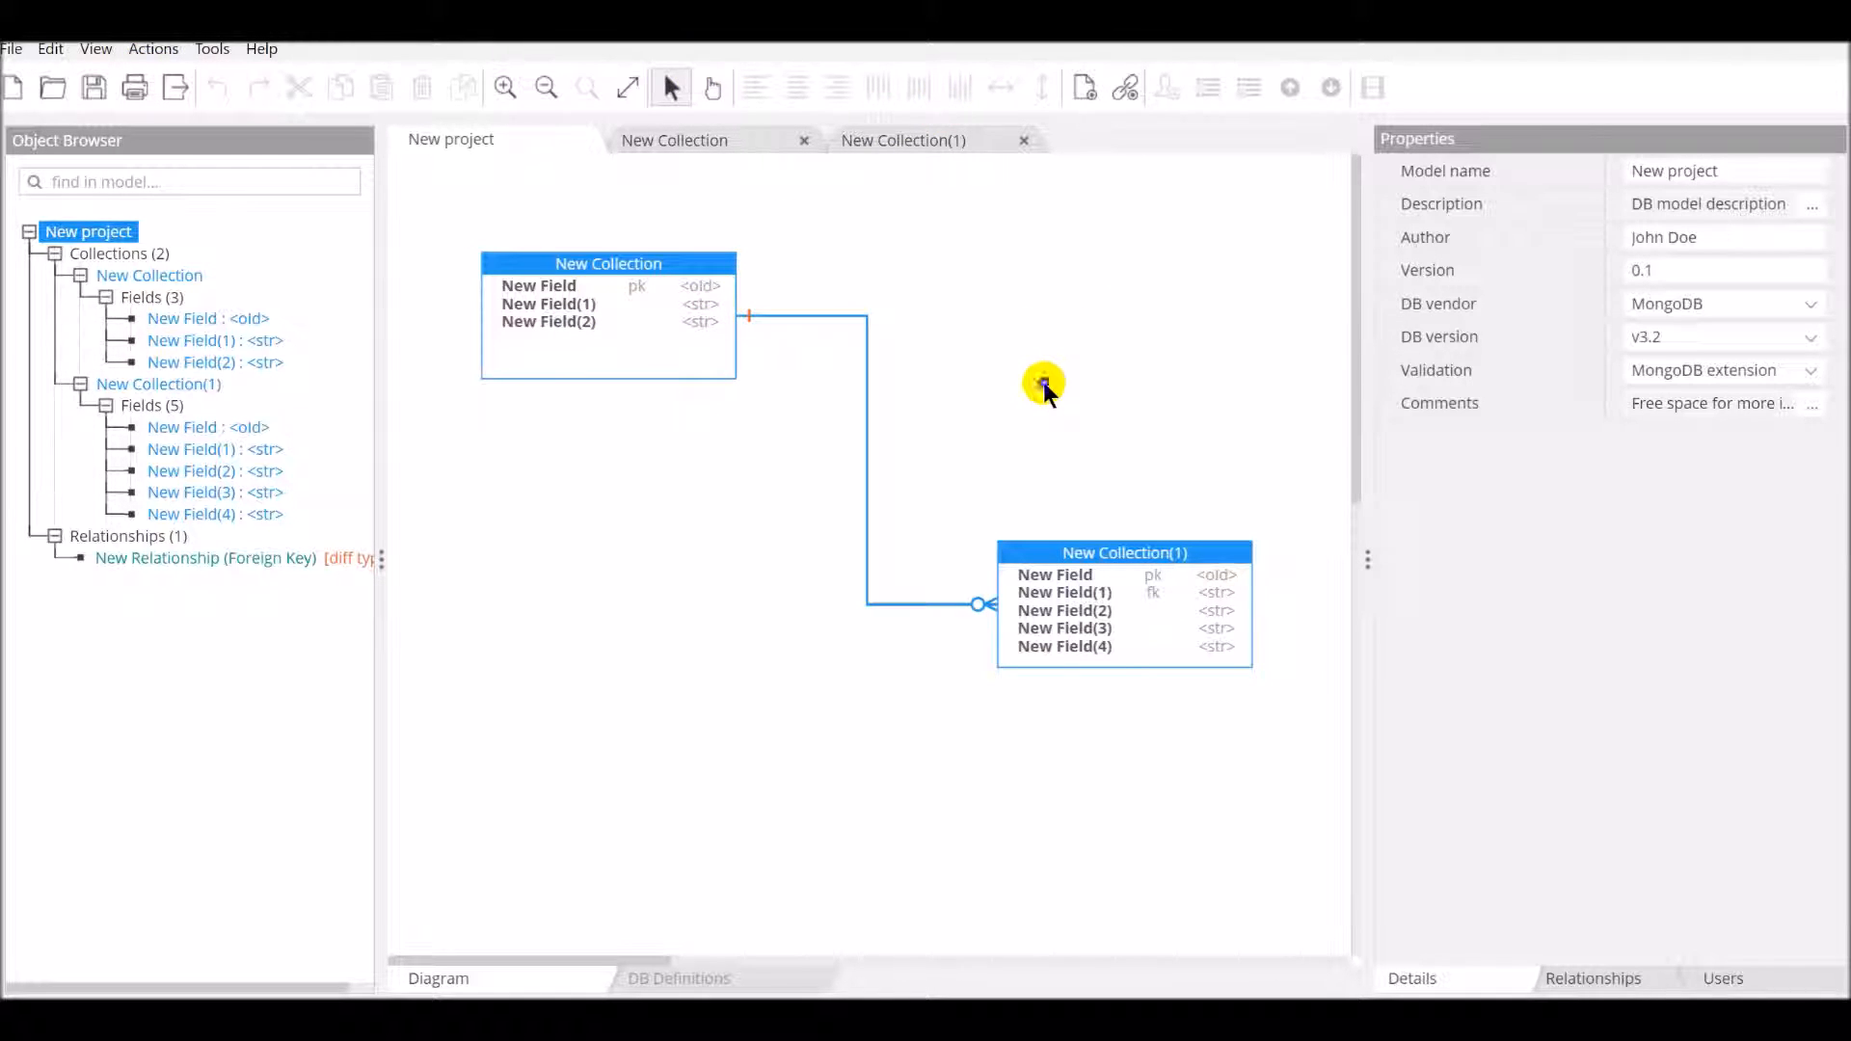
pyautogui.rightClick(1044, 388)
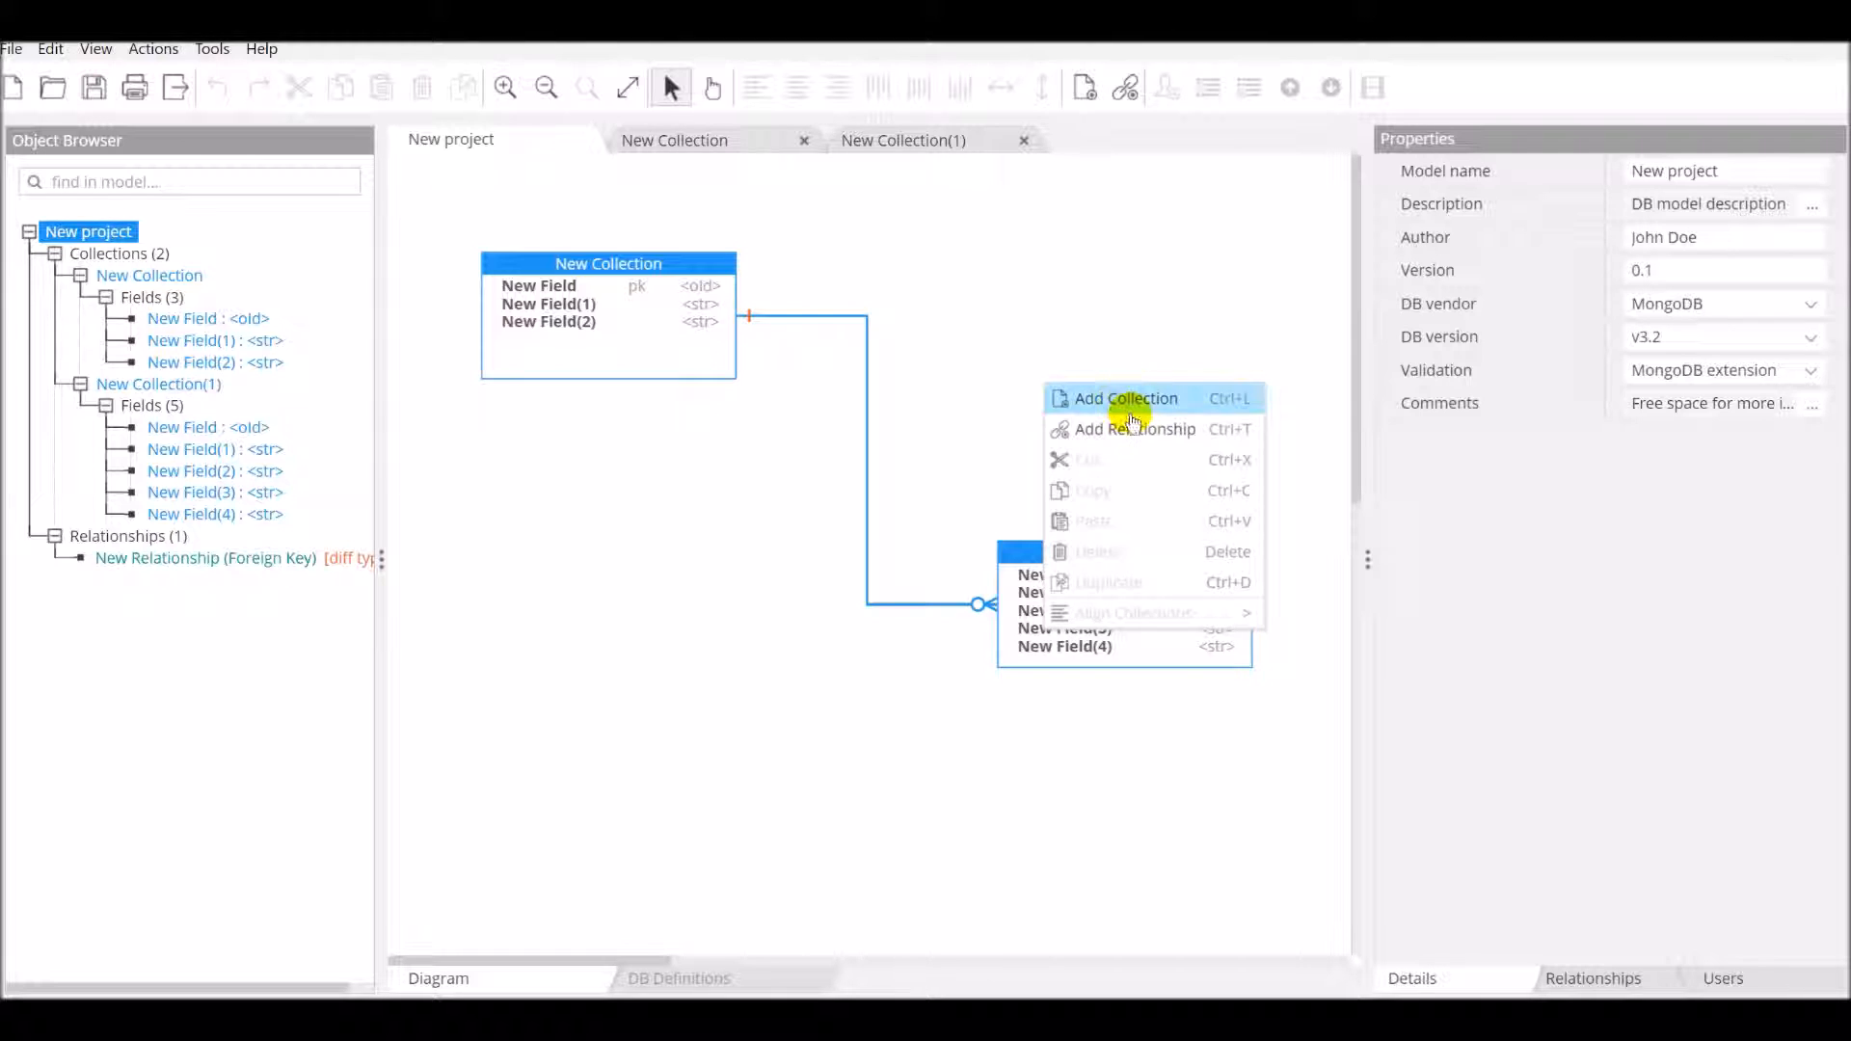
pyautogui.moveTo(1116, 270)
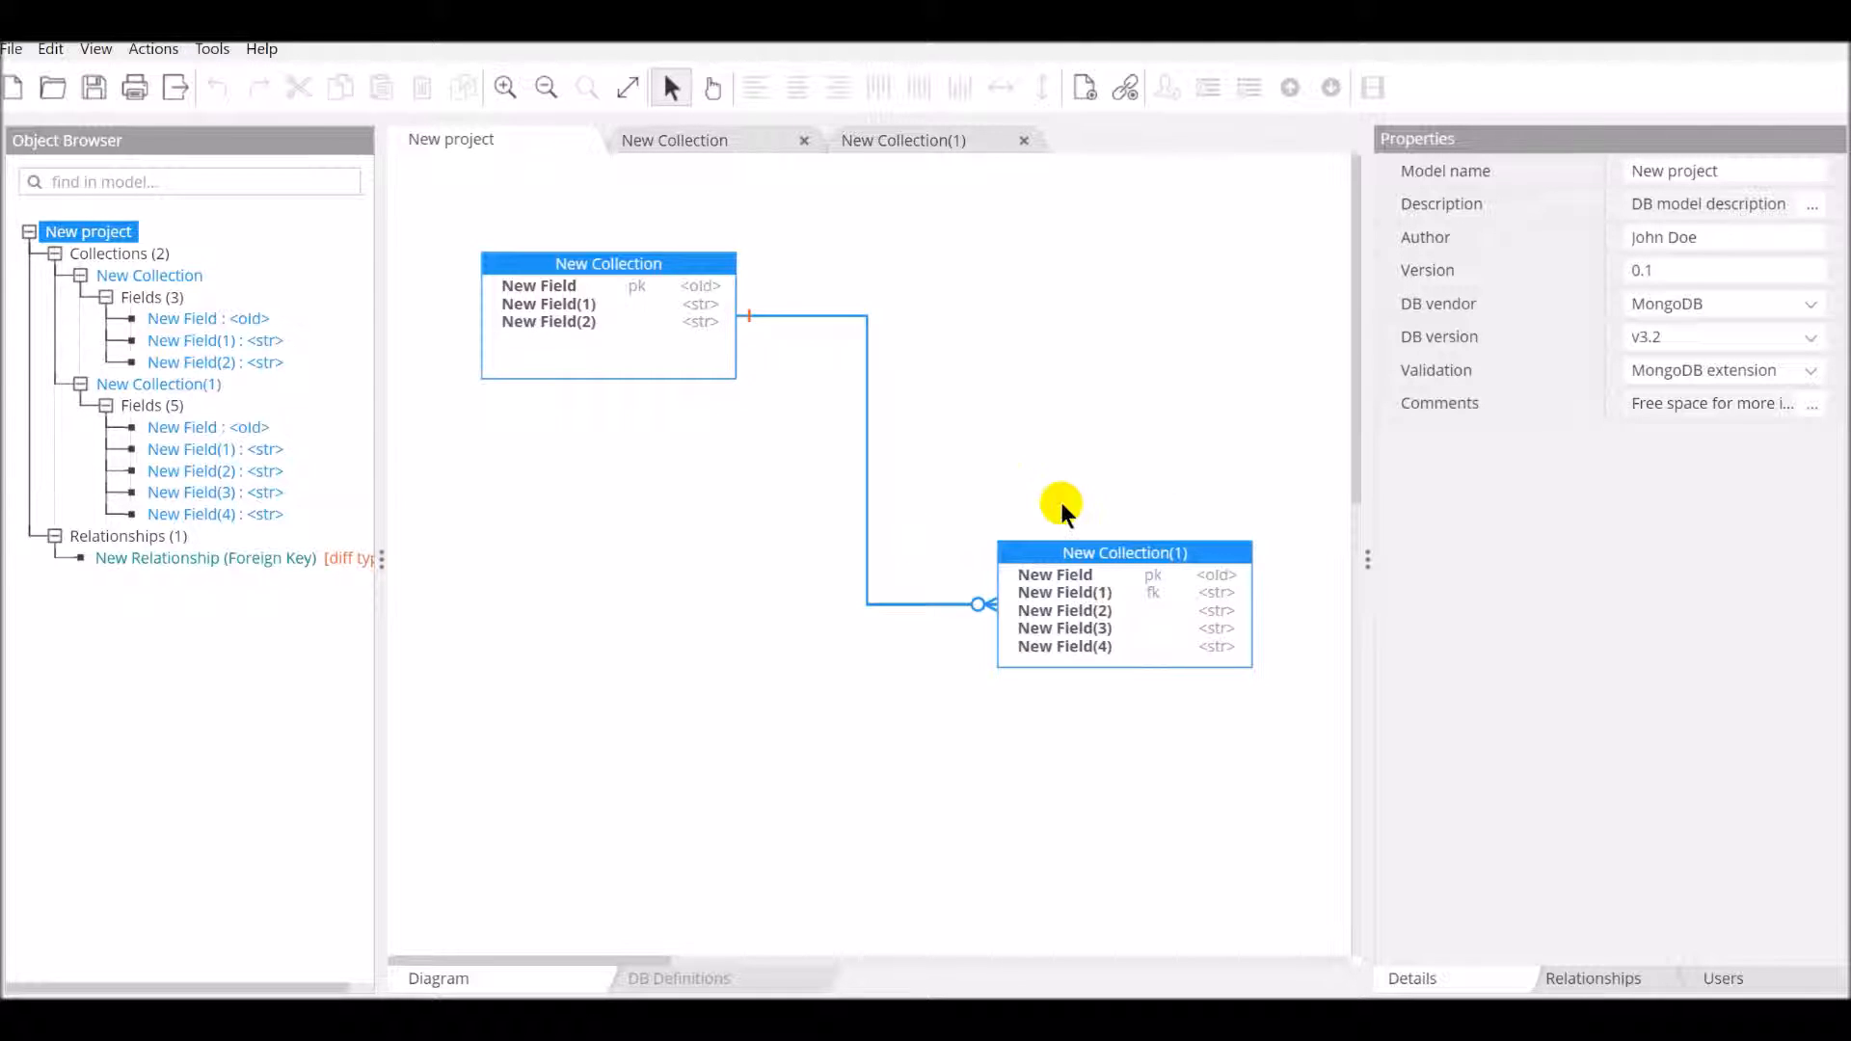
pyautogui.moveTo(335, 407)
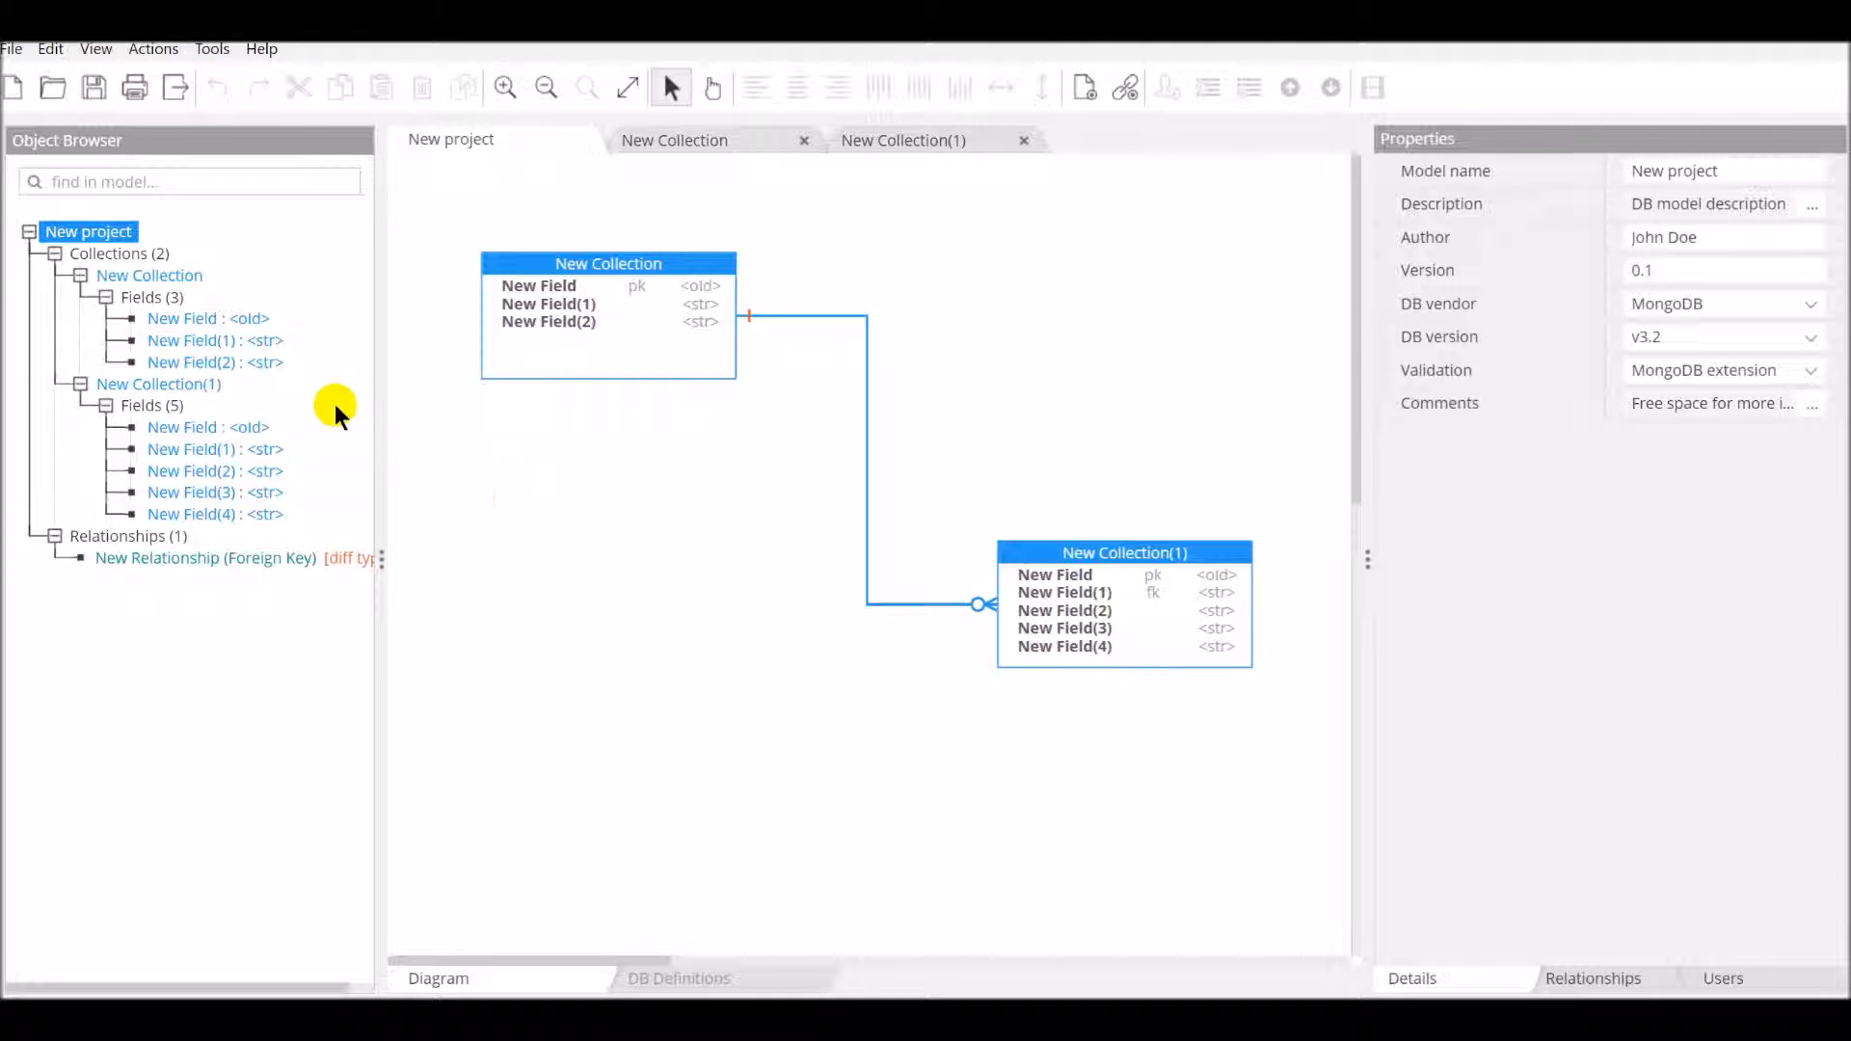